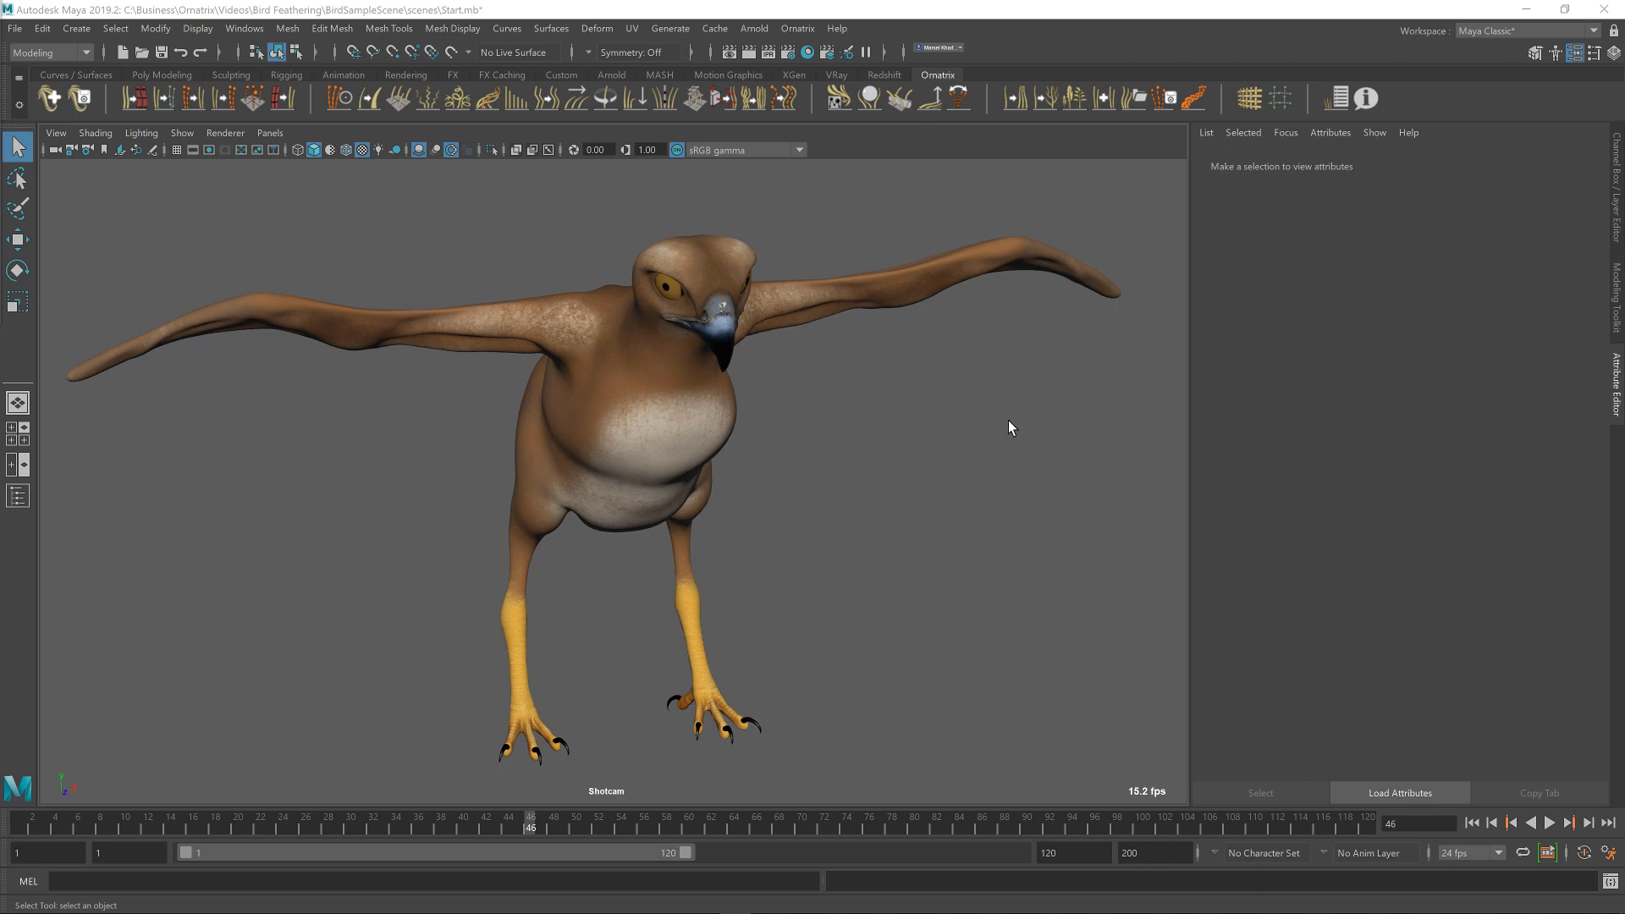
- Select the bird's Body1 mesh after orbiting to view its back
{"action": "left_click_drag", "start_coordinate": [1011, 428], "coordinate": [741, 438]}
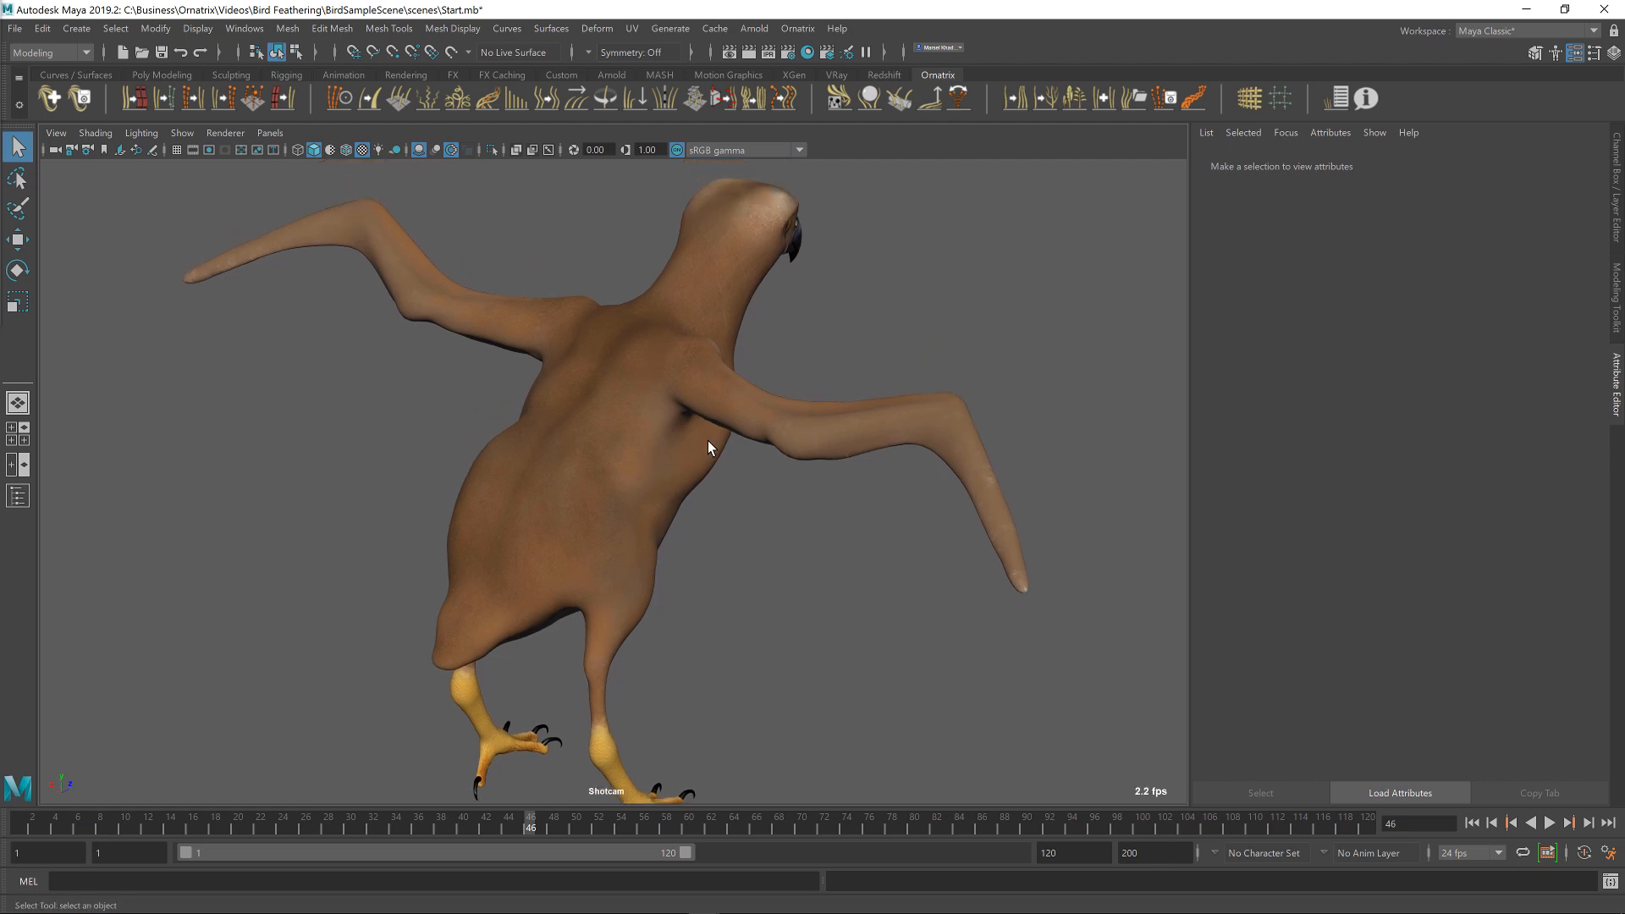
{"action": "mouse_move", "coordinate": [928, 433]}
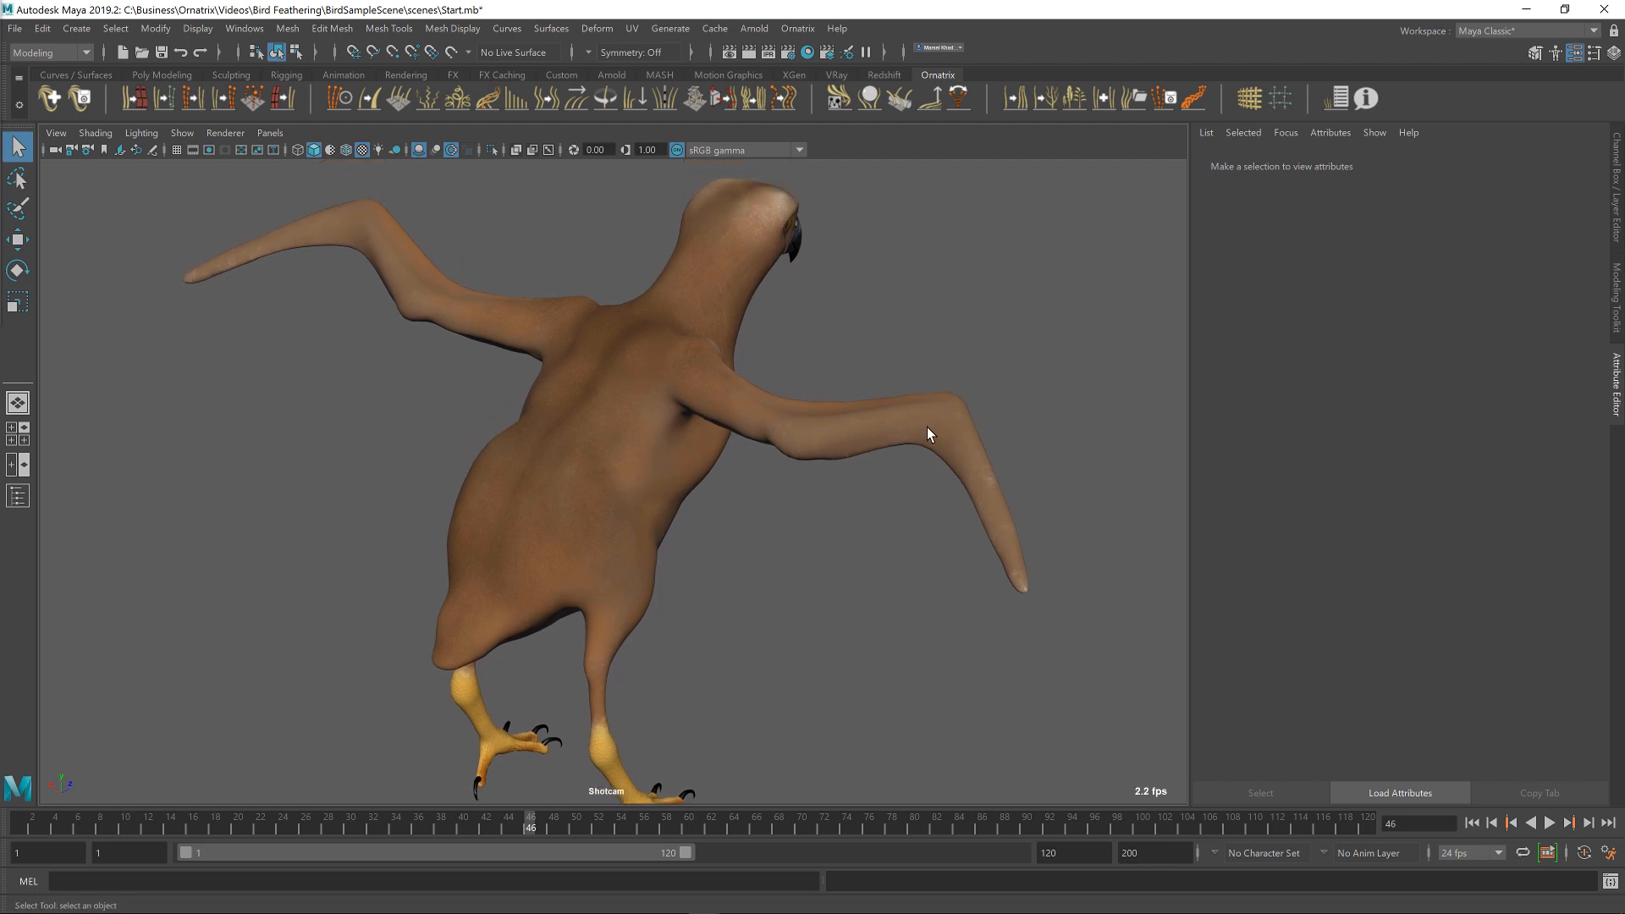
{"action": "mouse_move", "coordinate": [944, 434]}
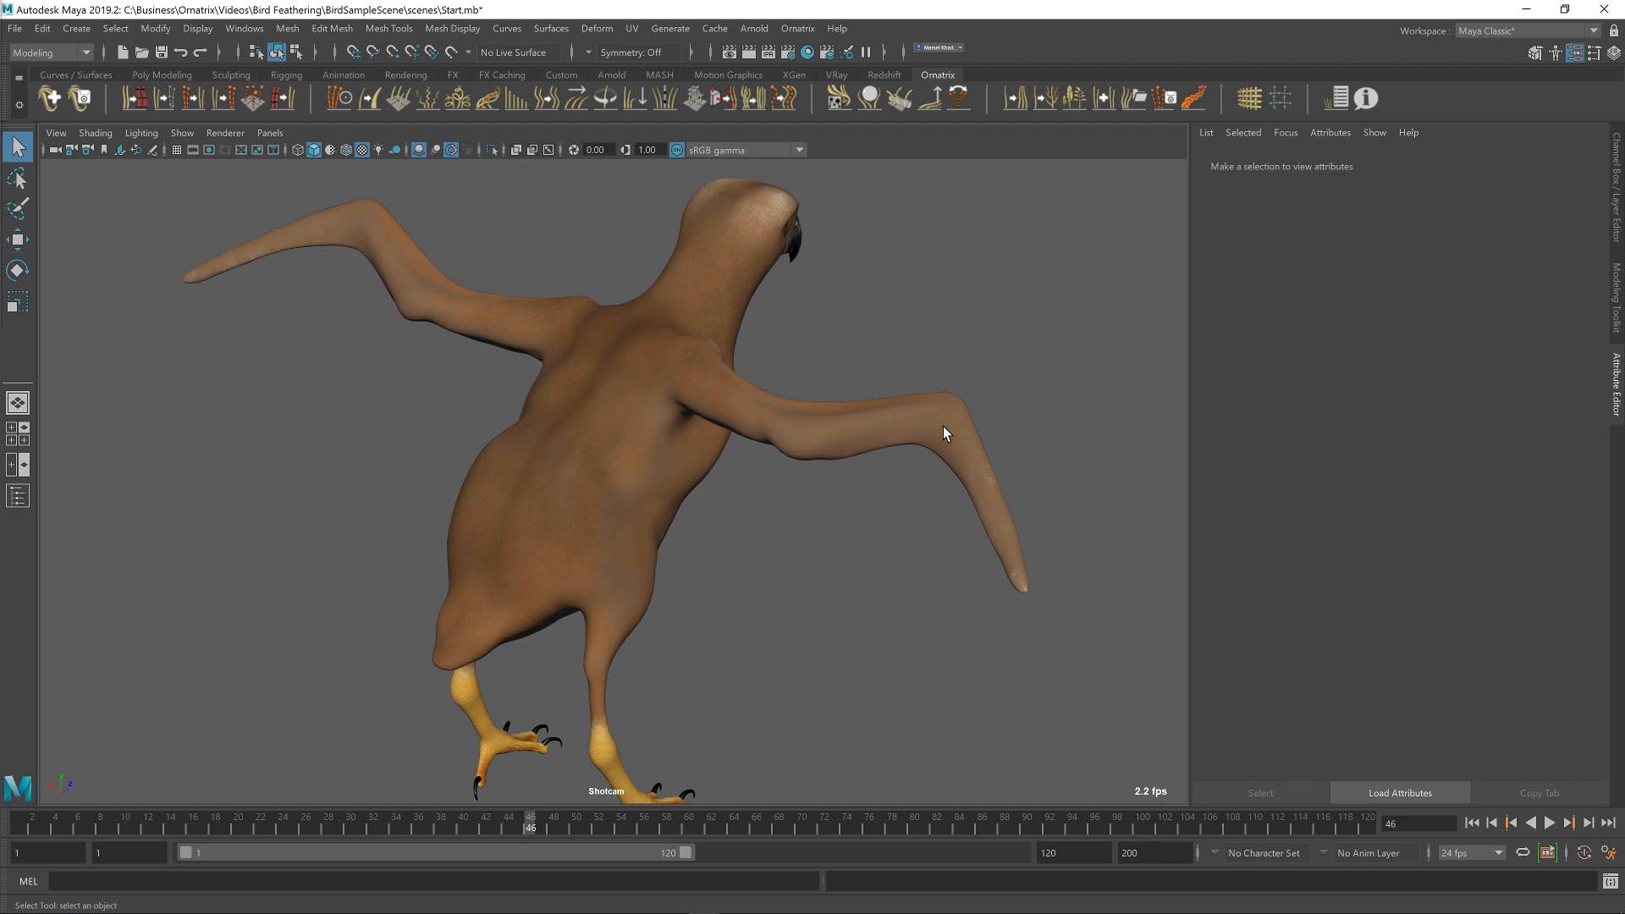
{"action": "mouse_move", "coordinate": [761, 383]}
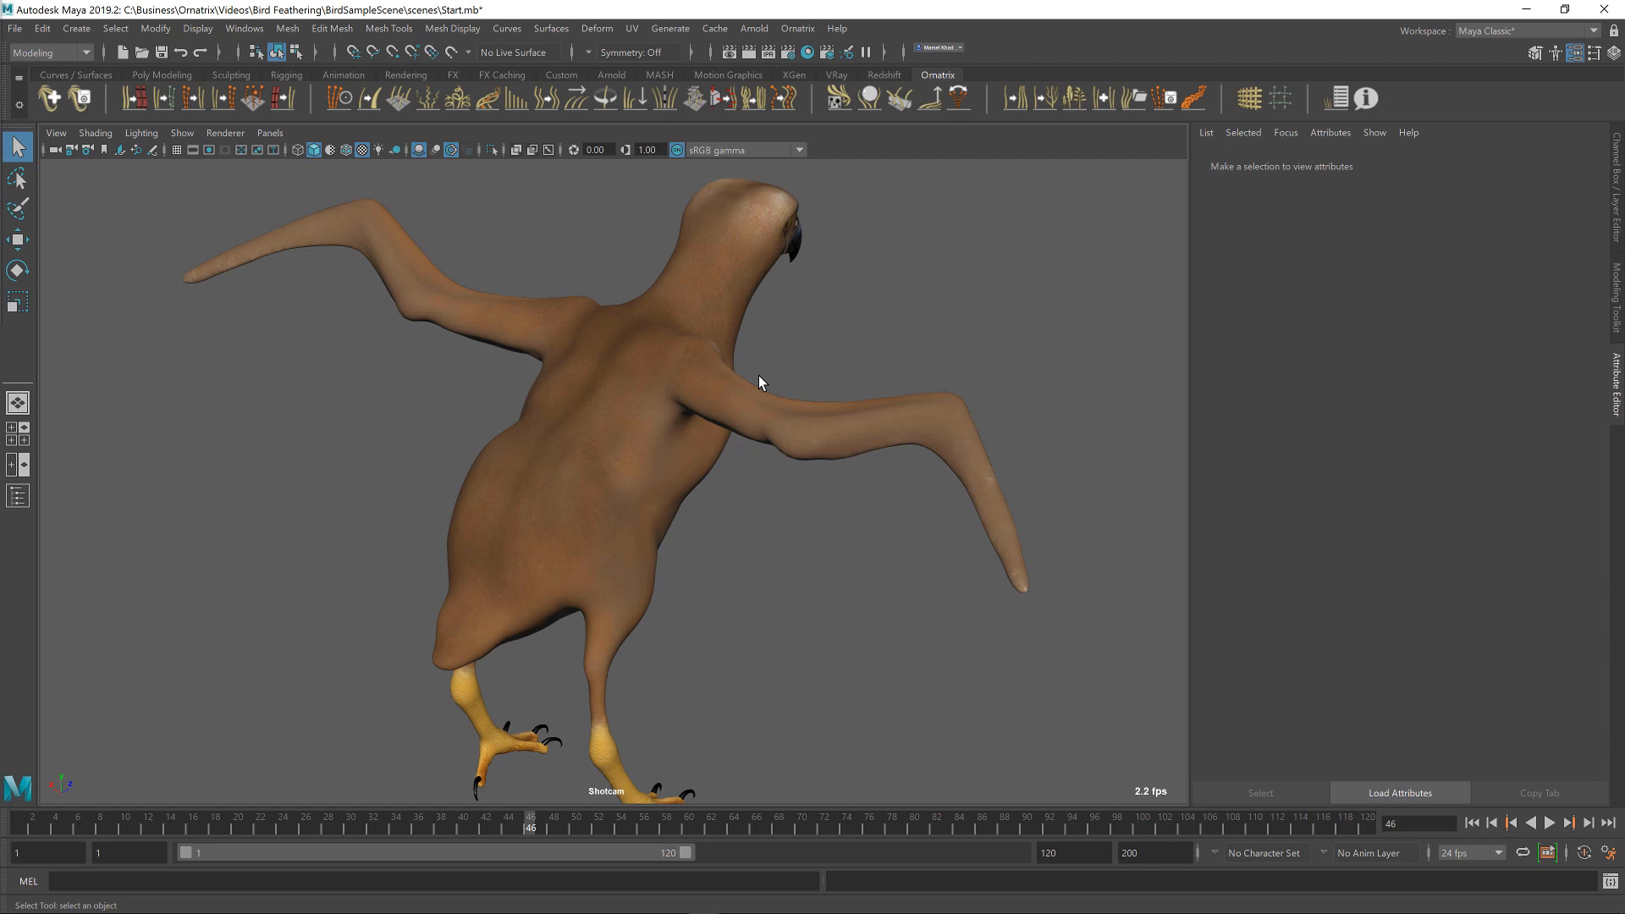
{"action": "mouse_move", "coordinate": [778, 369]}
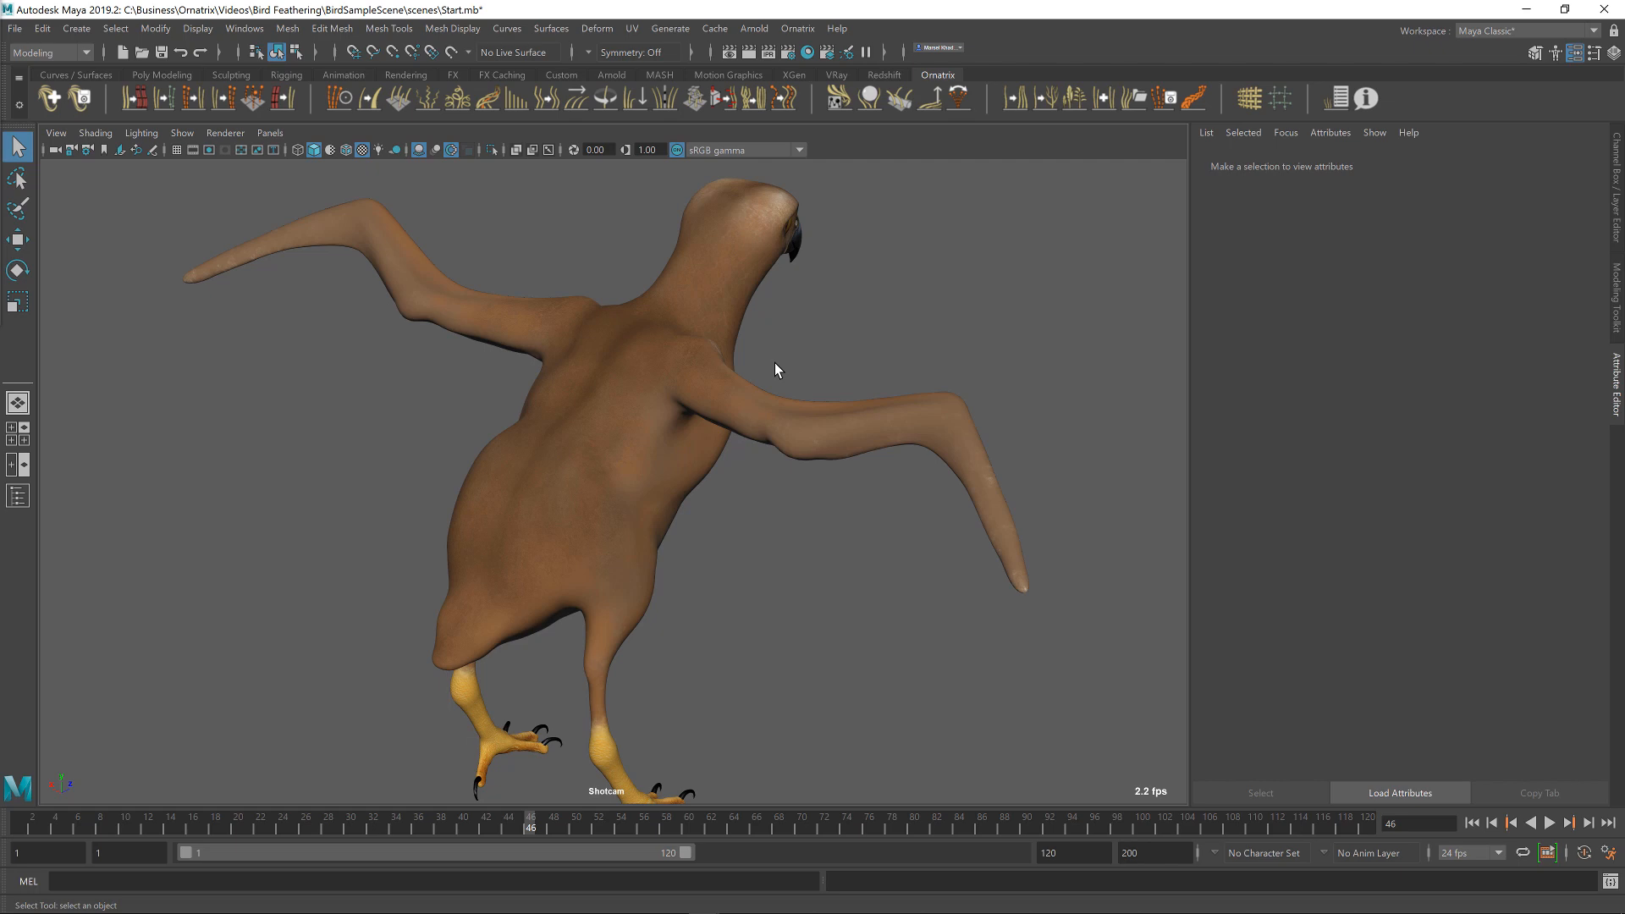
{"action": "left_click", "coordinate": [663, 400]}
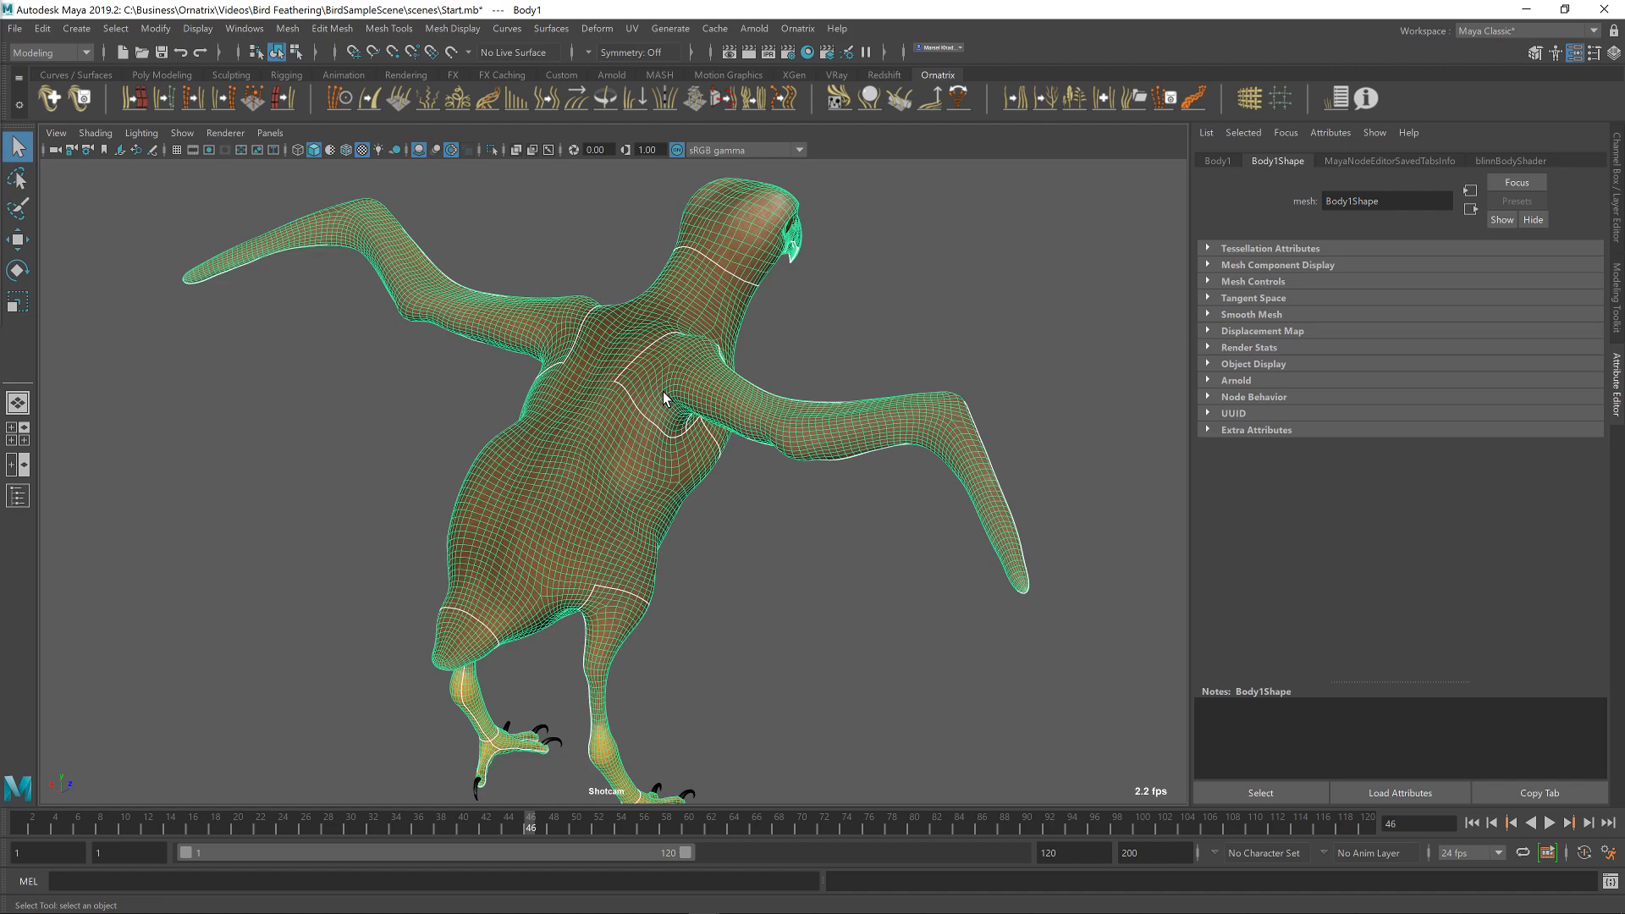
{"action": "mouse_move", "coordinate": [831, 486]}
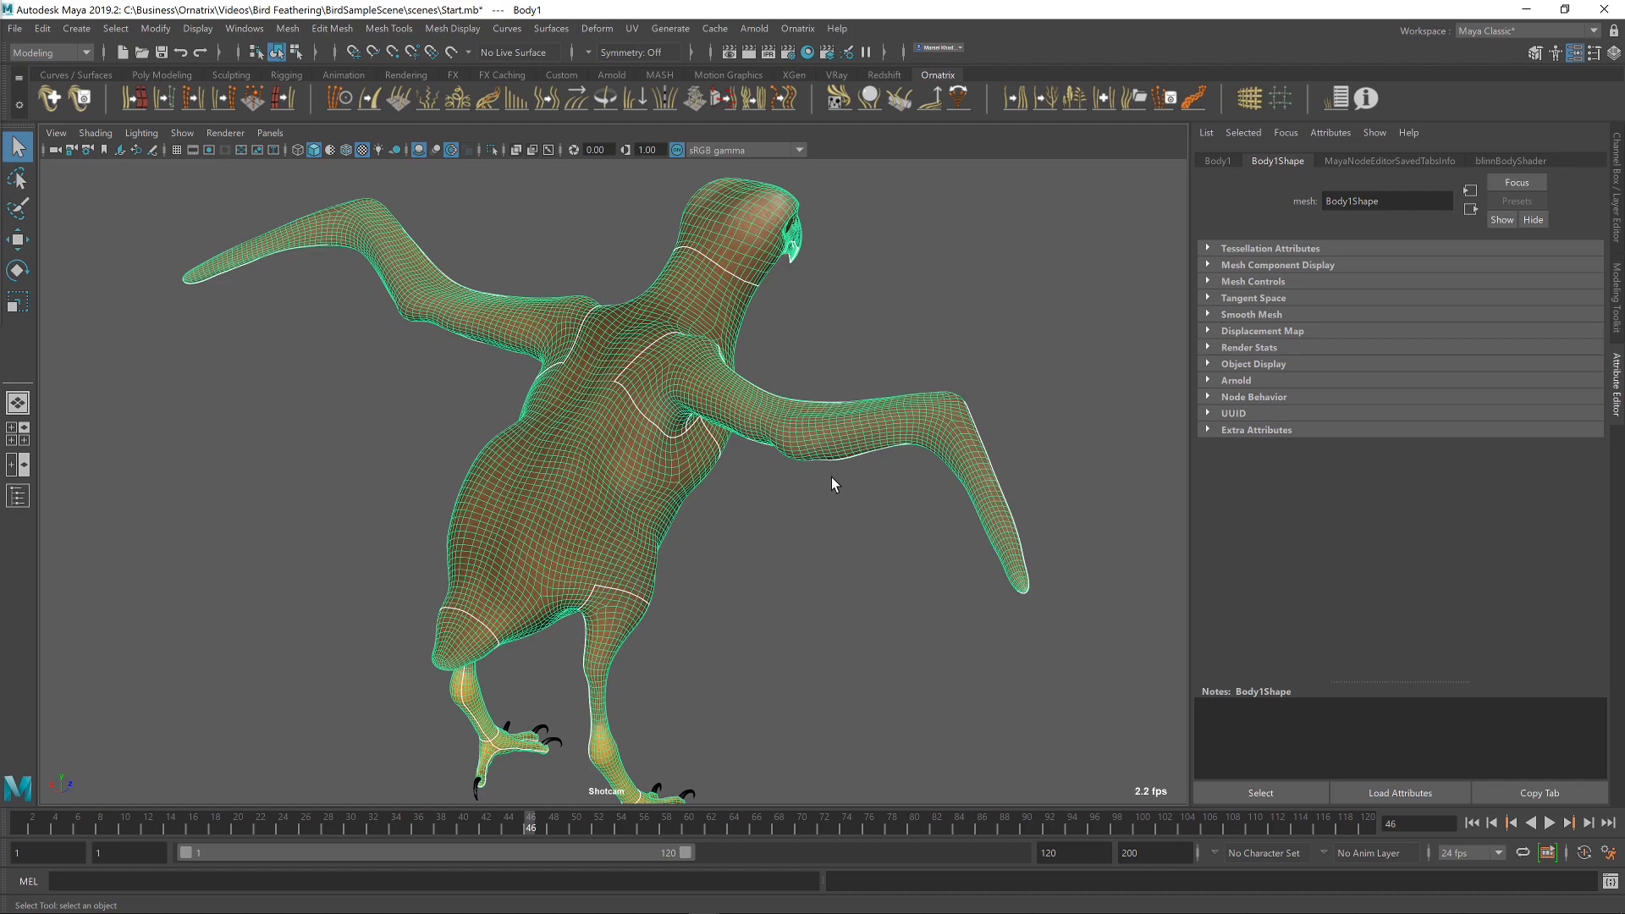
{"action": "mouse_move", "coordinate": [832, 494]}
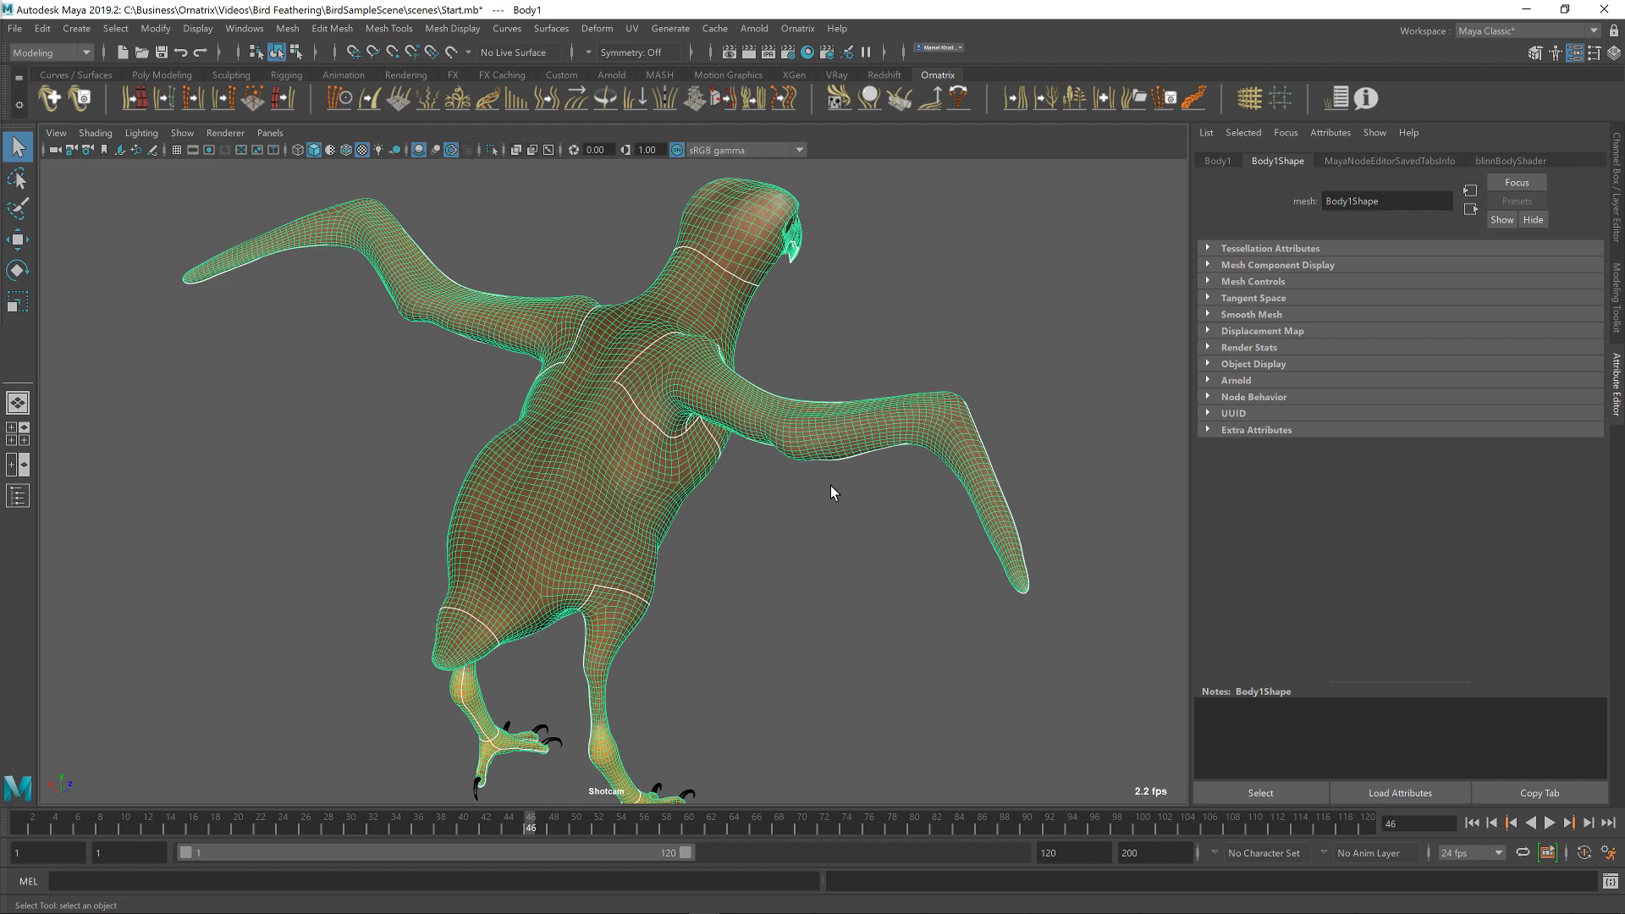
{"action": "left_click_drag", "start_coordinate": [835, 493], "coordinate": [828, 487]}
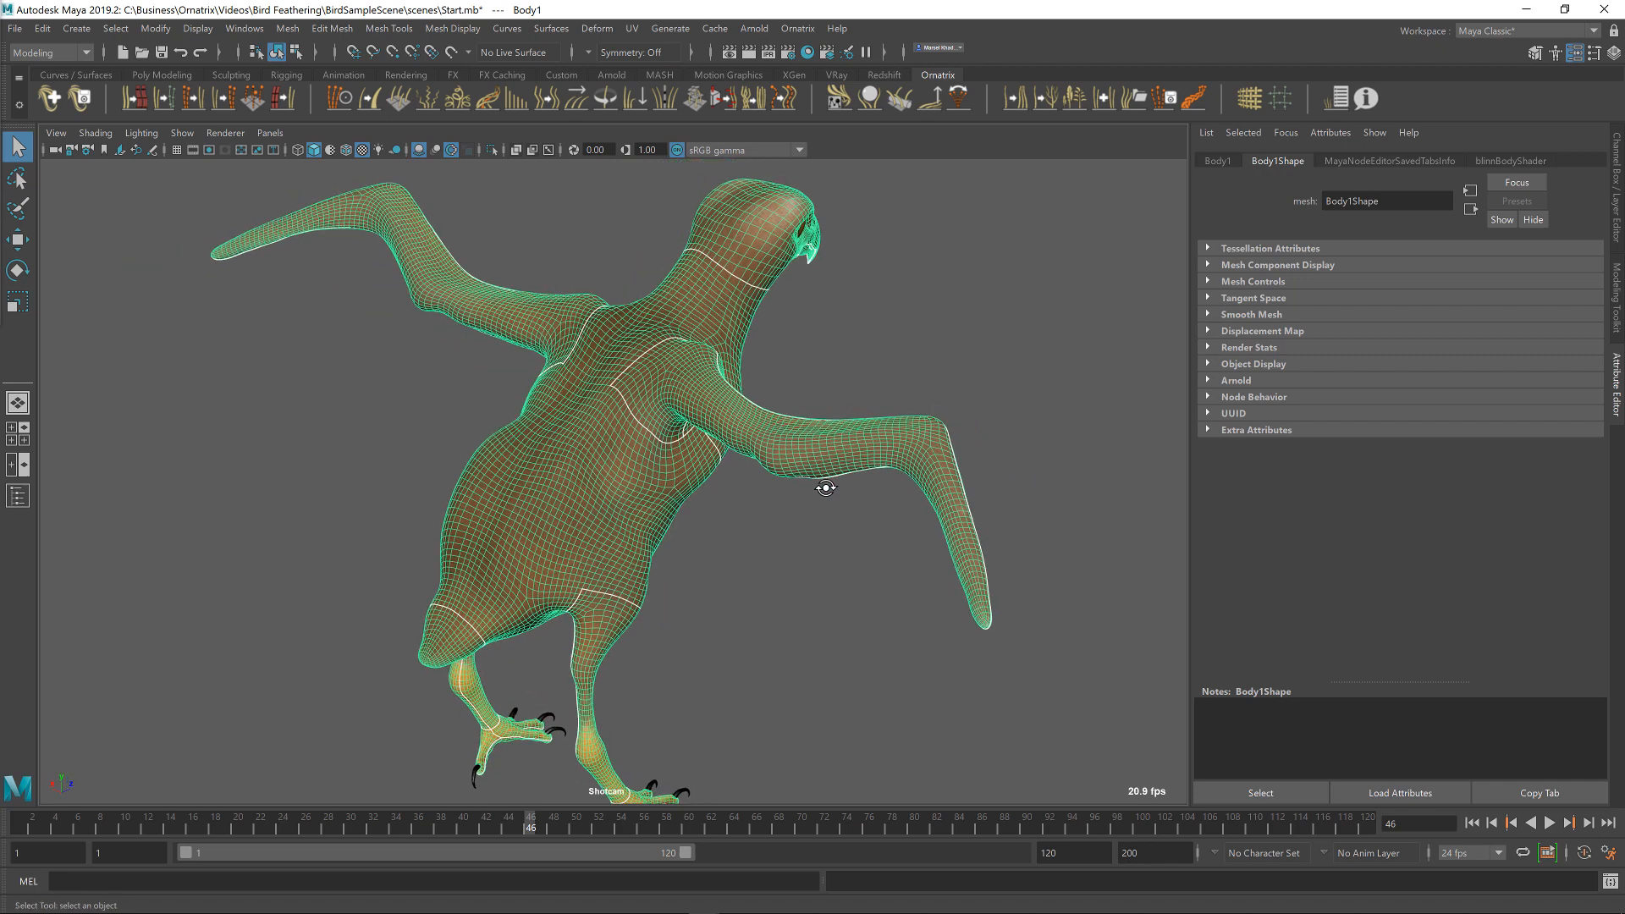
{"action": "mouse_move", "coordinate": [995, 420]}
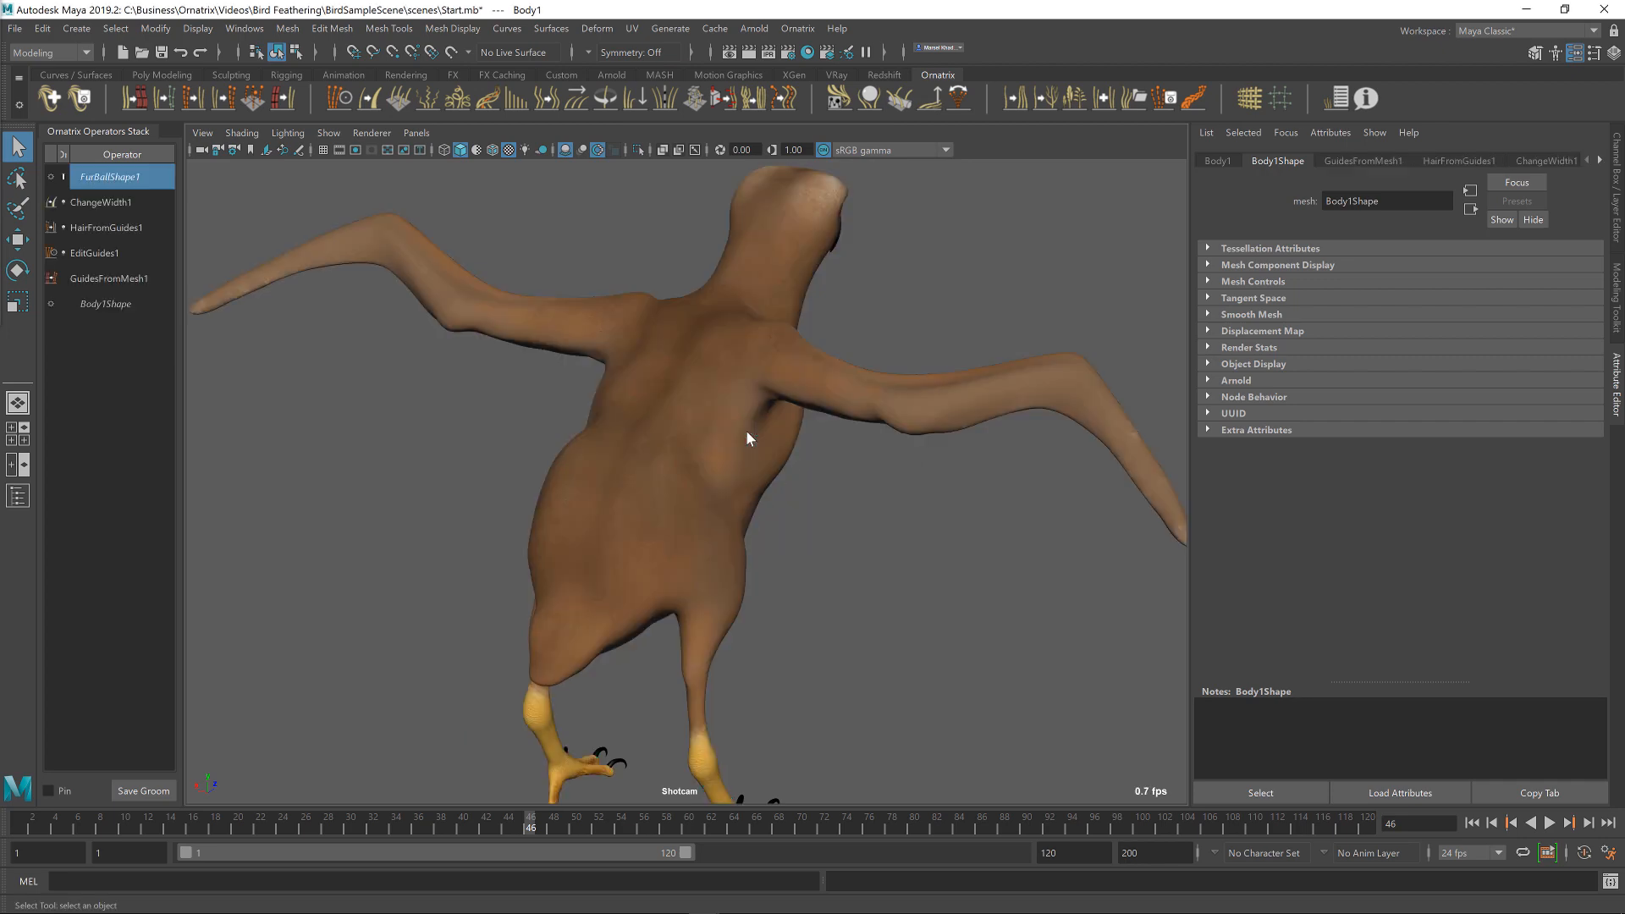
- Shorten the GuidesFromMesh1 guide length to about 1.419 for short hair patches
{"action": "left_click", "coordinate": [106, 278]}
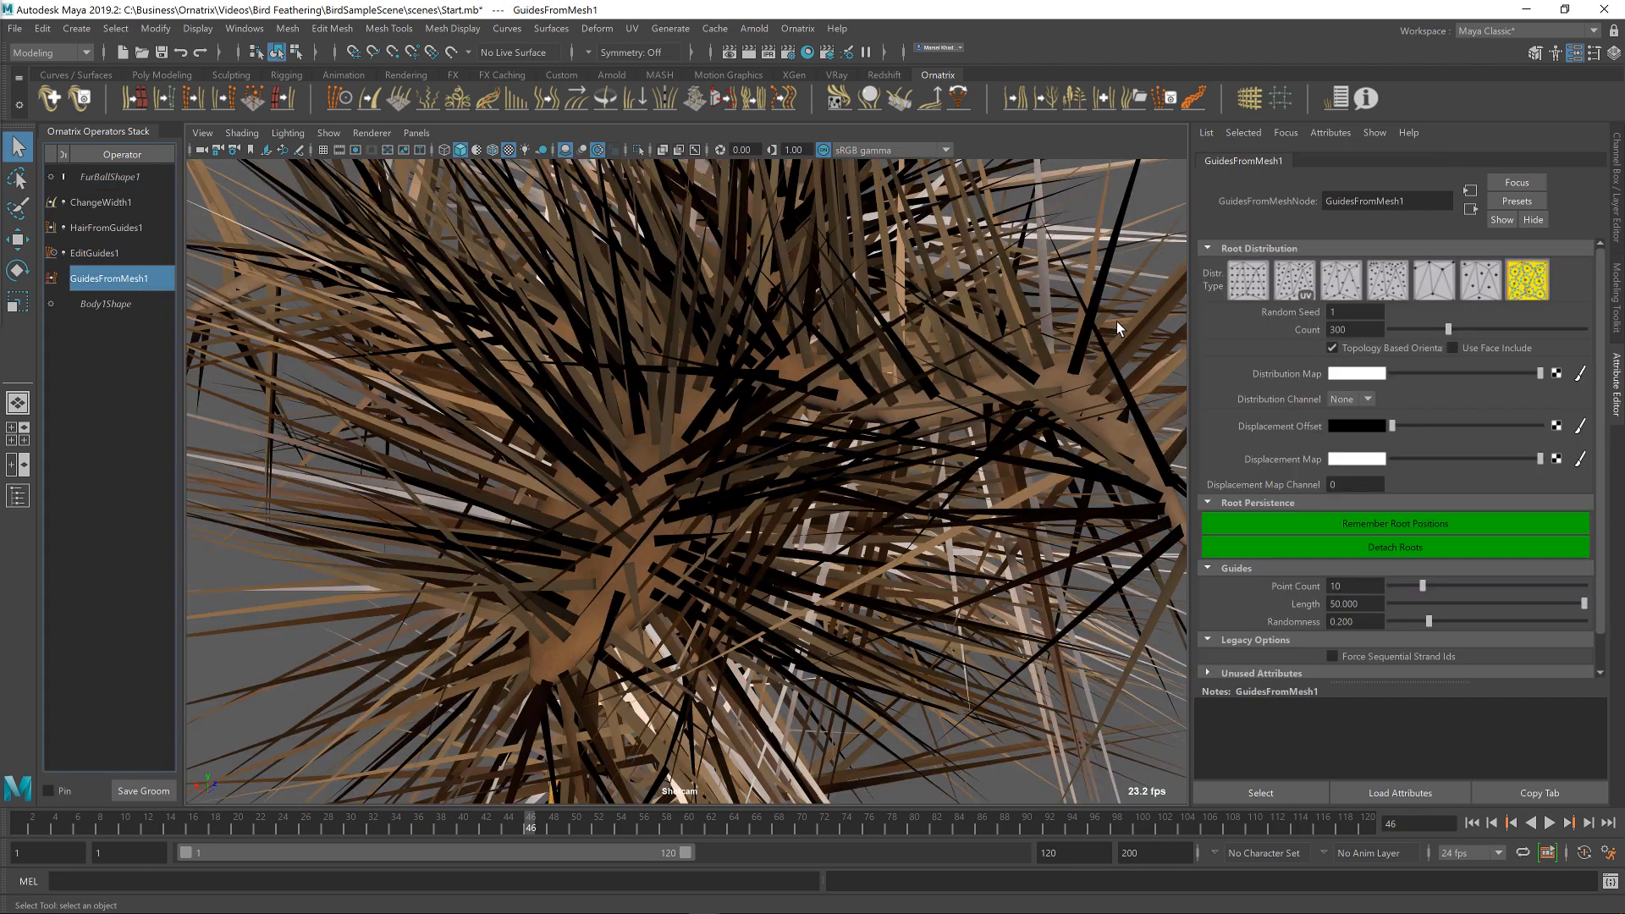
{"action": "left_click_drag", "start_coordinate": [1585, 603], "coordinate": [1406, 567]}
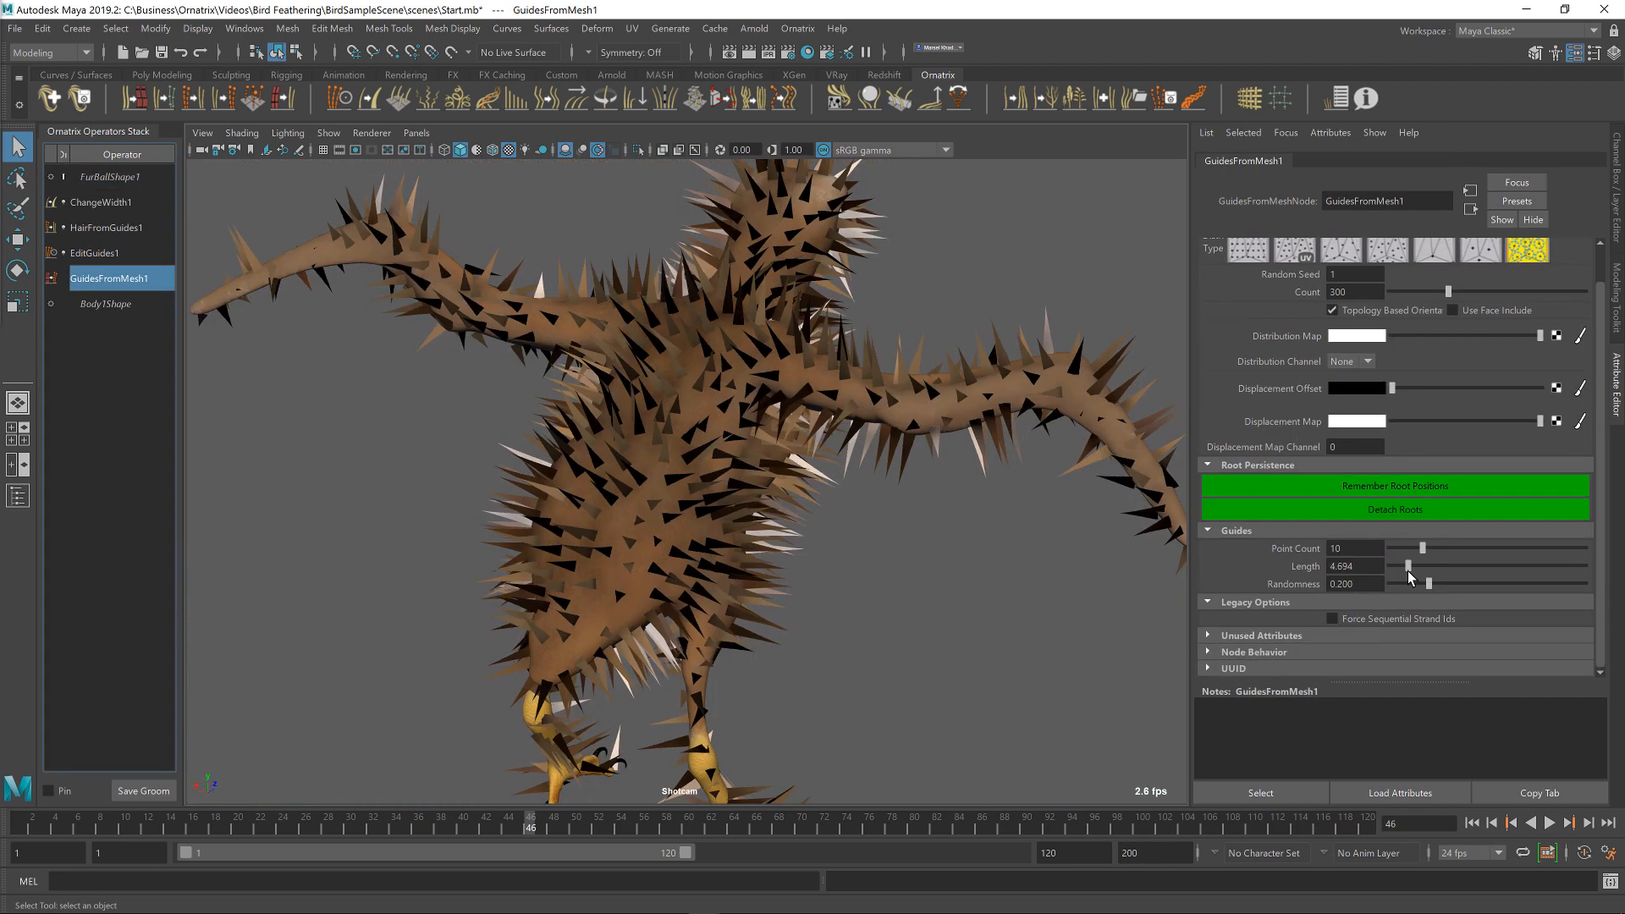
{"action": "left_click_drag", "start_coordinate": [1410, 566], "coordinate": [1396, 565]}
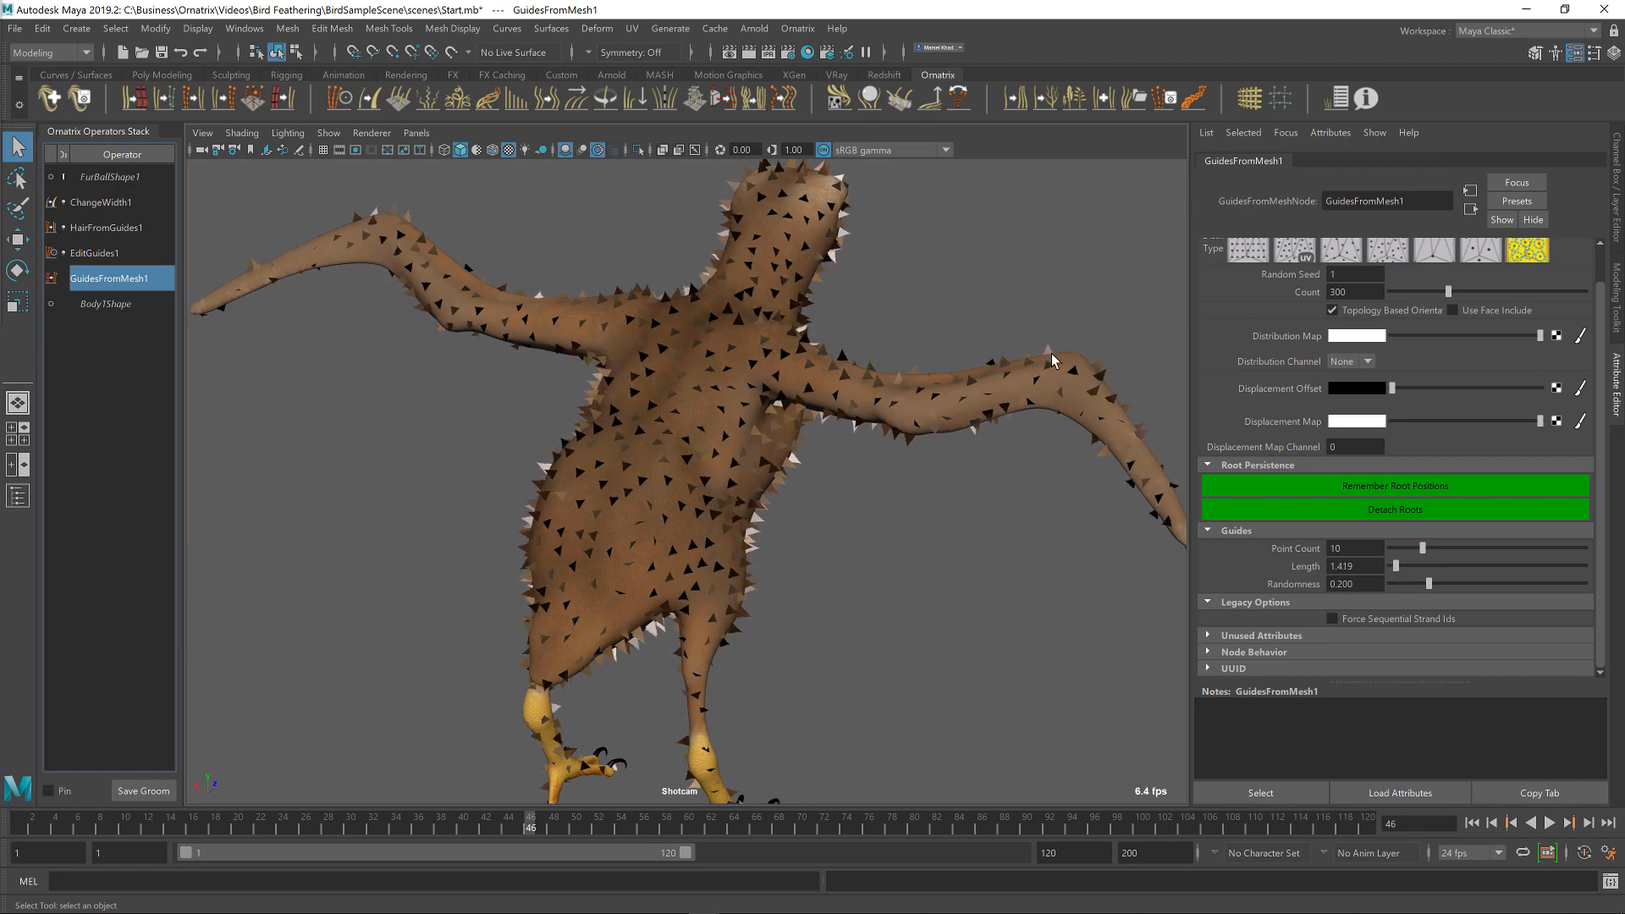
{"action": "mouse_move", "coordinate": [1344, 498]}
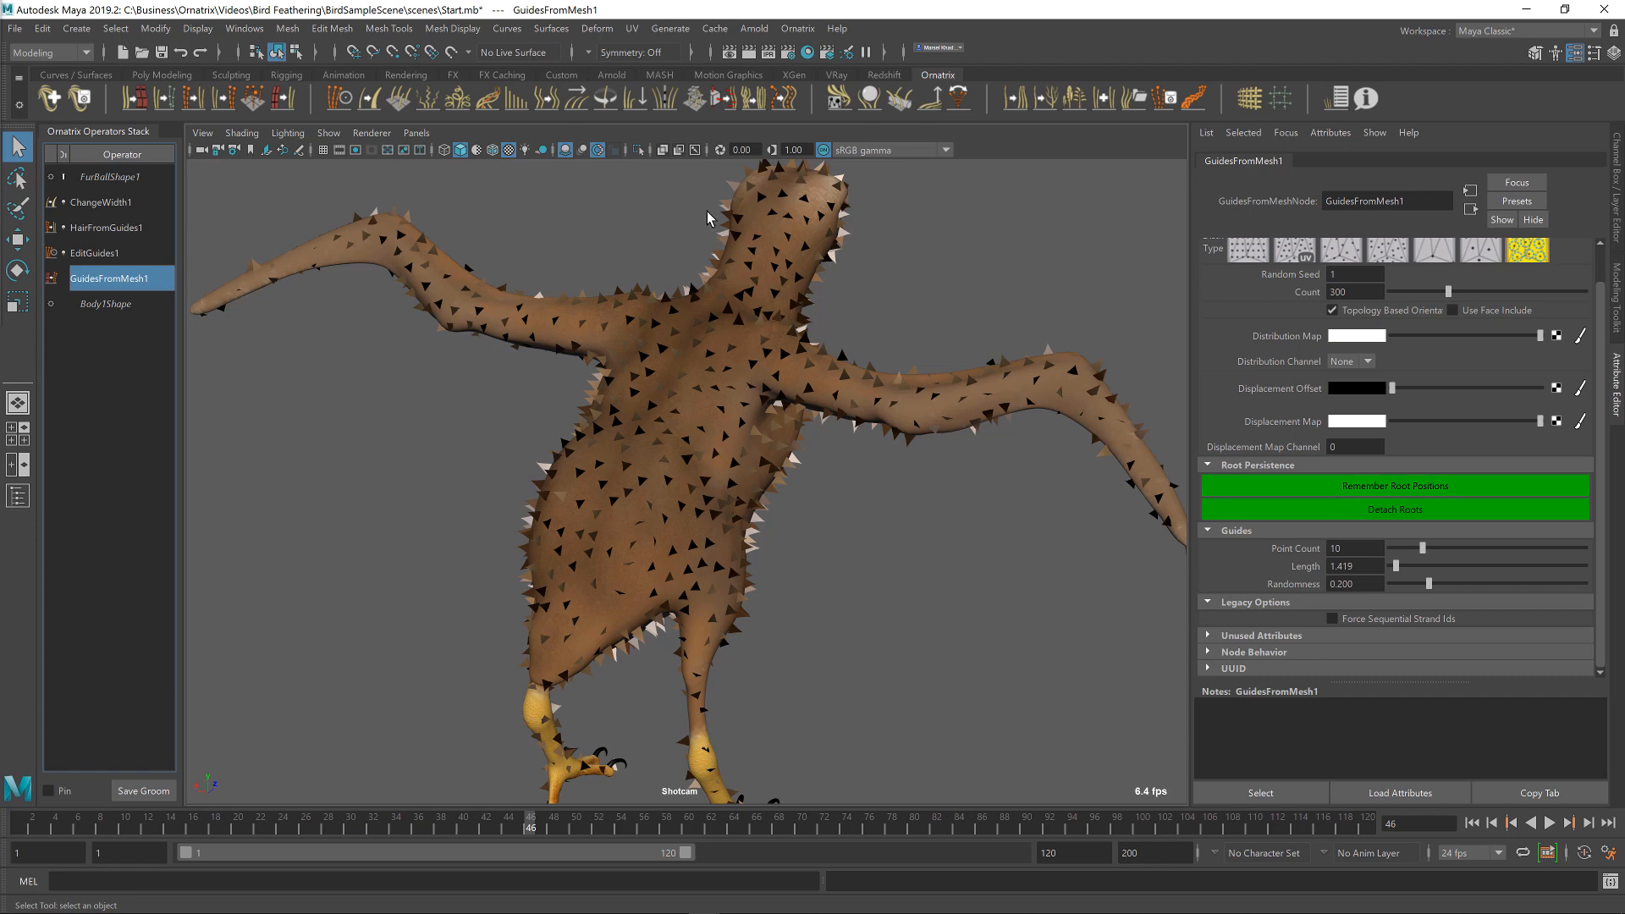
{"action": "mouse_move", "coordinate": [95, 258]}
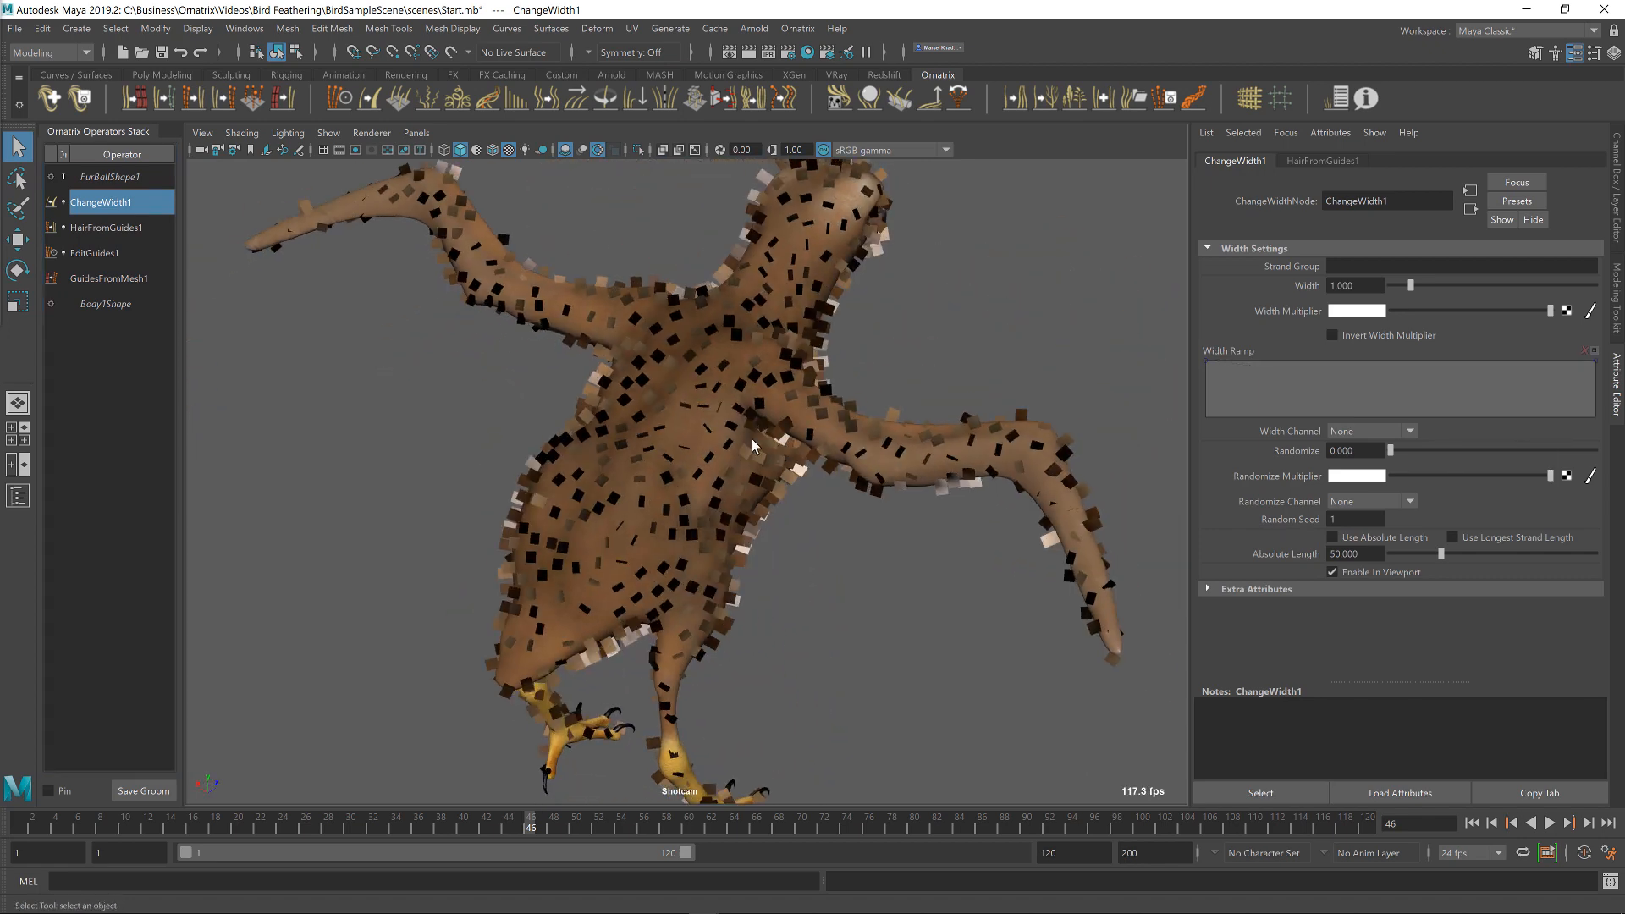
- Load the HairFromGuides1 operator settings showing Render Count 10000
{"action": "left_click_drag", "start_coordinate": [751, 445], "coordinate": [733, 390]}
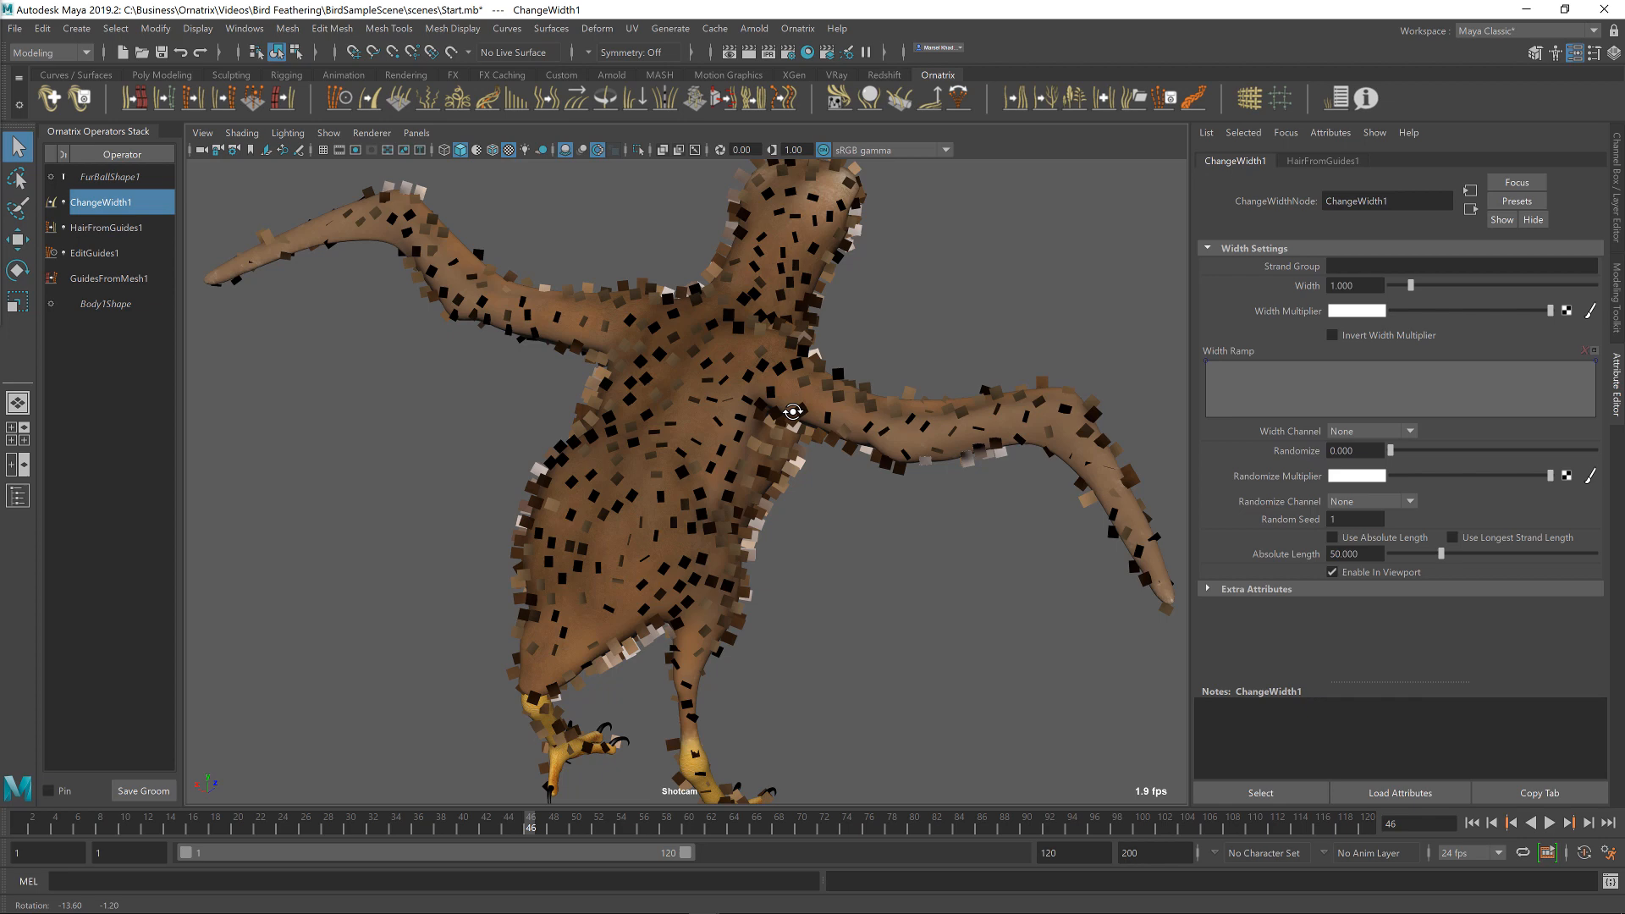
{"action": "left_click", "coordinate": [106, 226]}
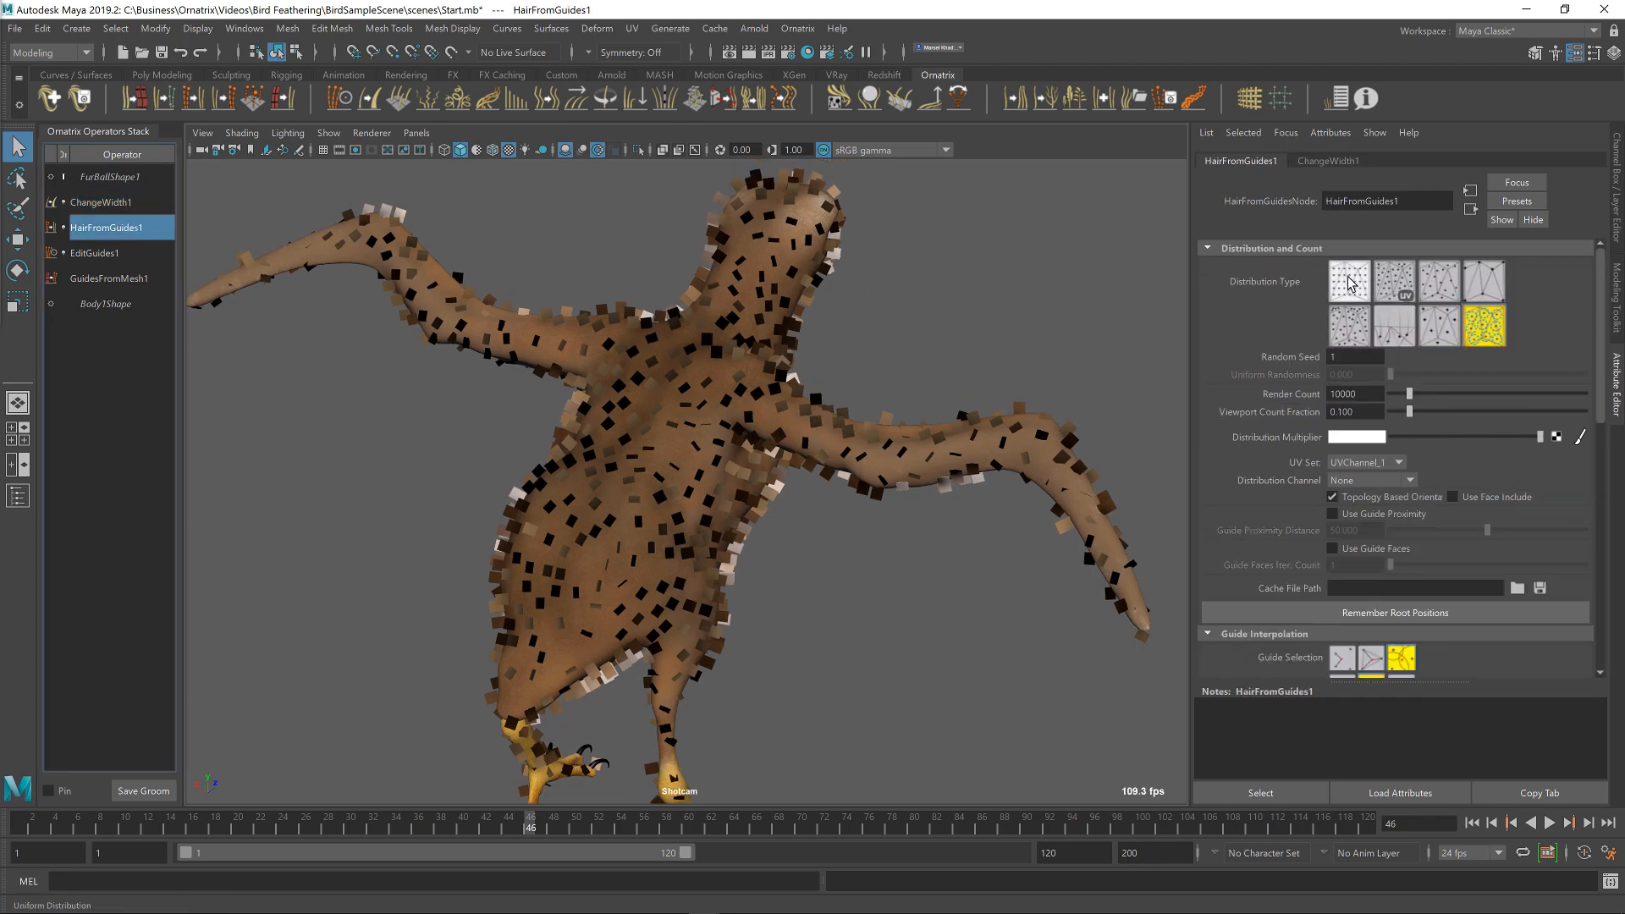
{"action": "left_click", "coordinate": [1347, 281]}
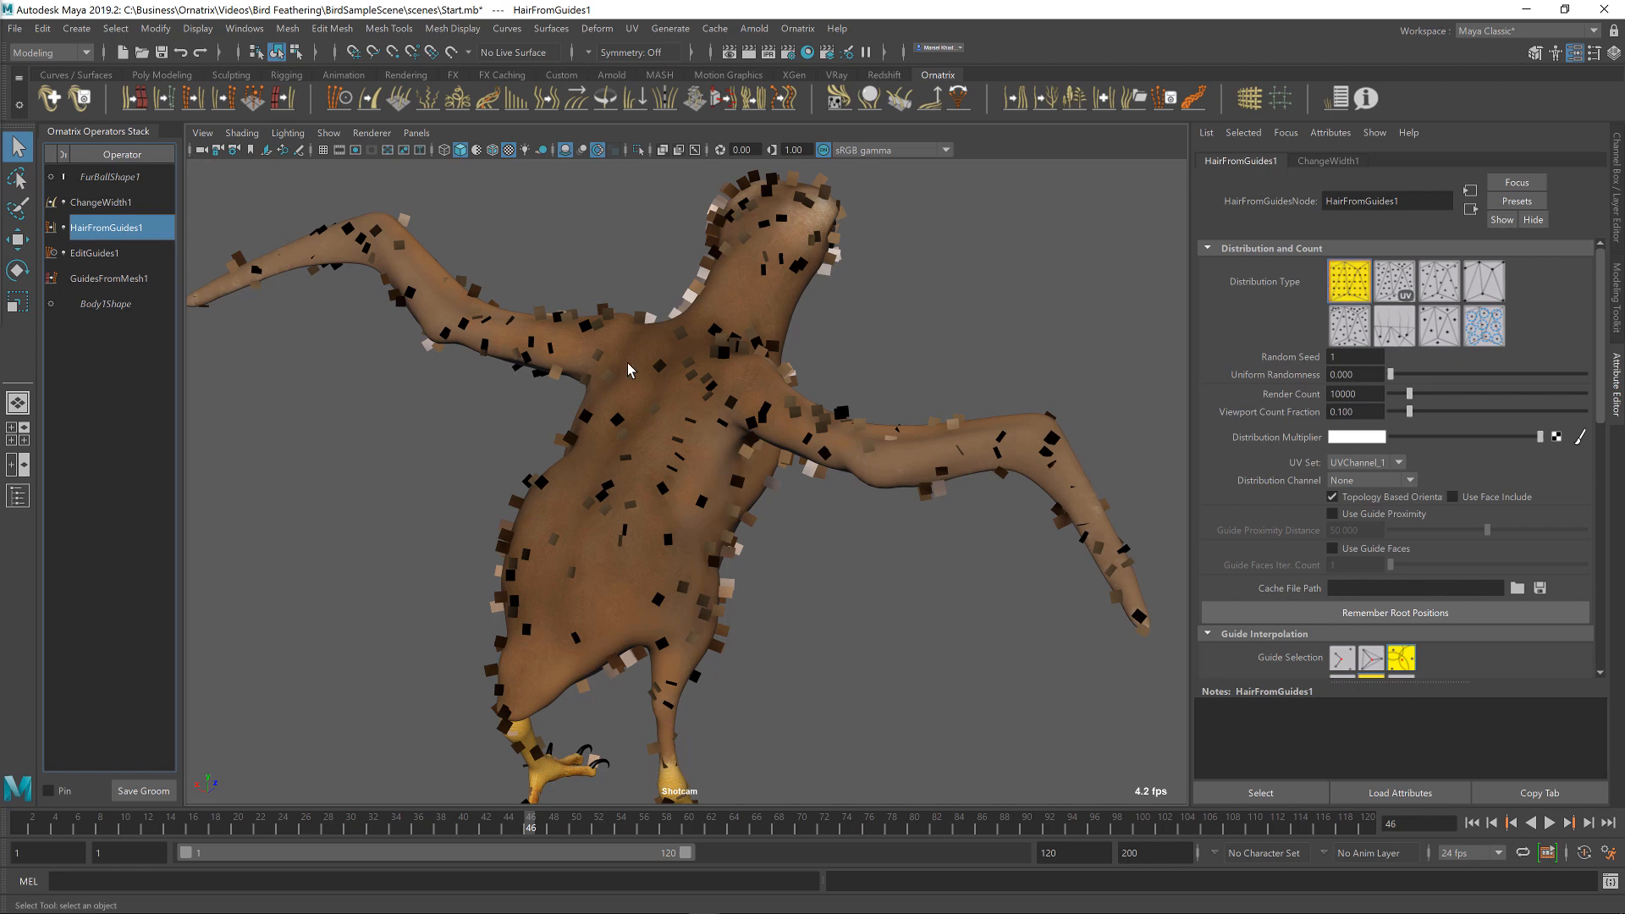
{"action": "mouse_move", "coordinate": [1354, 281]}
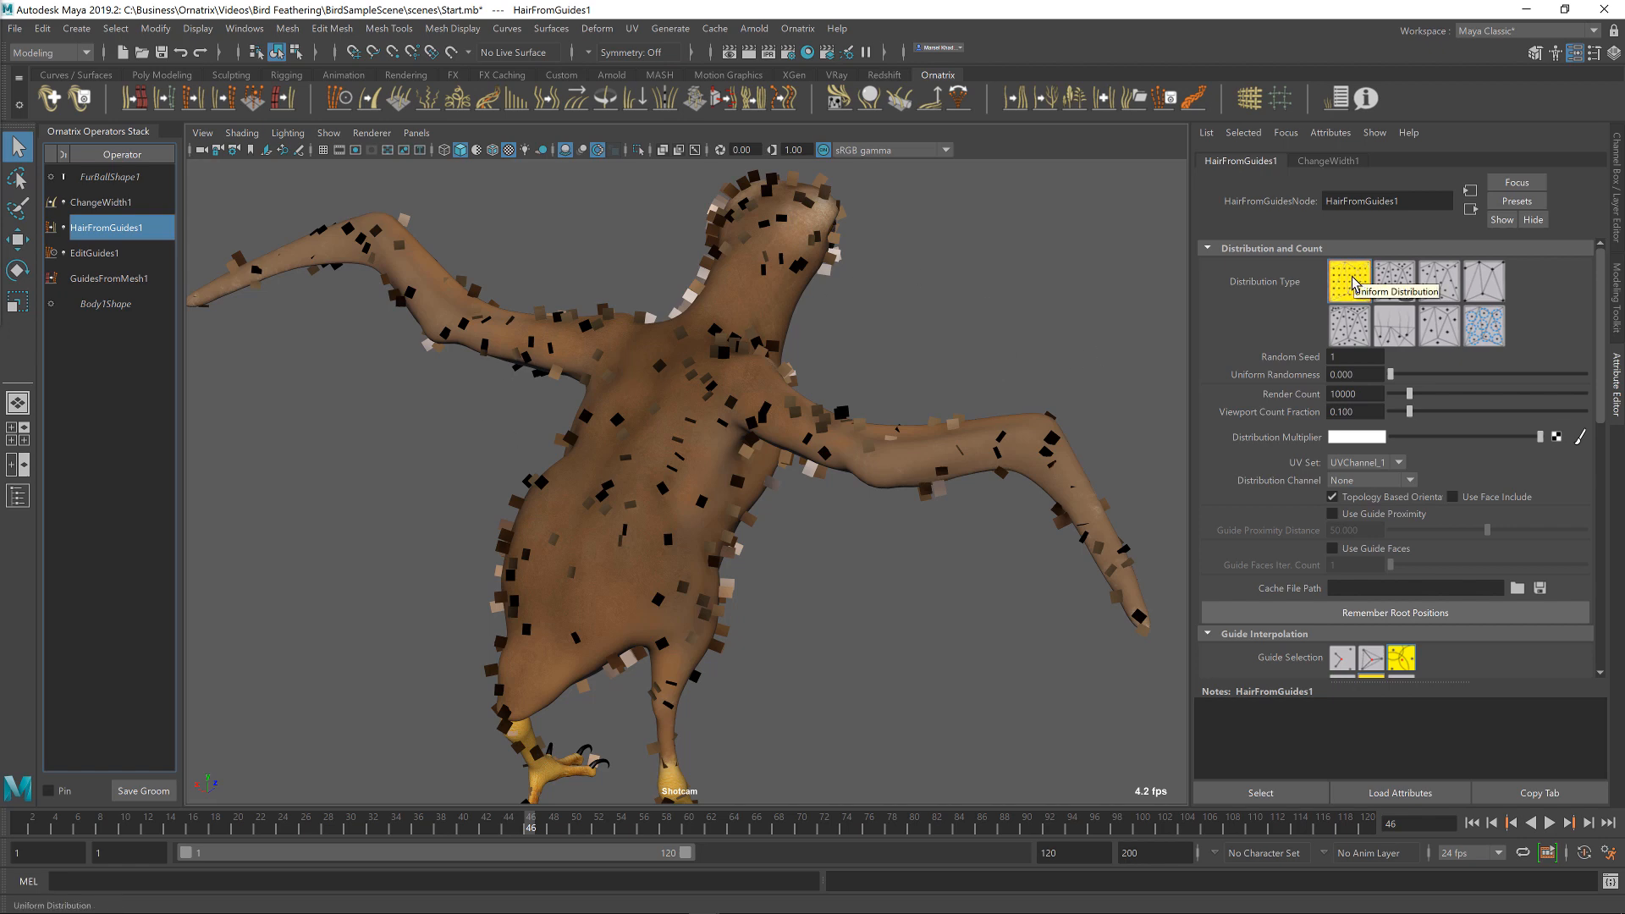
{"action": "mouse_move", "coordinate": [1344, 411]}
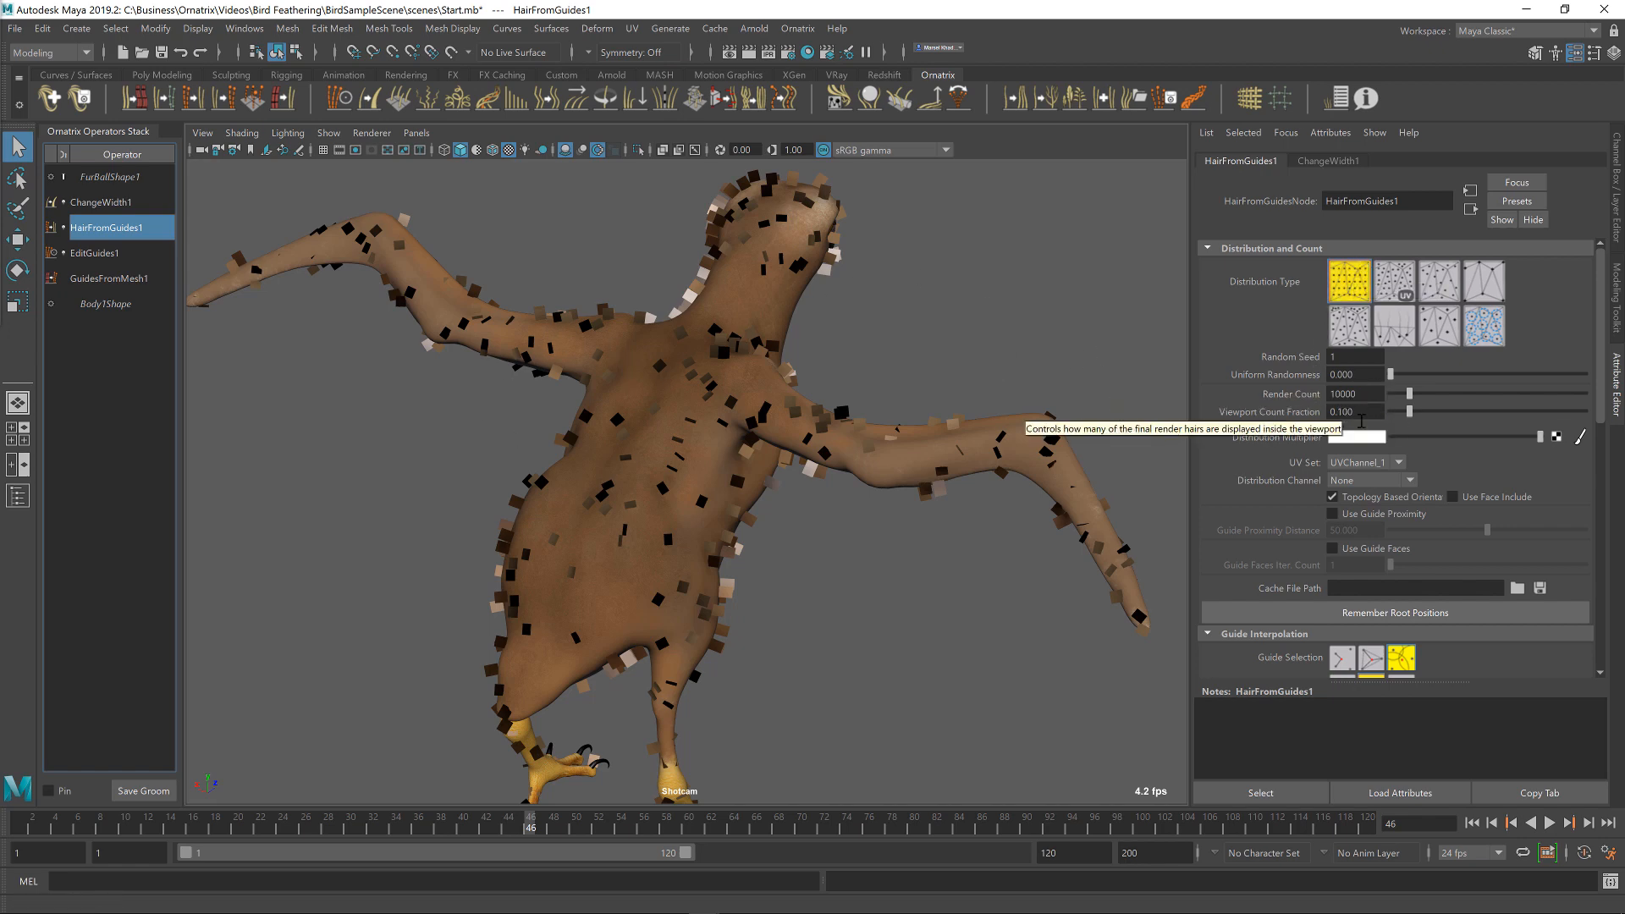
{"action": "left_click_drag", "start_coordinate": [1407, 411], "coordinate": [1539, 411]}
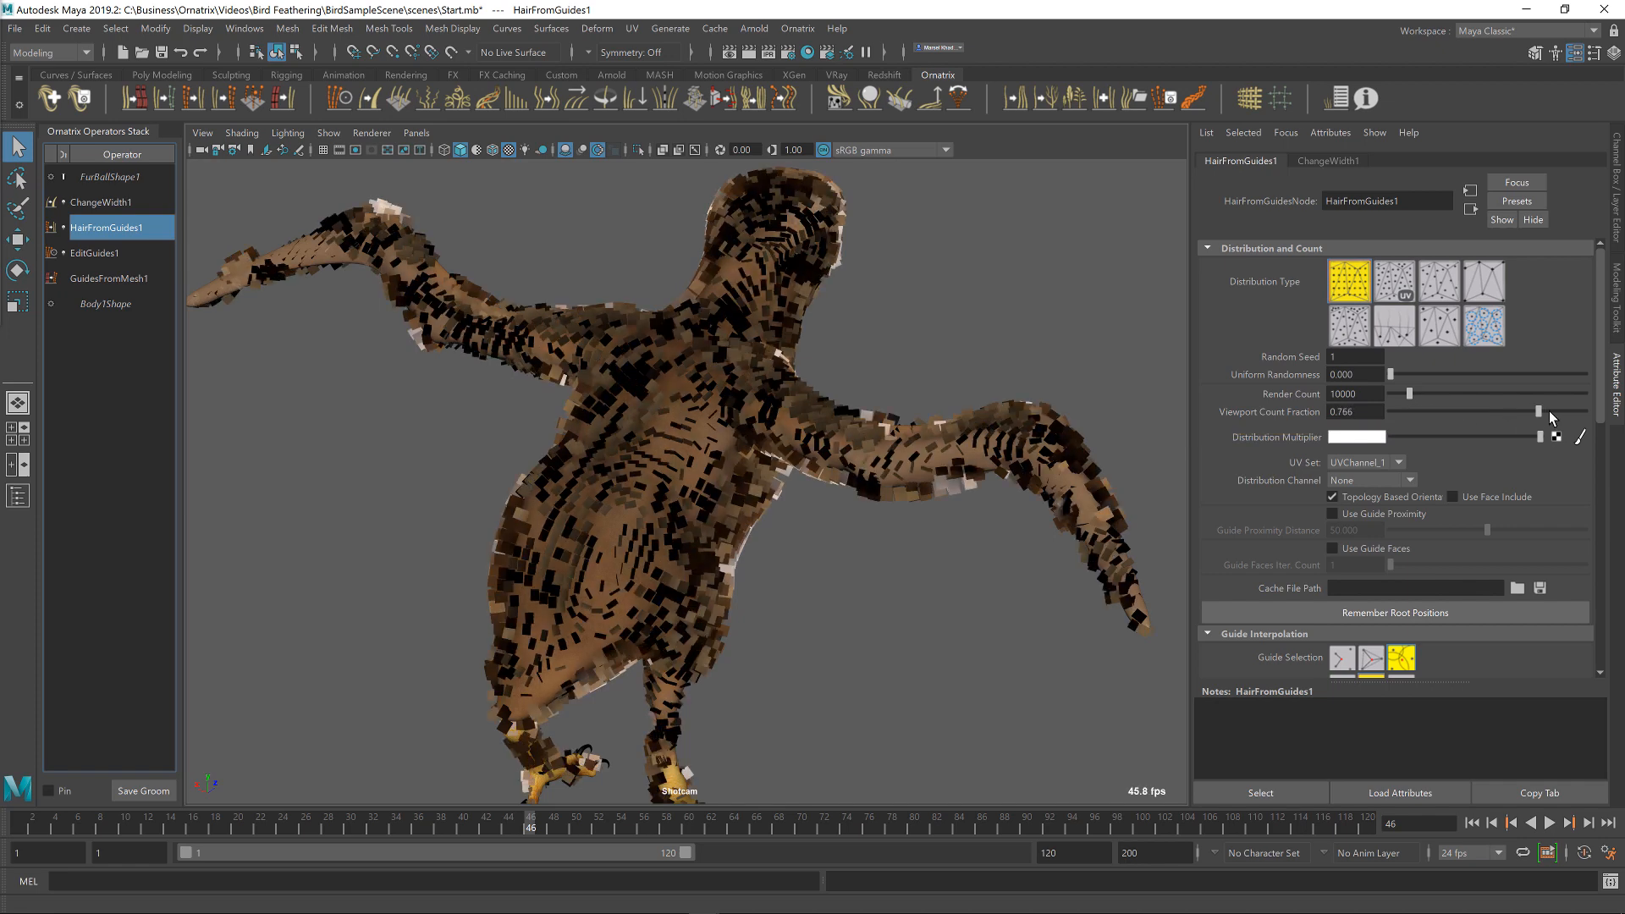
{"action": "left_click_drag", "start_coordinate": [1538, 412], "coordinate": [1580, 412]}
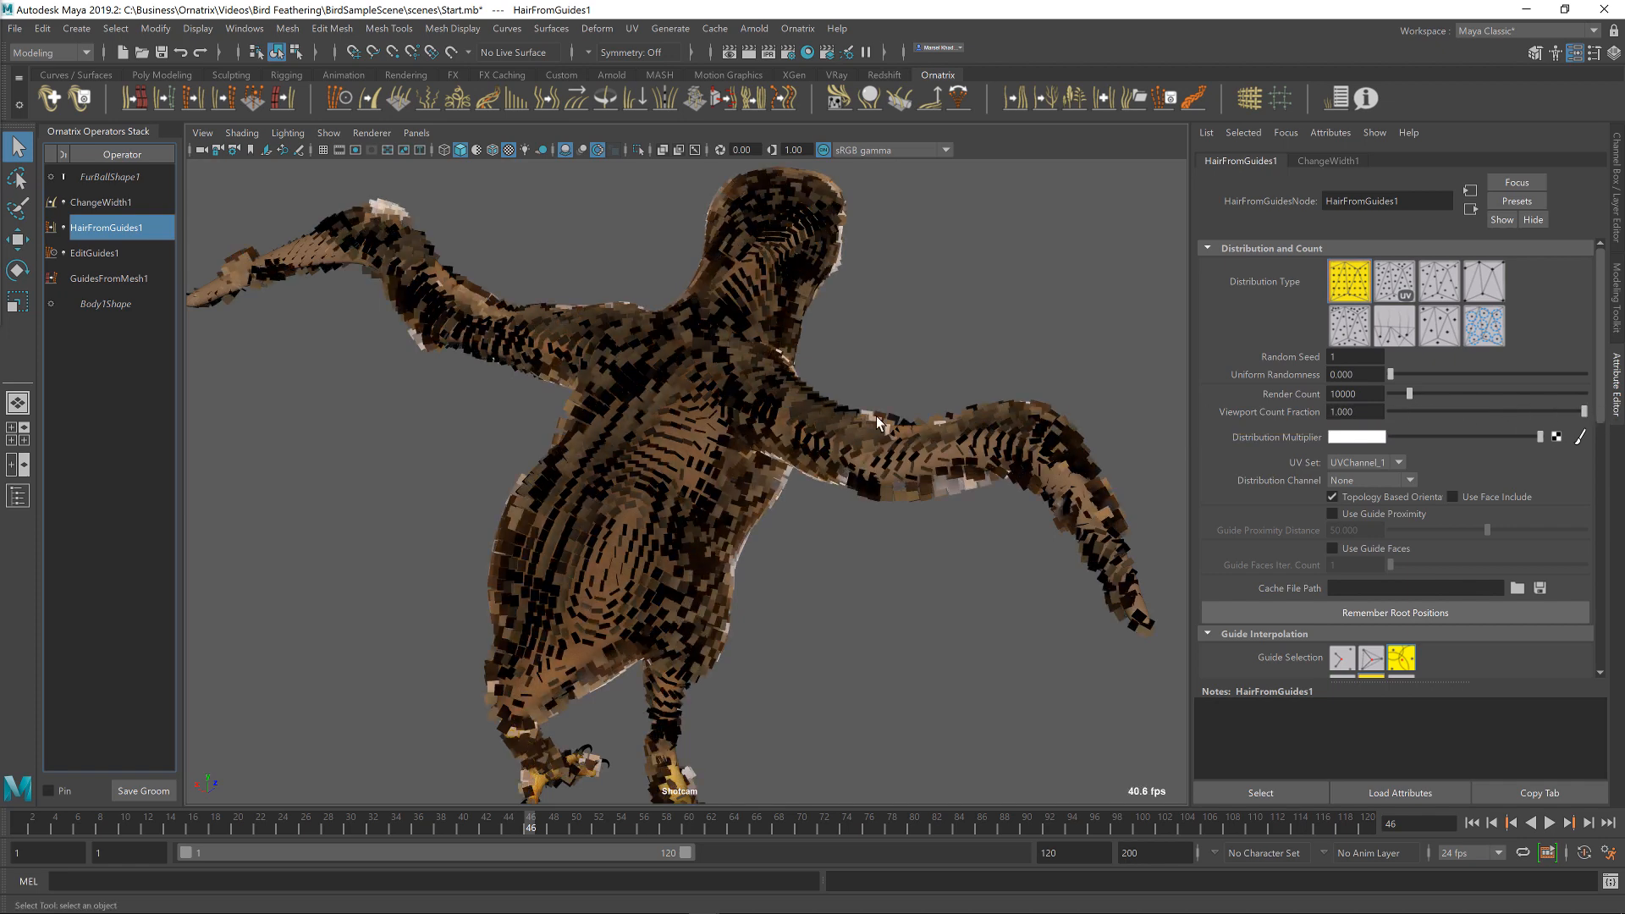
{"action": "left_click_drag", "start_coordinate": [875, 423], "coordinate": [760, 418]}
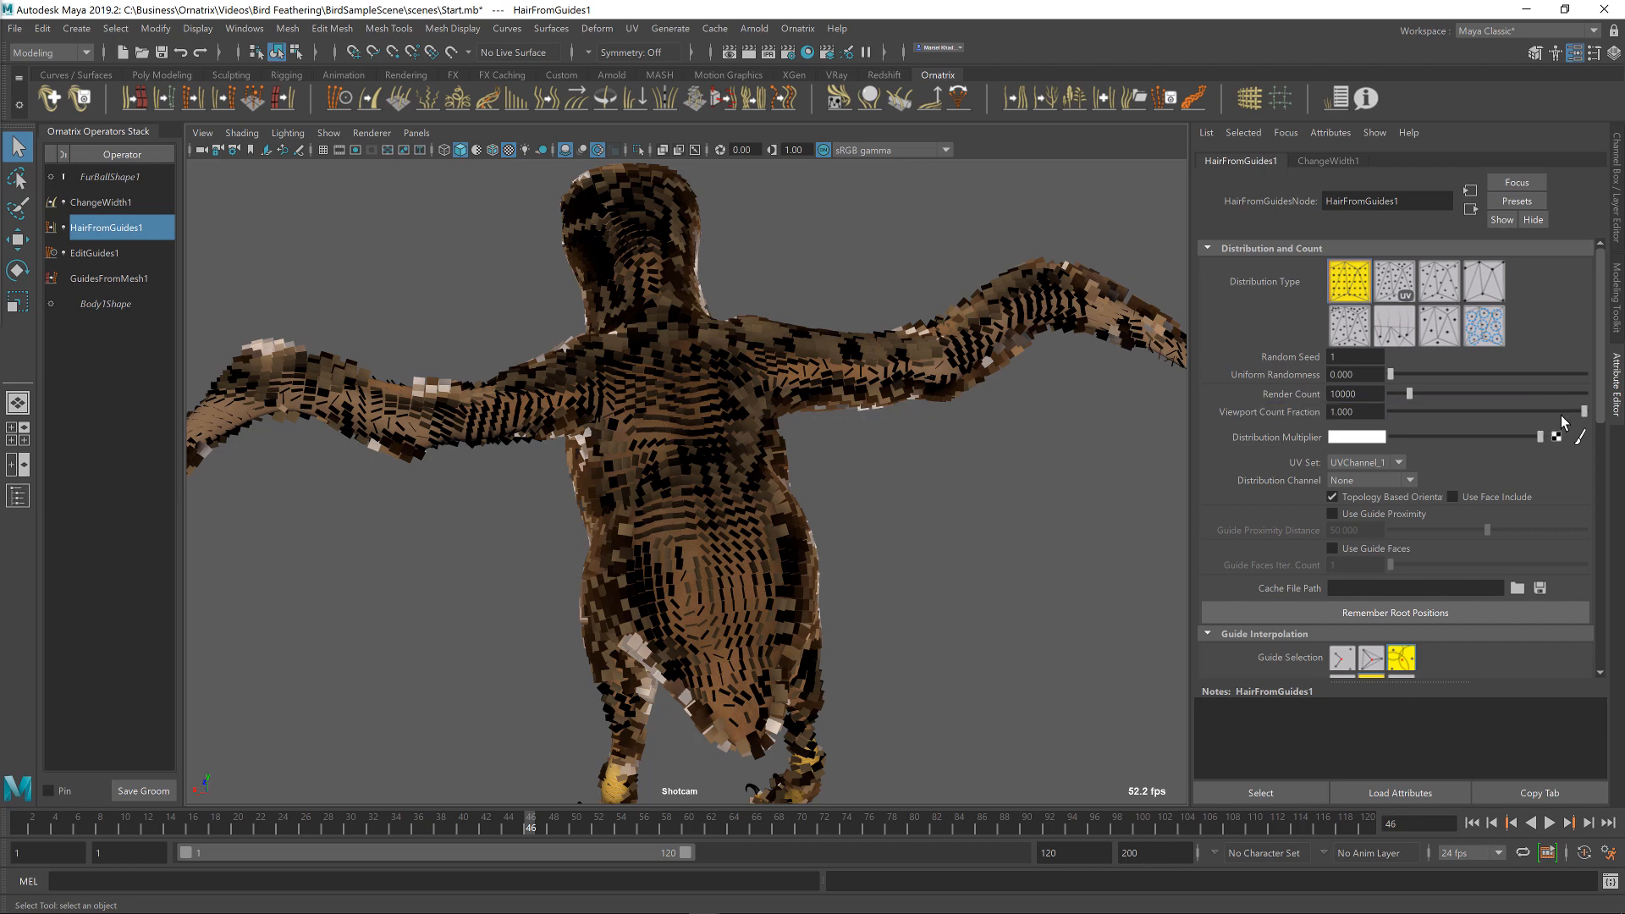
{"action": "left_click_drag", "start_coordinate": [1581, 411], "coordinate": [1476, 411]}
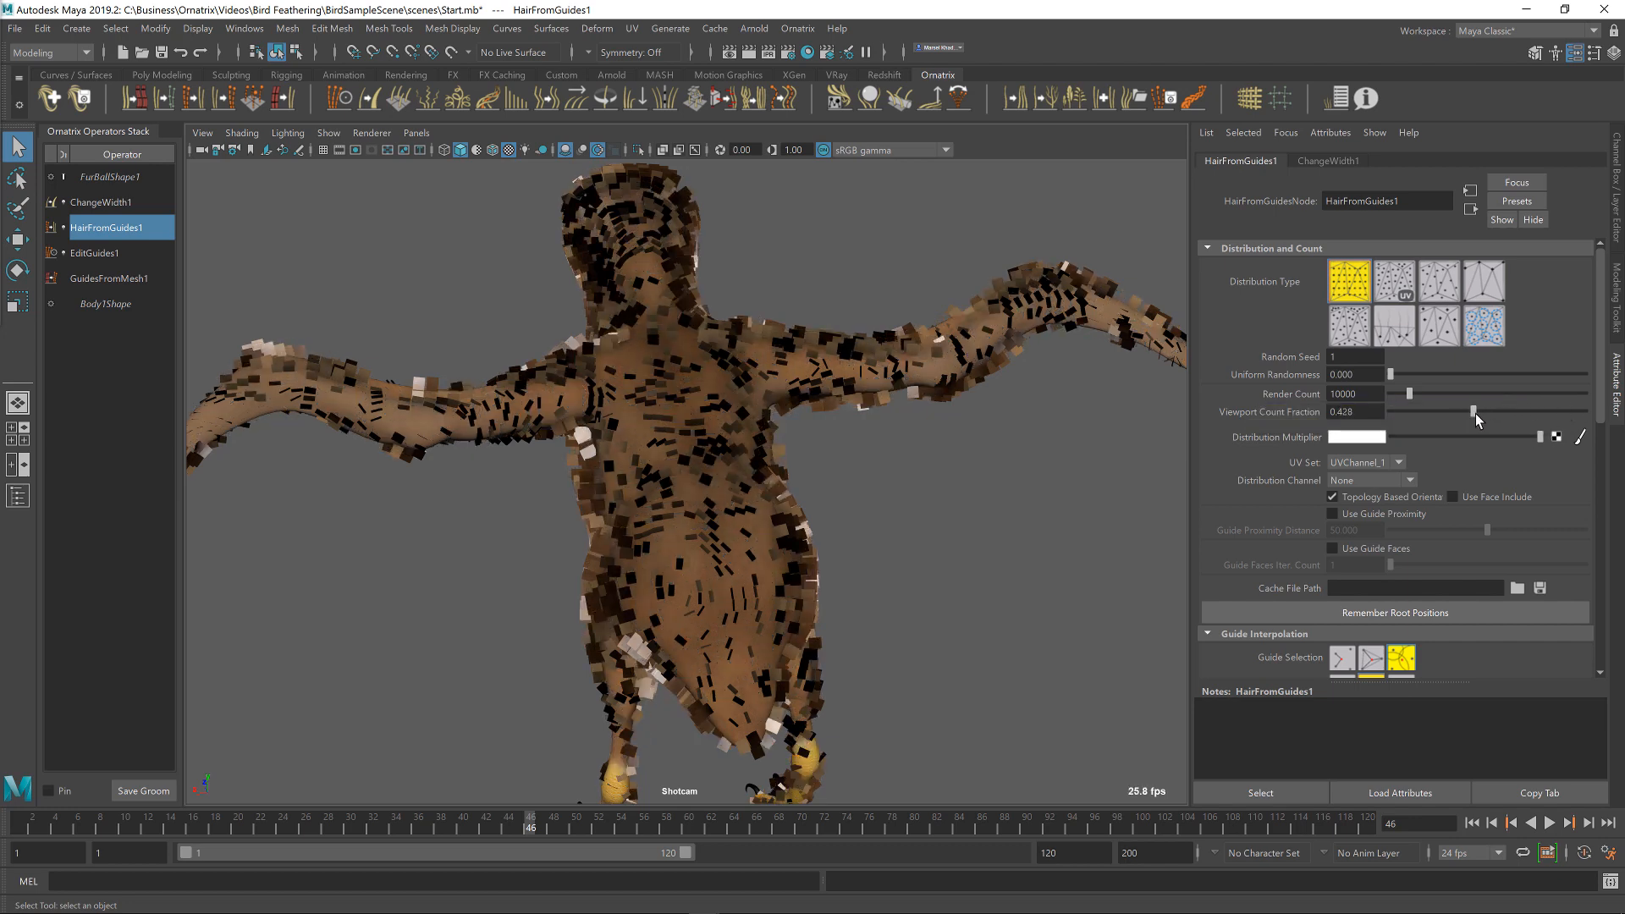
{"action": "left_click_drag", "start_coordinate": [1474, 411], "coordinate": [1476, 428]}
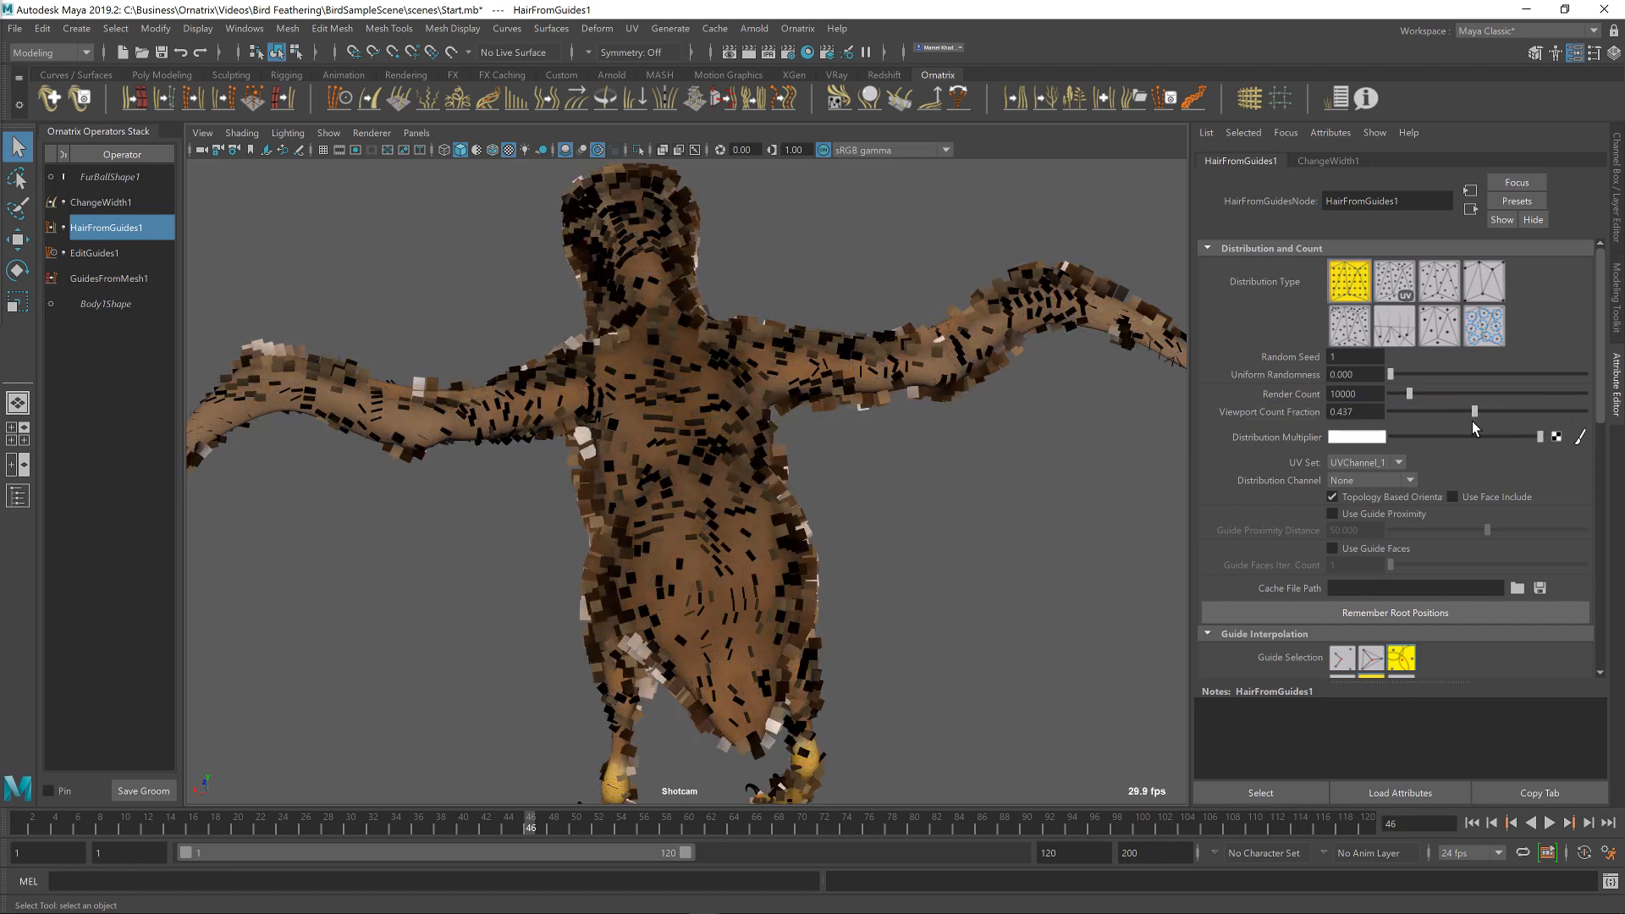
{"action": "left_click_drag", "start_coordinate": [1473, 411], "coordinate": [1466, 411]}
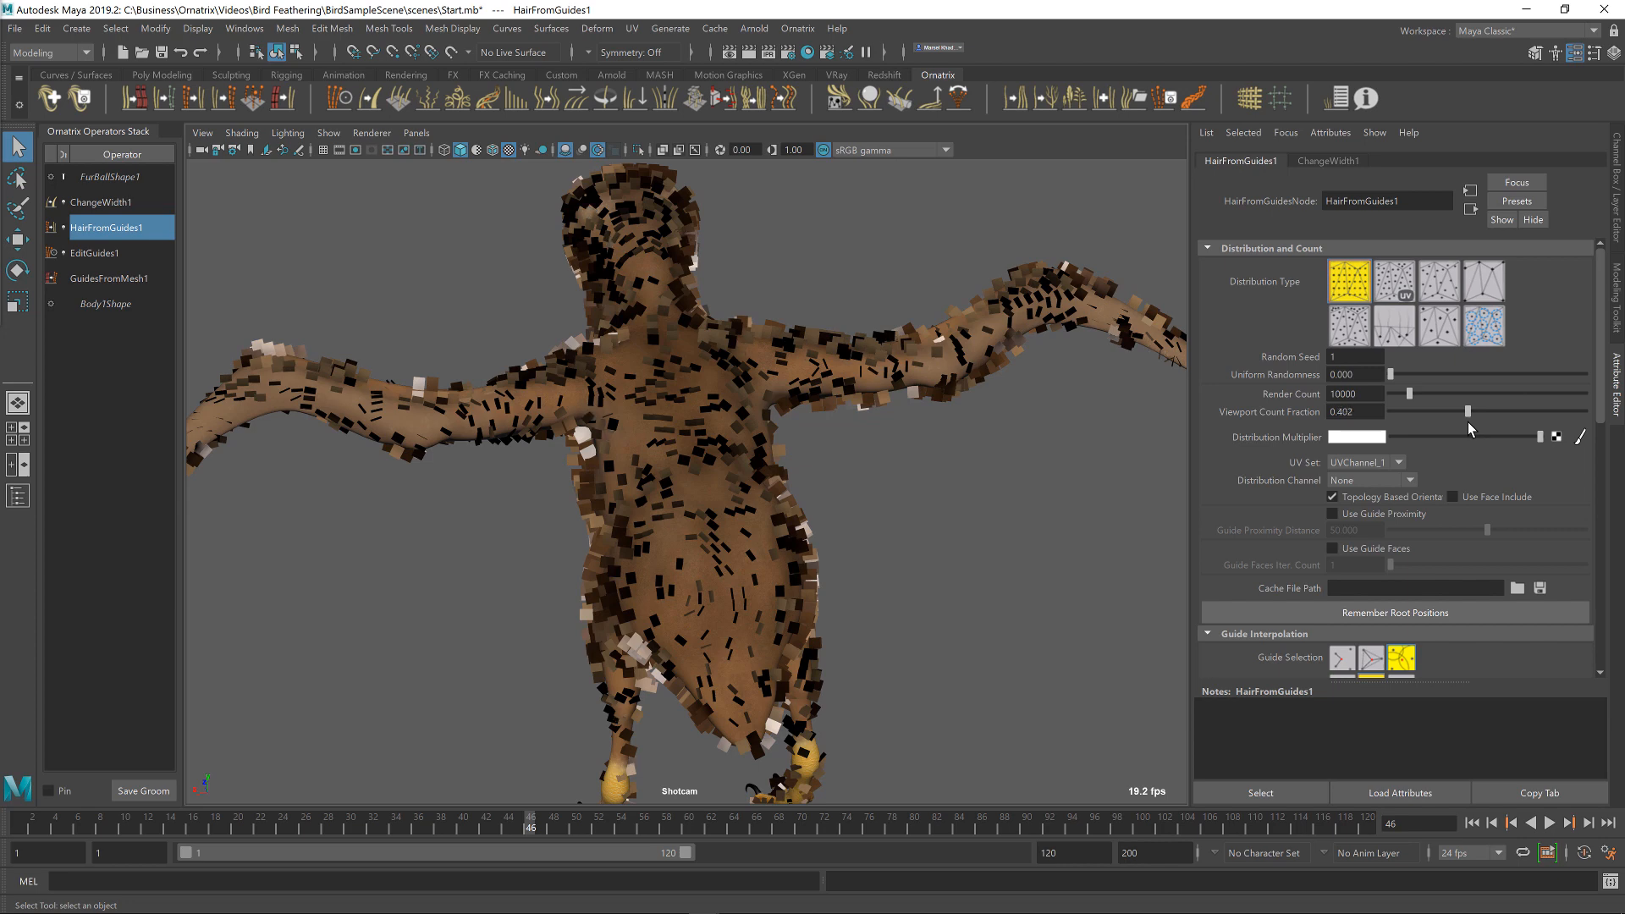
{"action": "left_click_drag", "start_coordinate": [1466, 411], "coordinate": [1469, 412]}
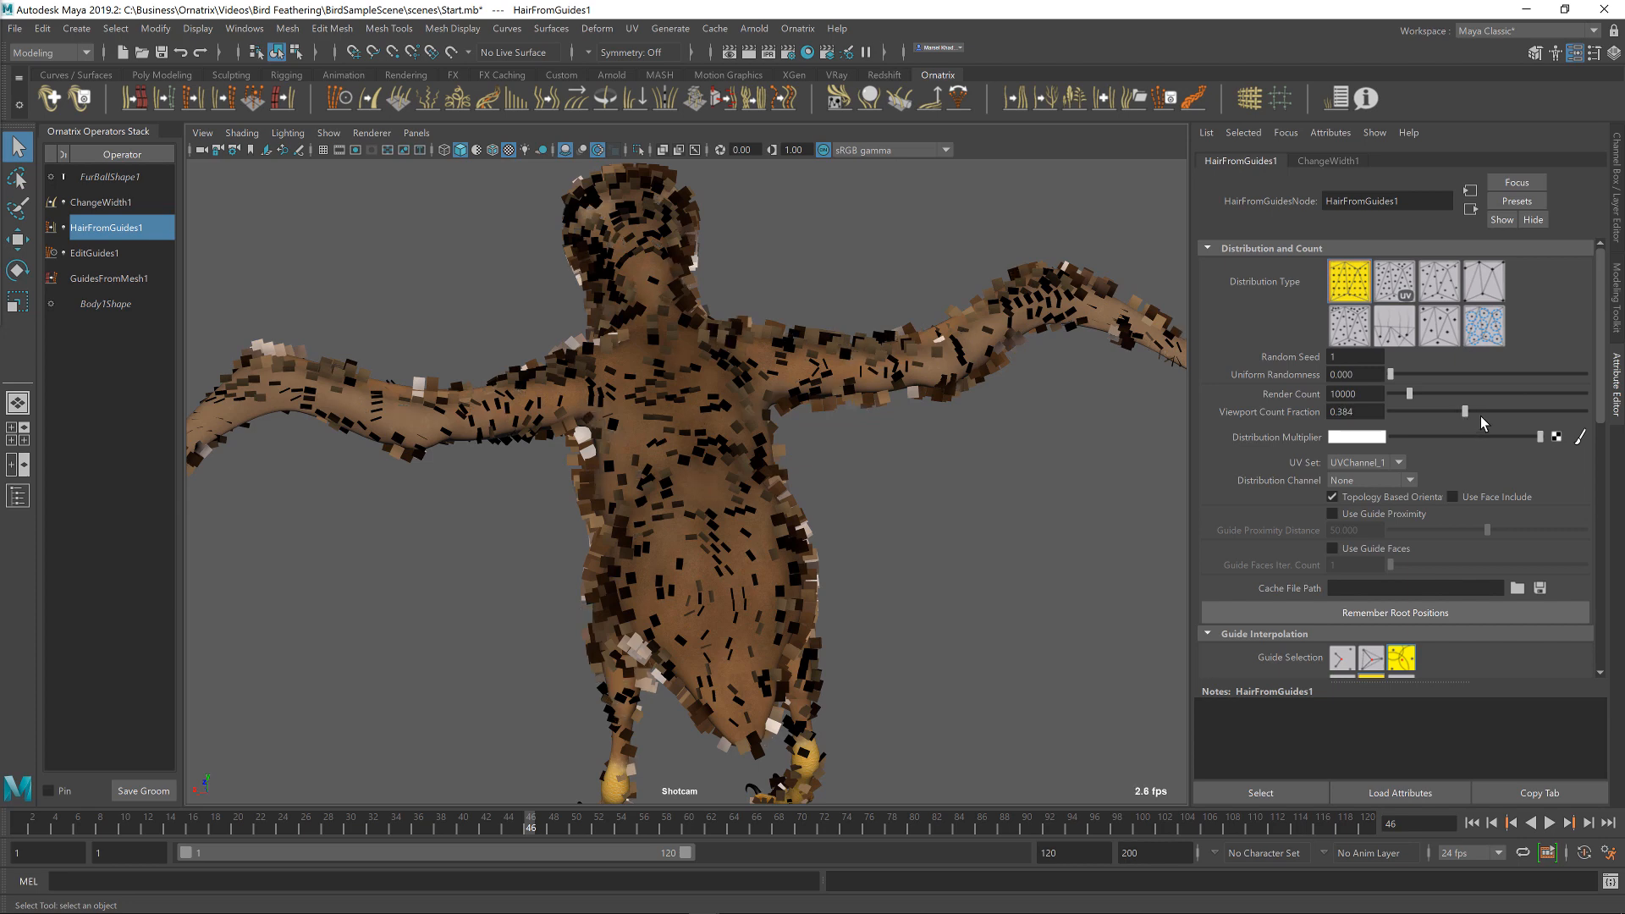
{"action": "left_click_drag", "start_coordinate": [1484, 411], "coordinate": [1582, 411]}
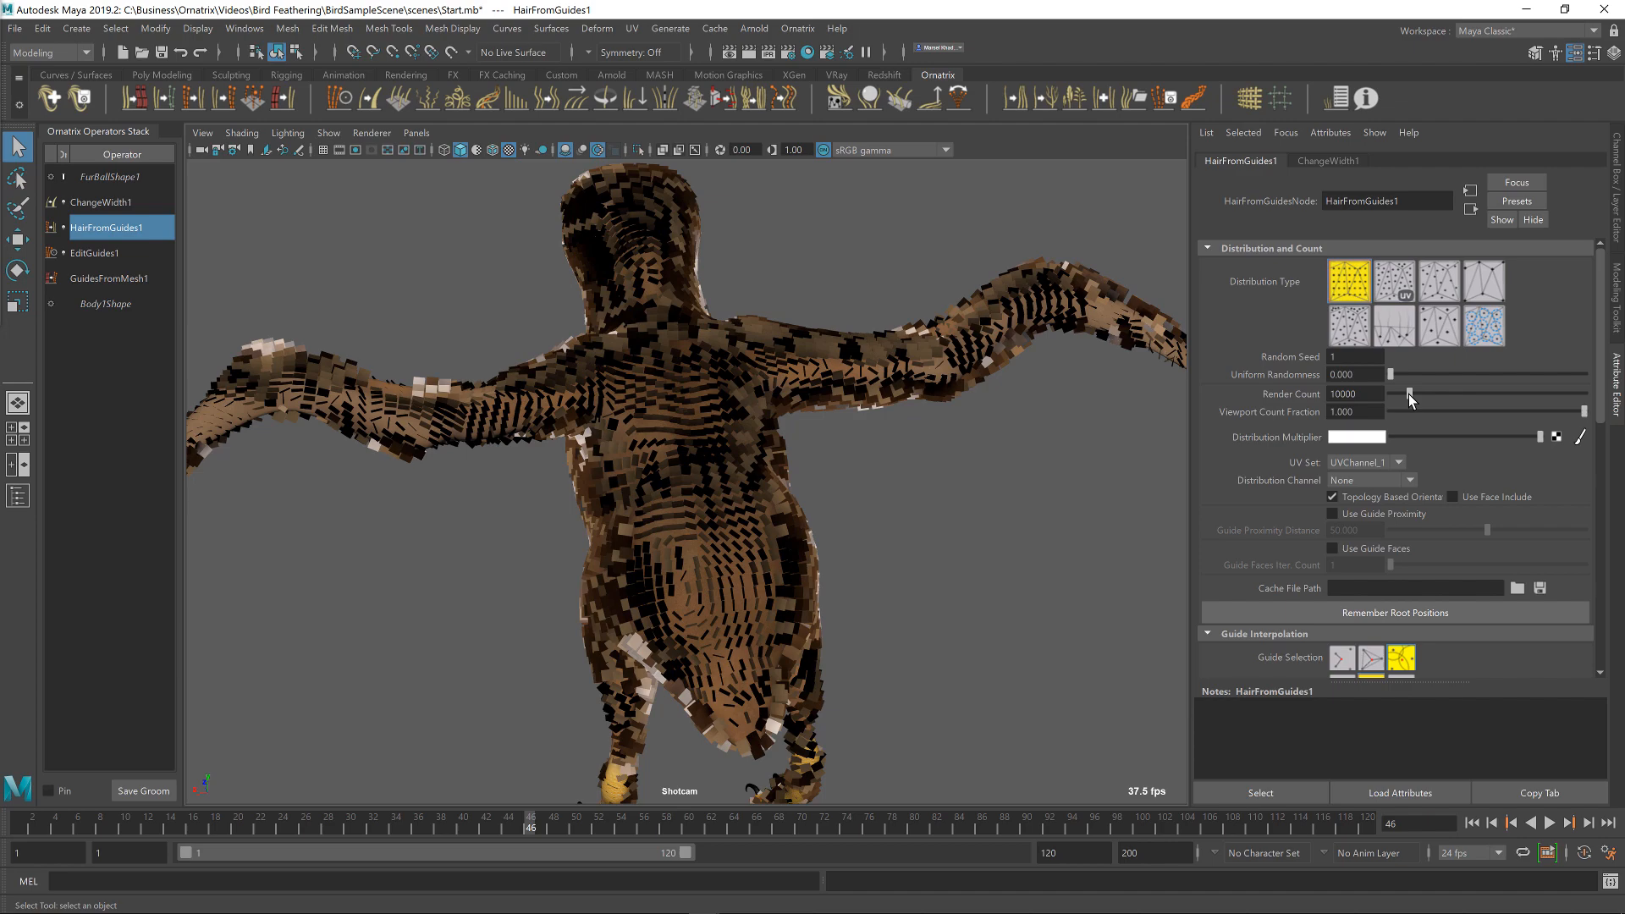
- Reduce the HairFromGuides1 Render Count to 1, leaving sparse roots on the bird
{"action": "left_click_drag", "start_coordinate": [1410, 400], "coordinate": [1400, 405]}
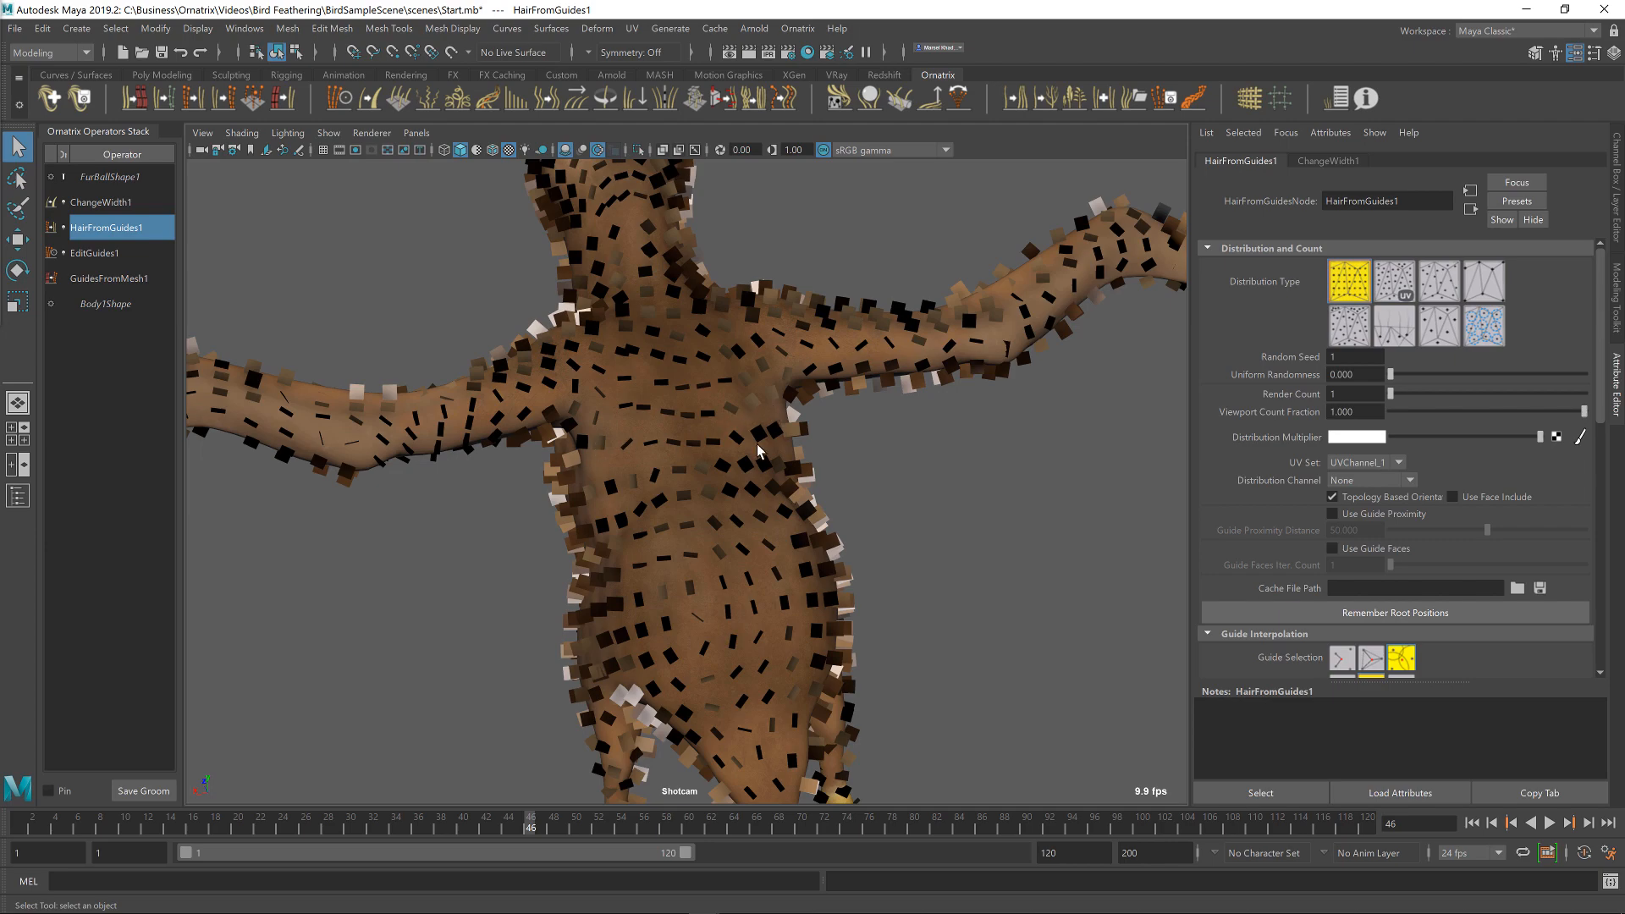
{"action": "left_click_drag", "start_coordinate": [756, 450], "coordinate": [814, 469]}
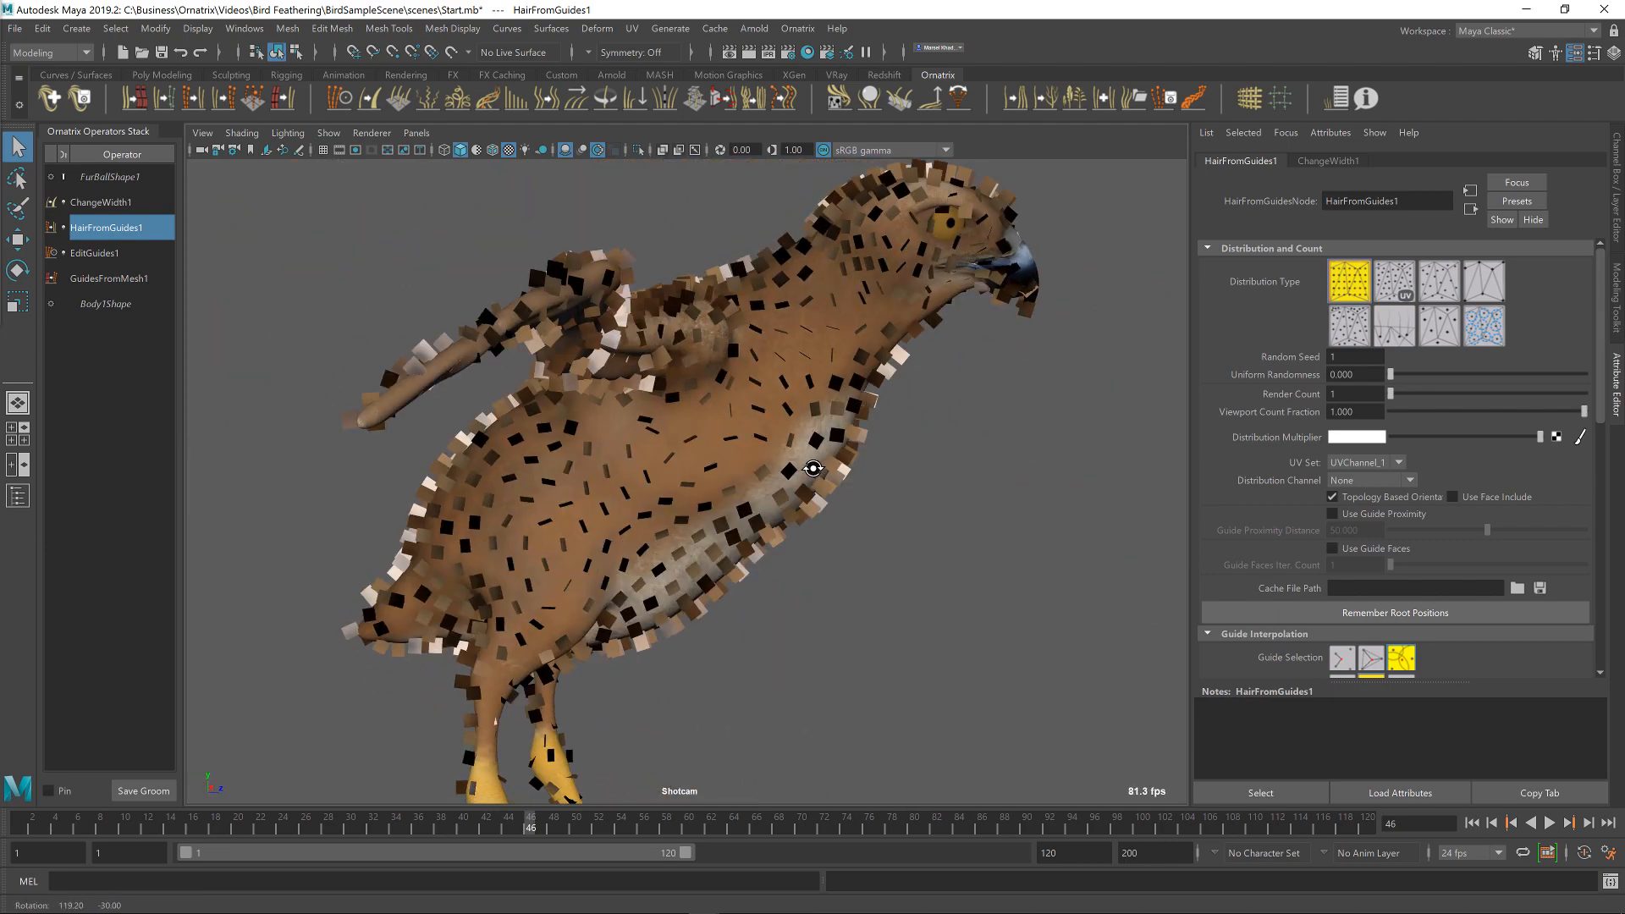
{"action": "left_click_drag", "start_coordinate": [814, 469], "coordinate": [902, 491]}
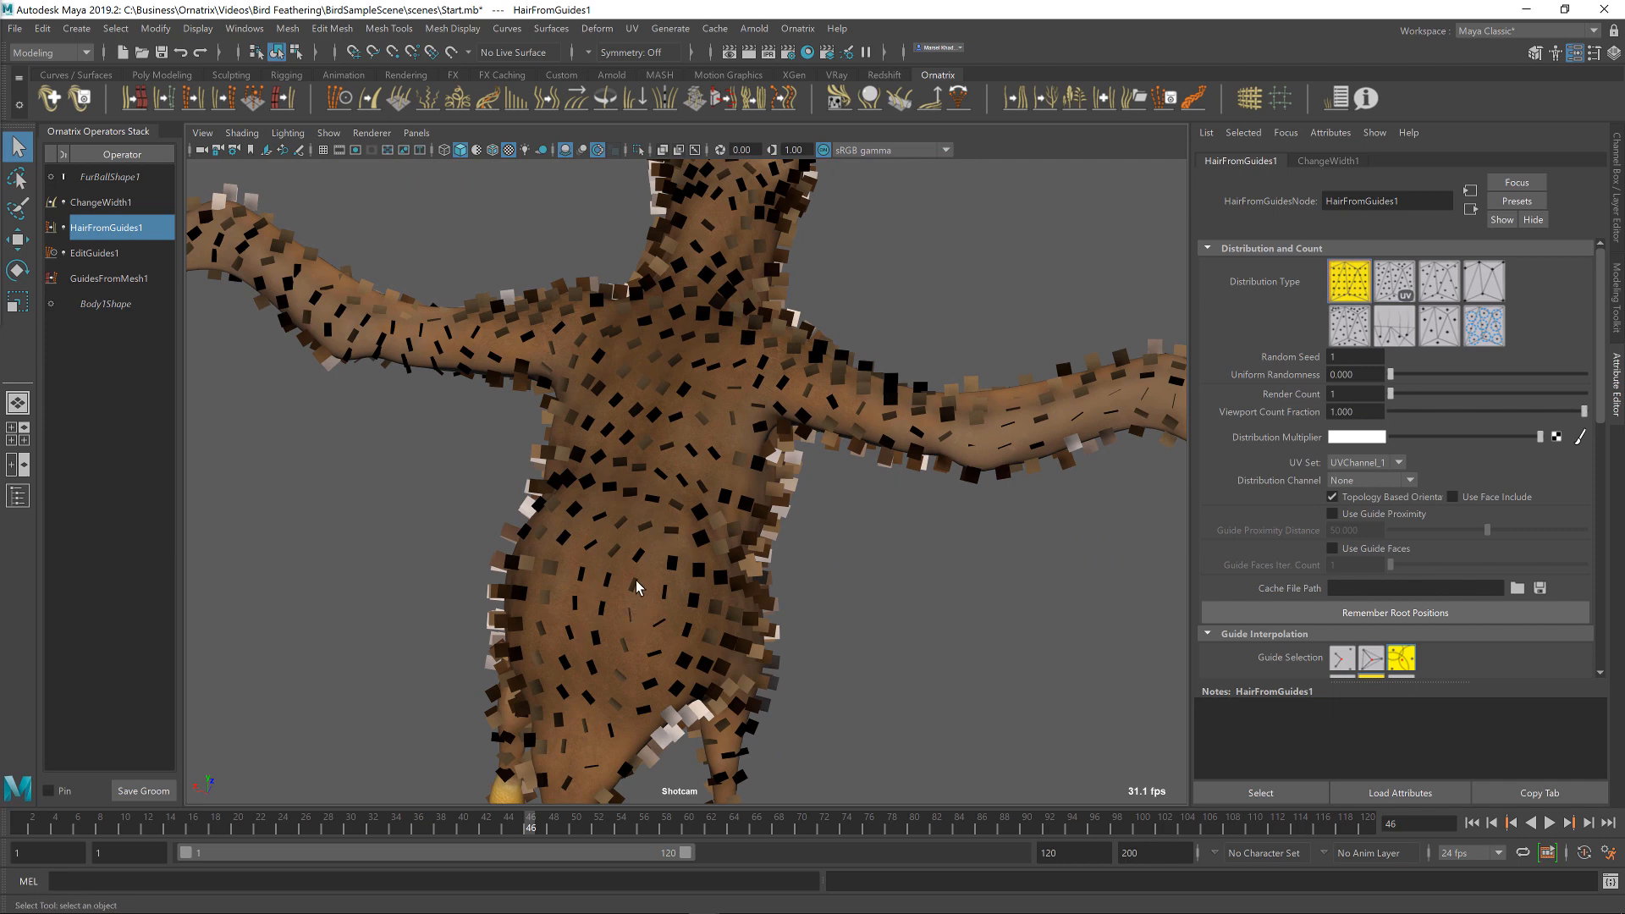
{"action": "mouse_move", "coordinate": [626, 633]}
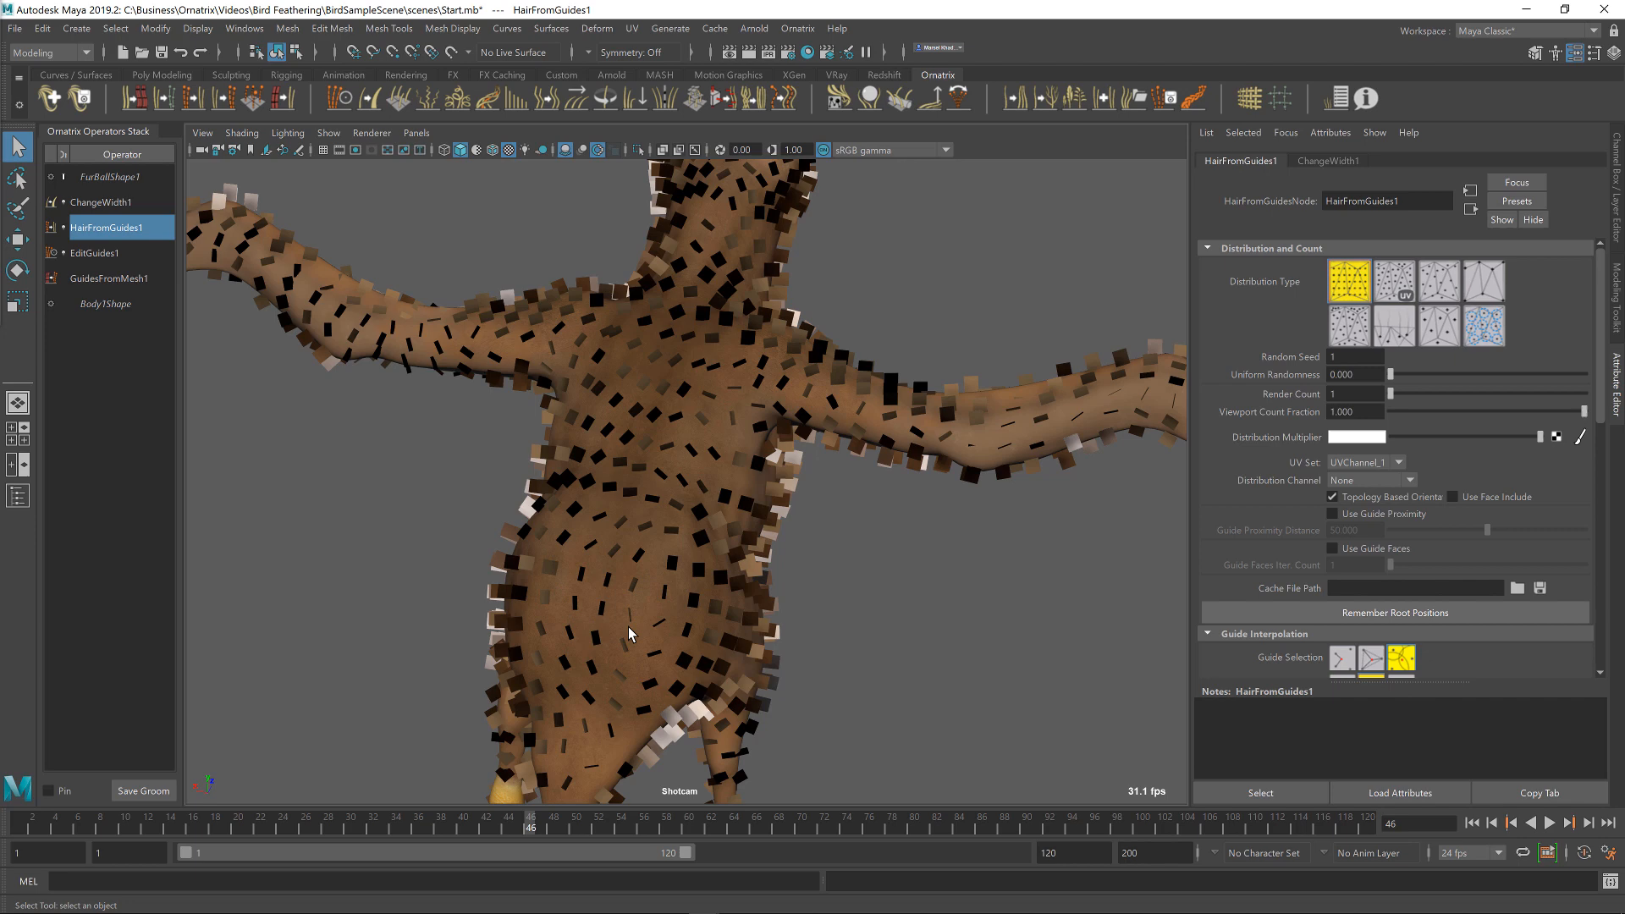
{"action": "mouse_move", "coordinate": [814, 409]}
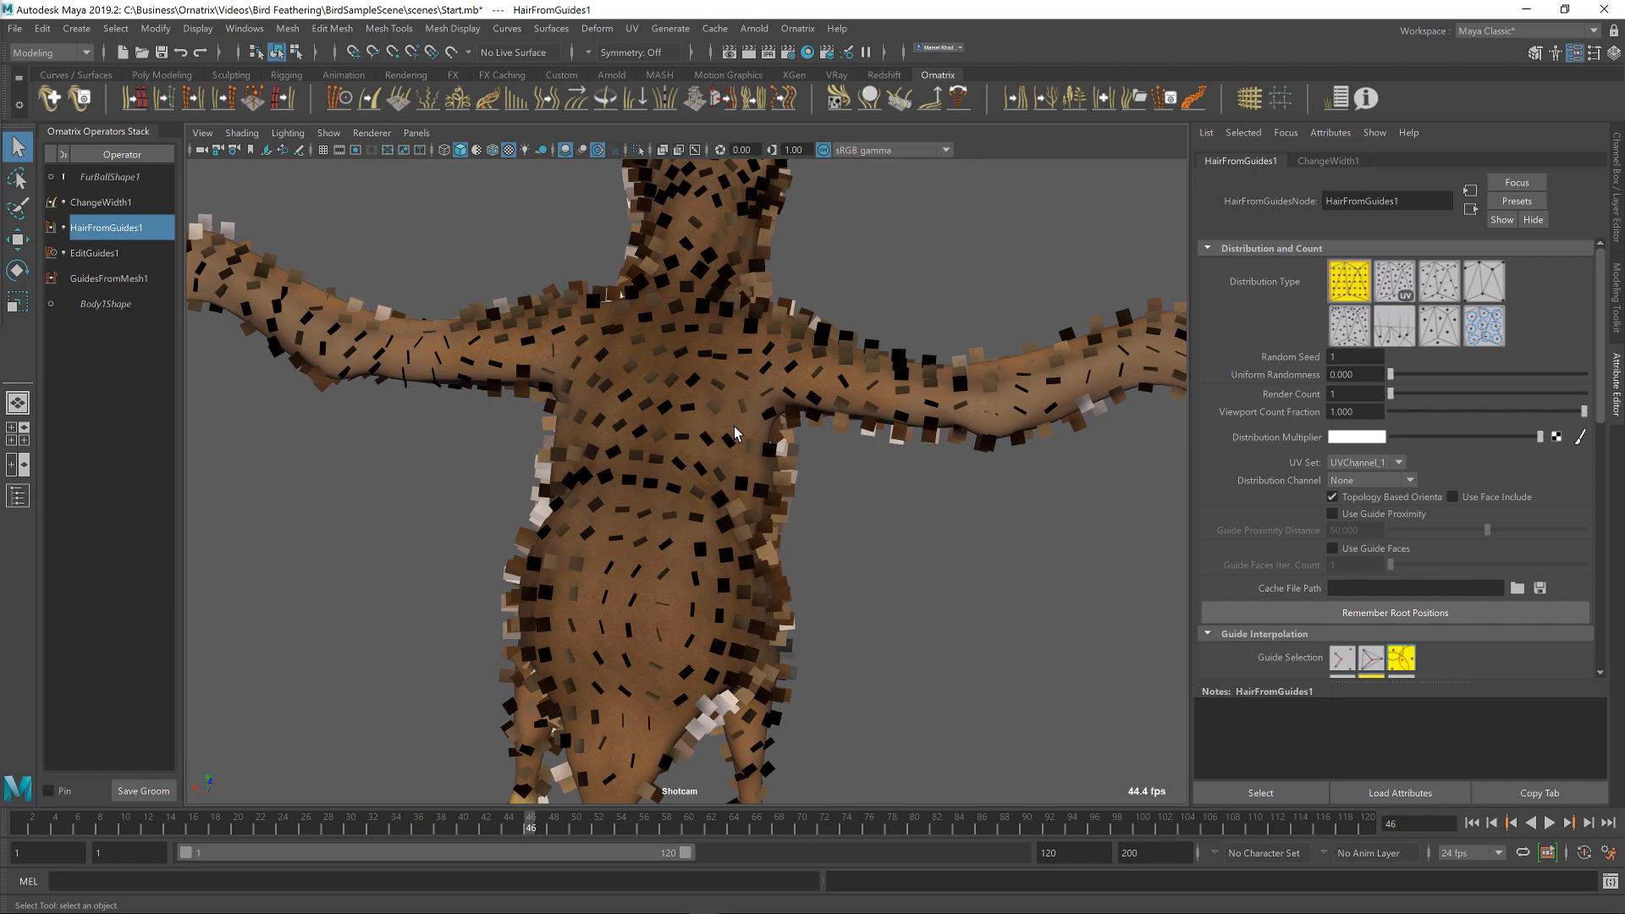
{"action": "mouse_move", "coordinate": [779, 436]}
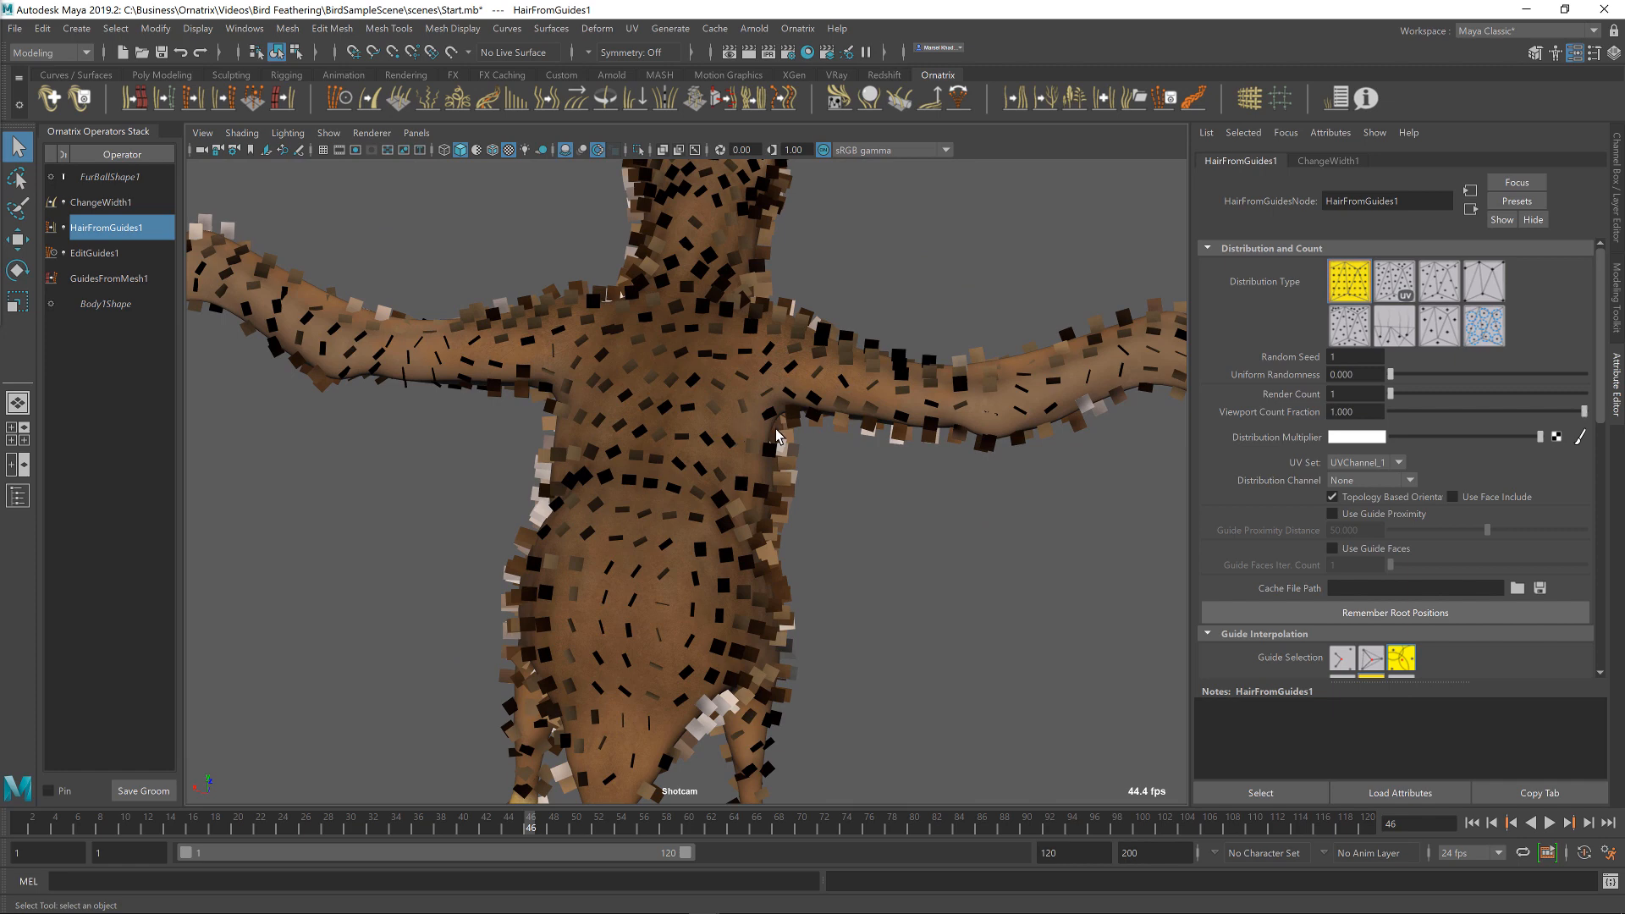
{"action": "mouse_move", "coordinate": [1339, 283]}
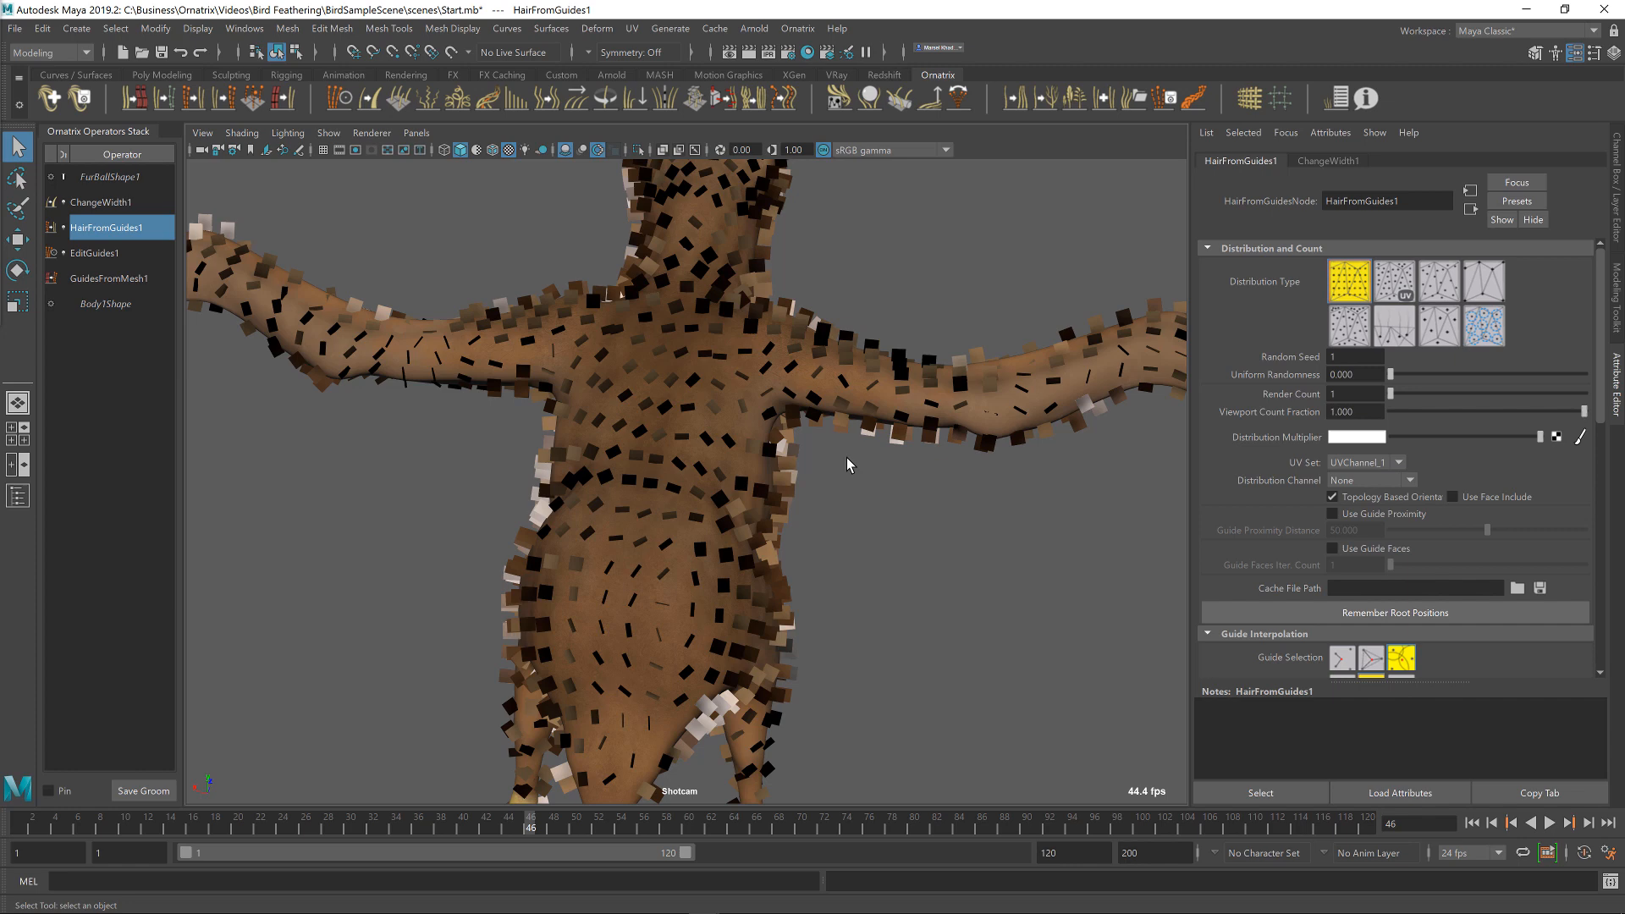
{"action": "mouse_move", "coordinate": [1100, 501]}
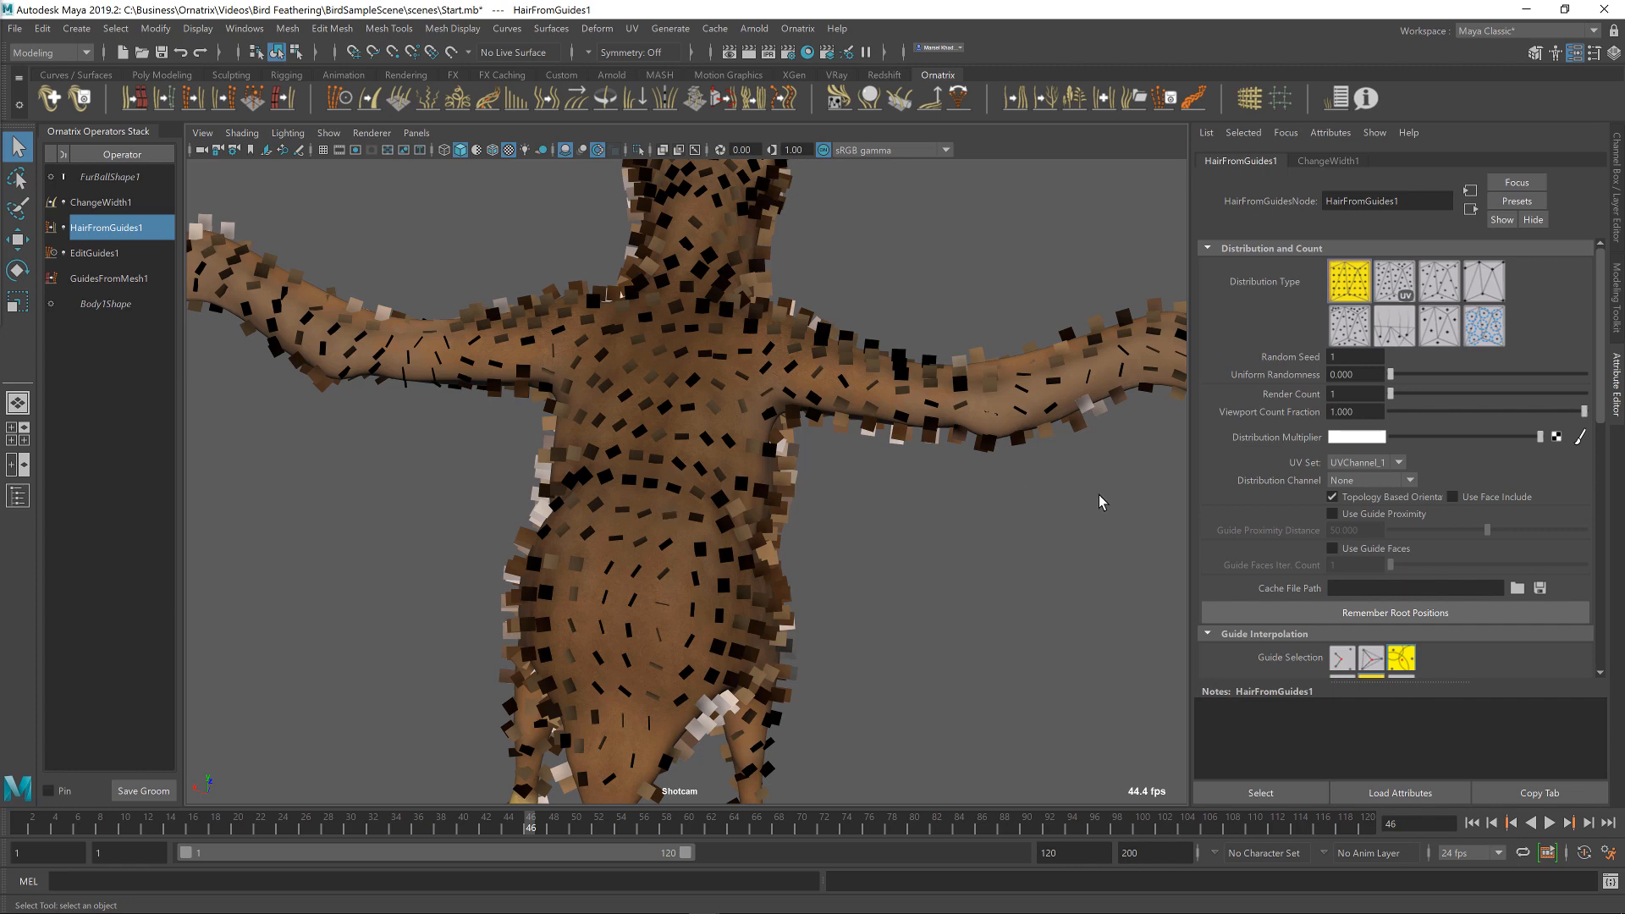
{"action": "mouse_move", "coordinate": [1356, 481]}
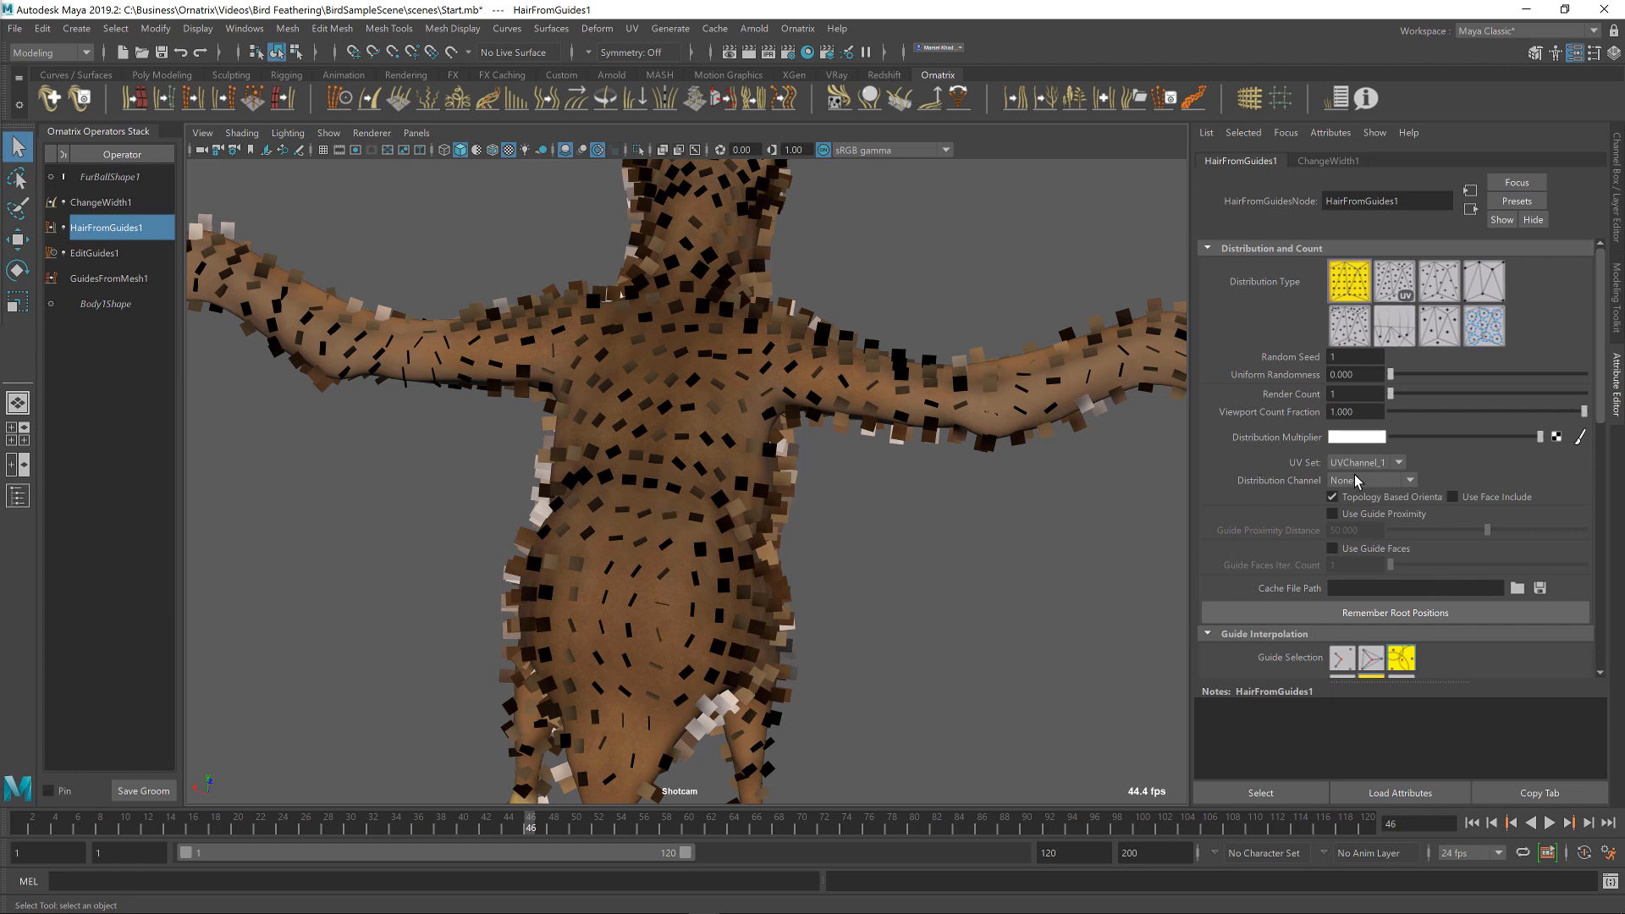
- Leave the Distribution Channel at None and select the bird's body mesh
{"action": "left_click", "coordinate": [1410, 480]}
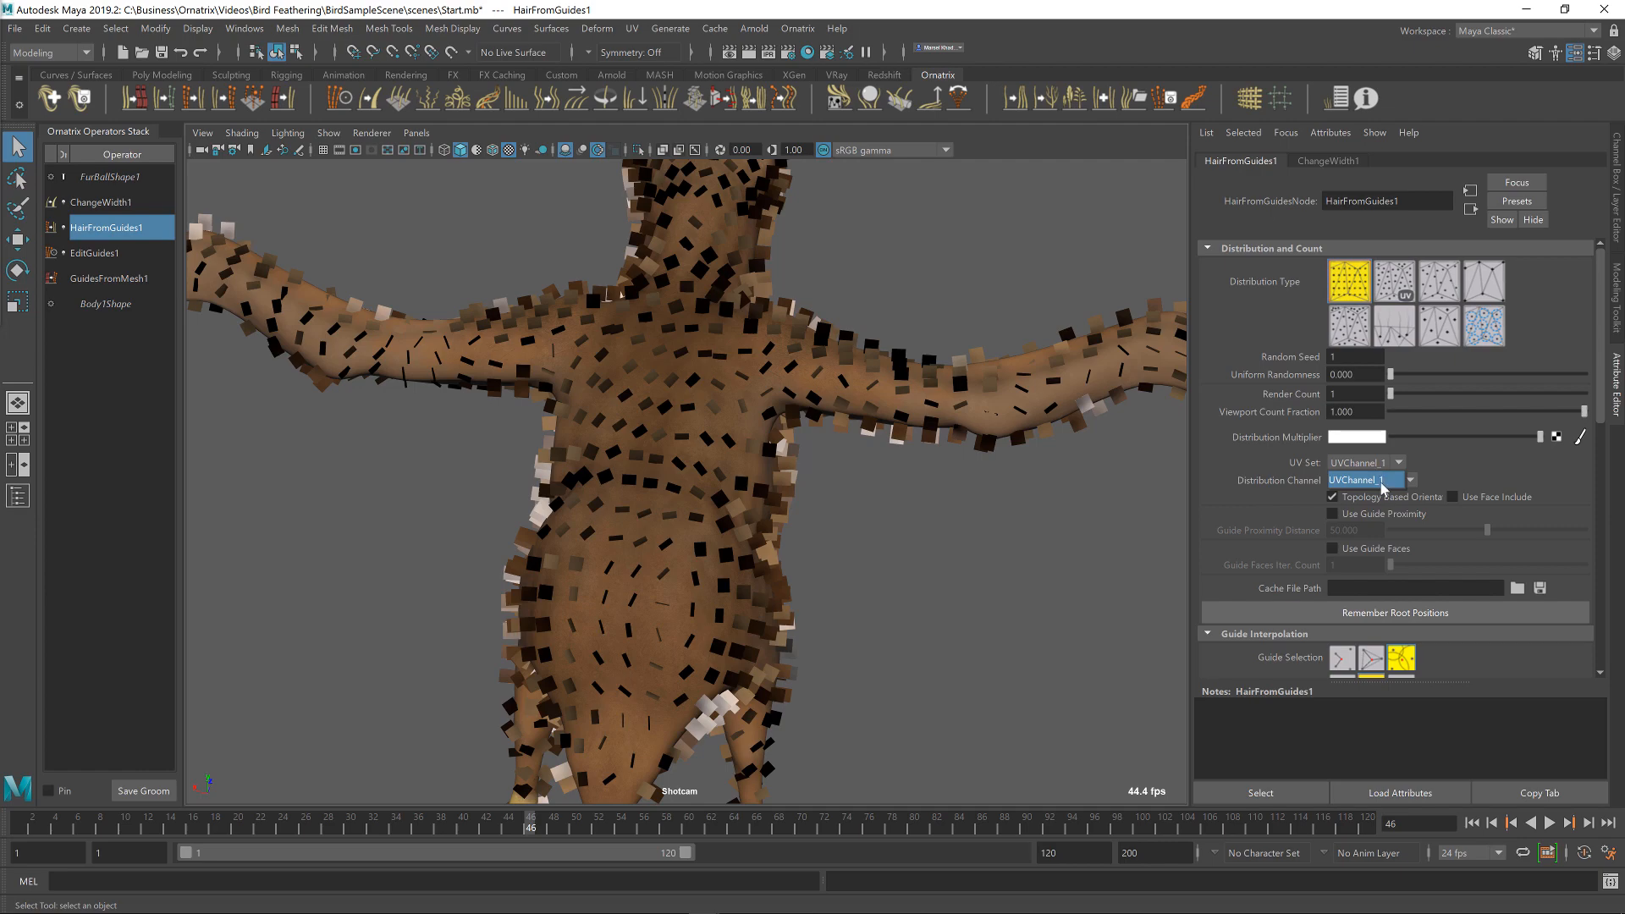
{"action": "left_click", "coordinate": [1408, 481]}
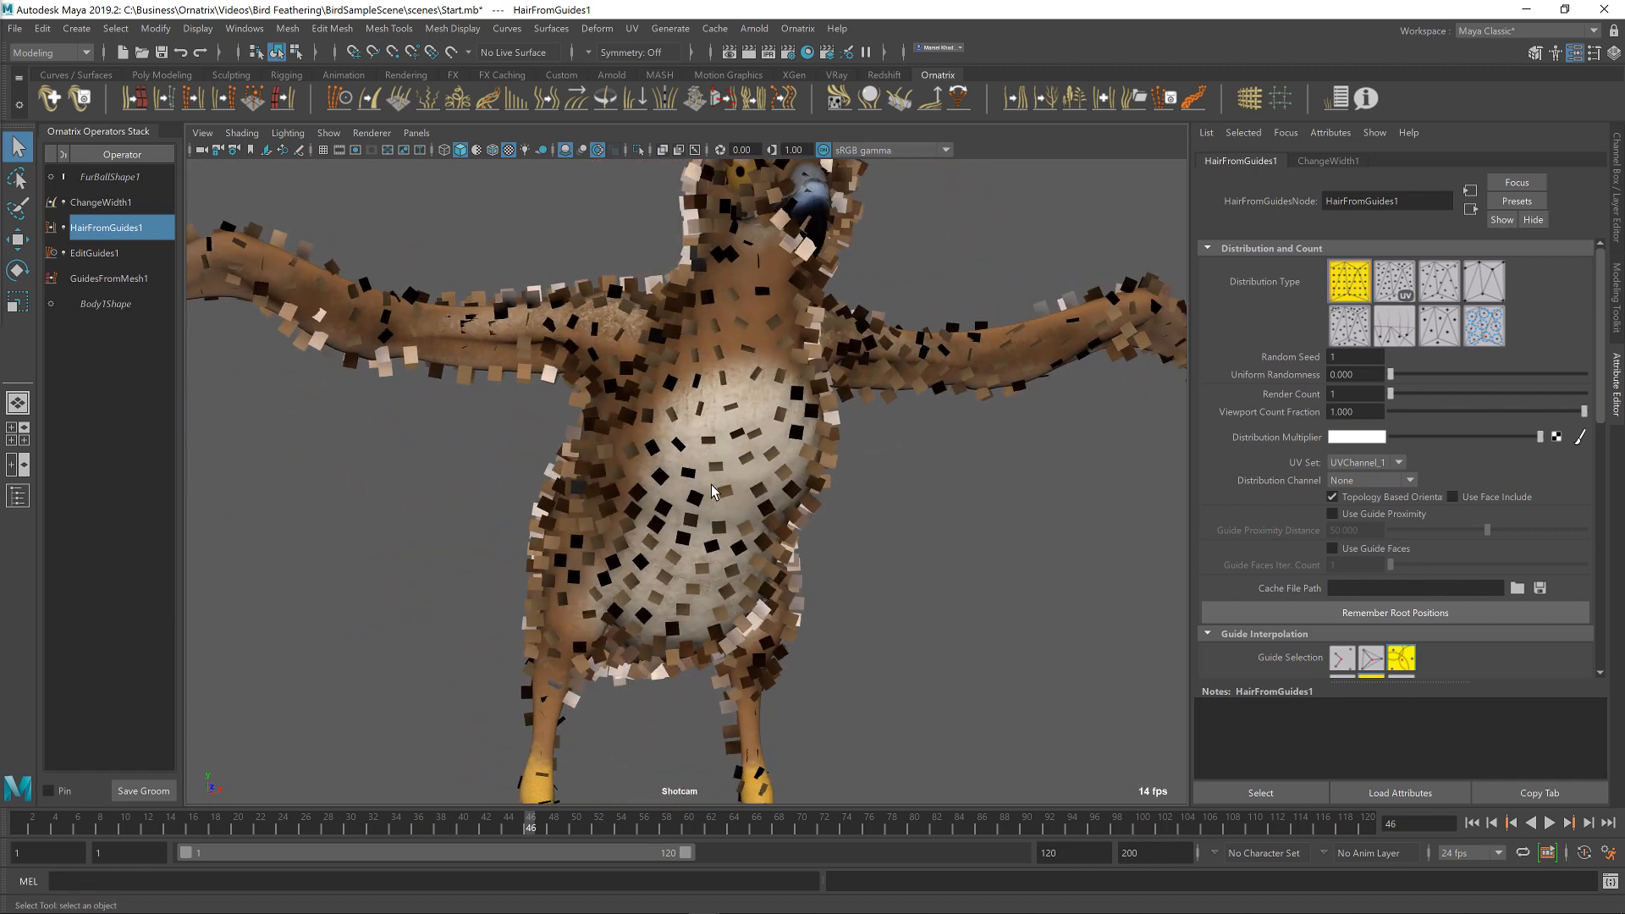
{"action": "mouse_move", "coordinate": [779, 406]}
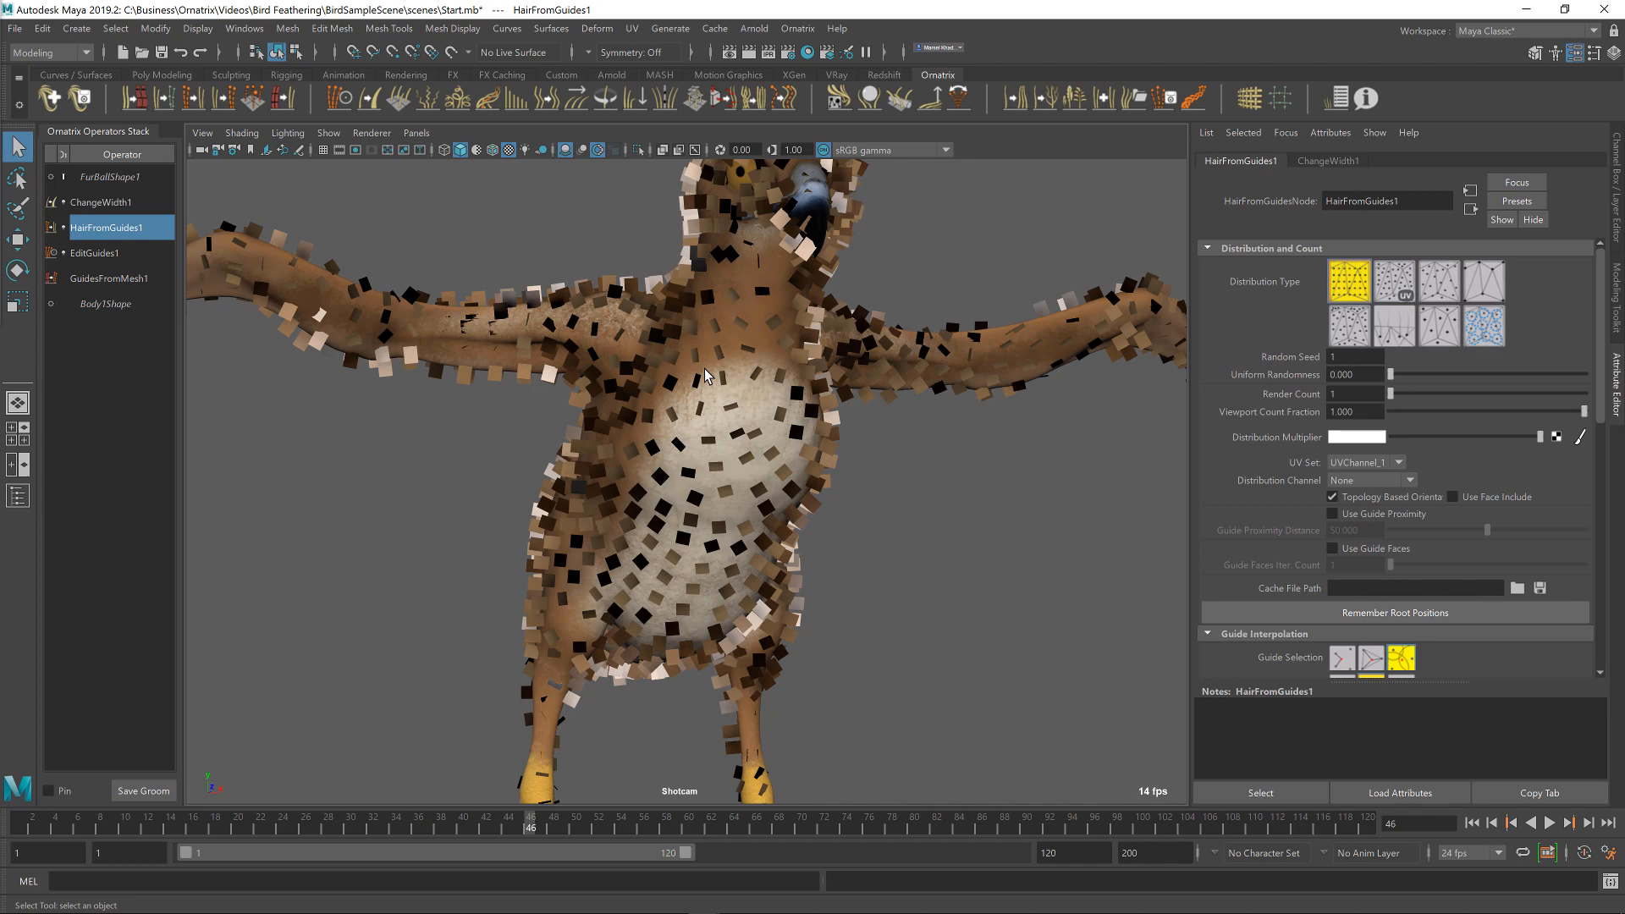
{"action": "left_click_drag", "start_coordinate": [704, 376], "coordinate": [774, 405]}
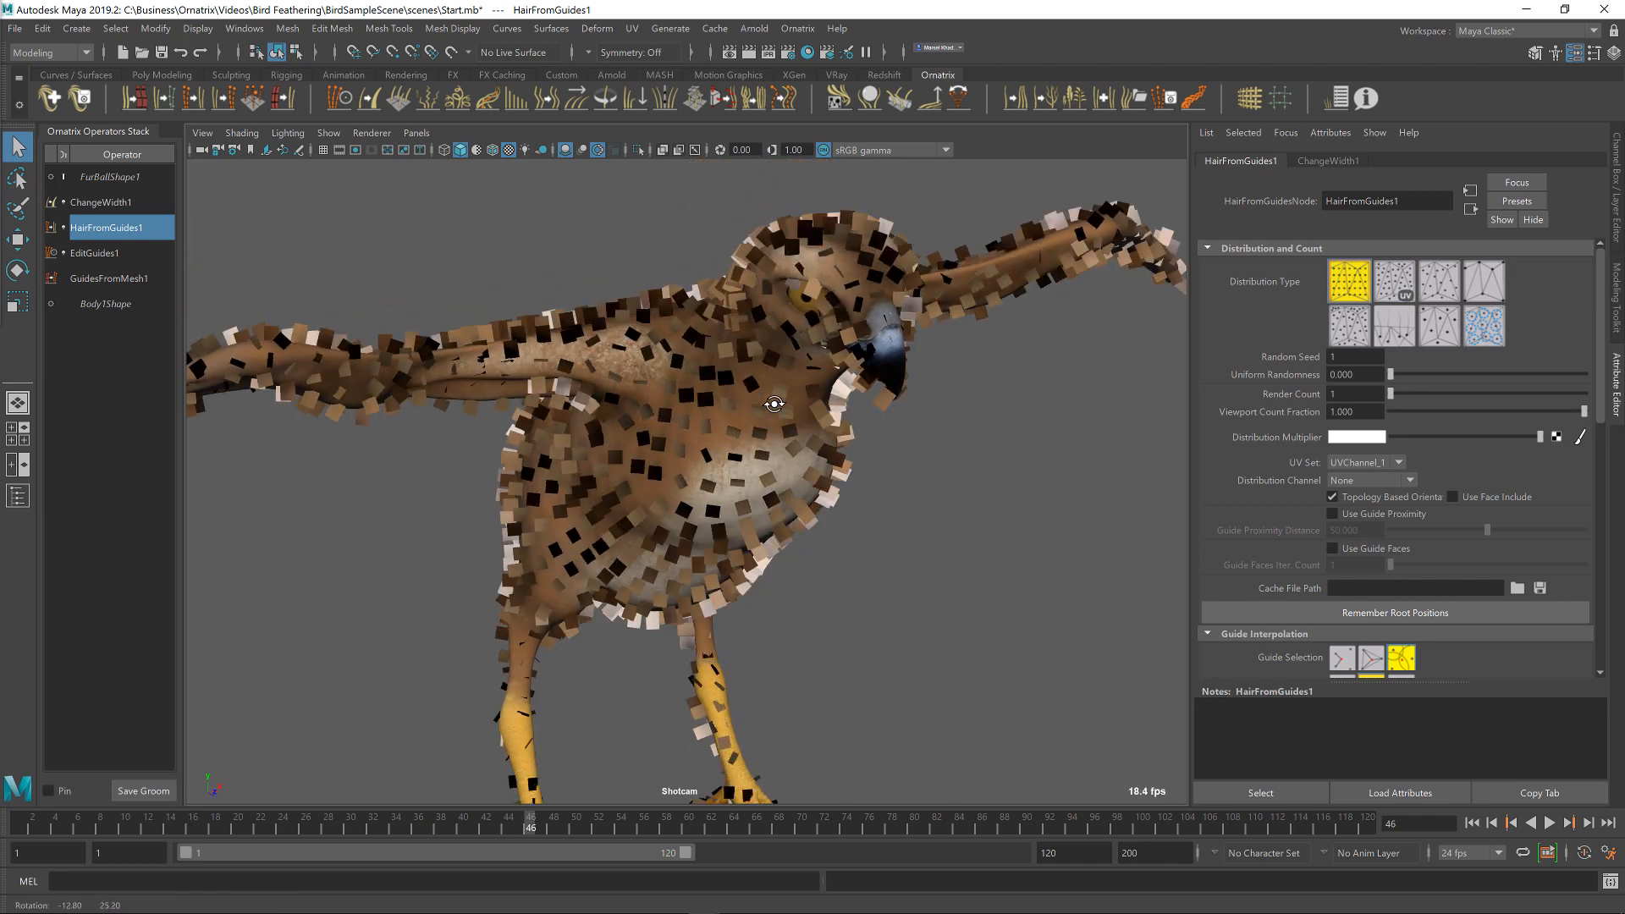
{"action": "left_click", "coordinate": [105, 303]}
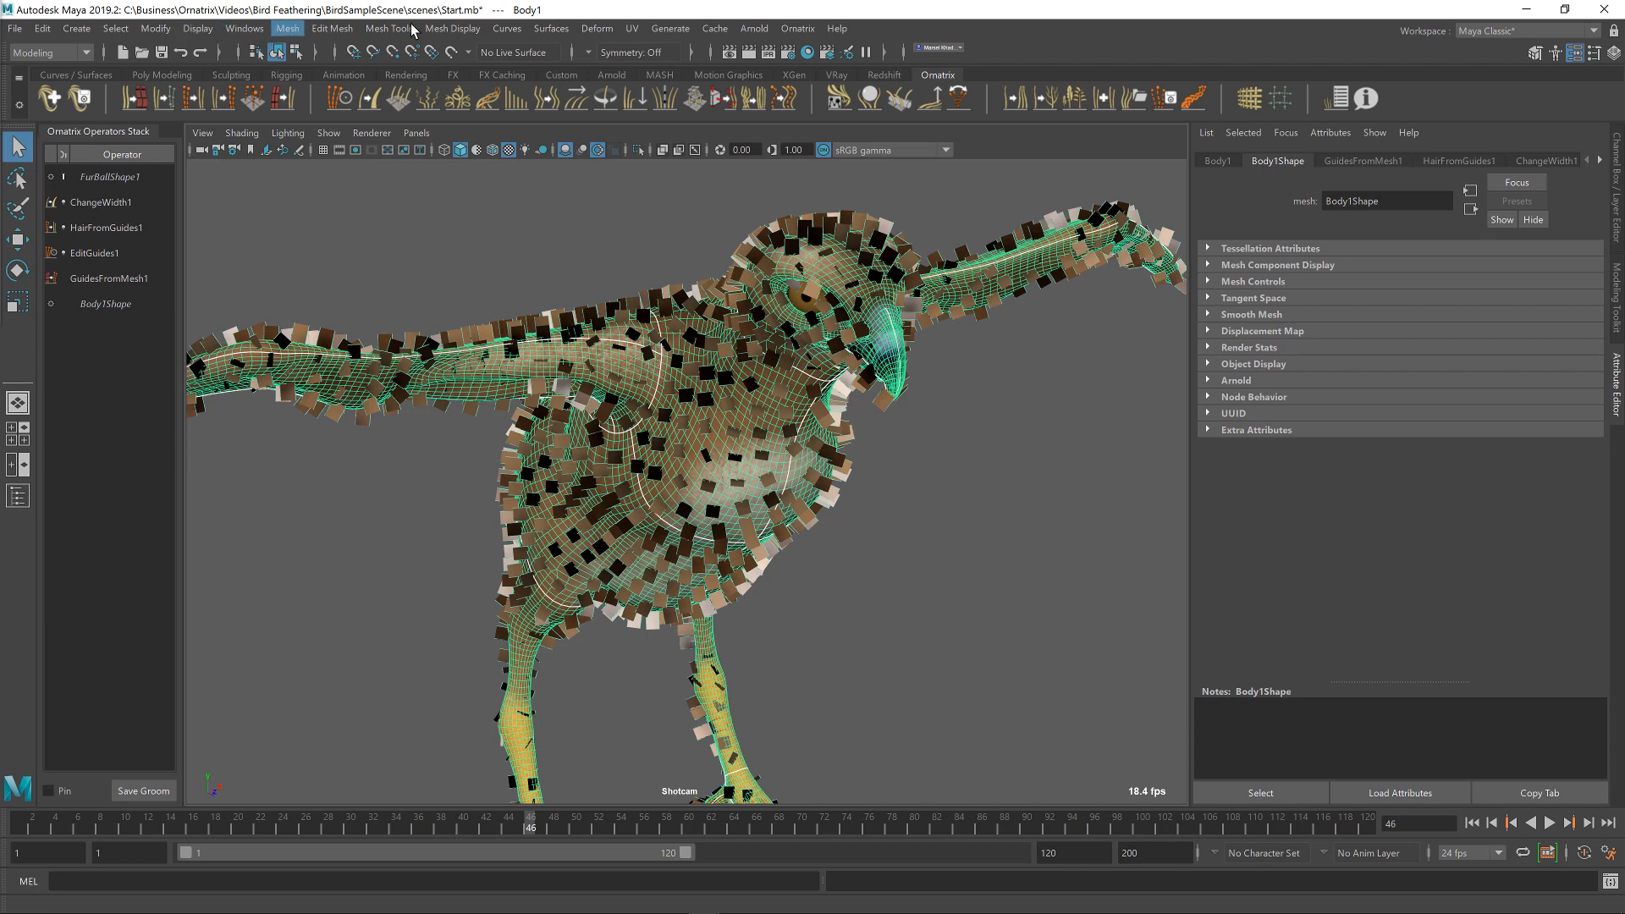
- Create a new UV set on the bird body in the UV Set Editor
{"action": "left_click", "coordinate": [632, 27]}
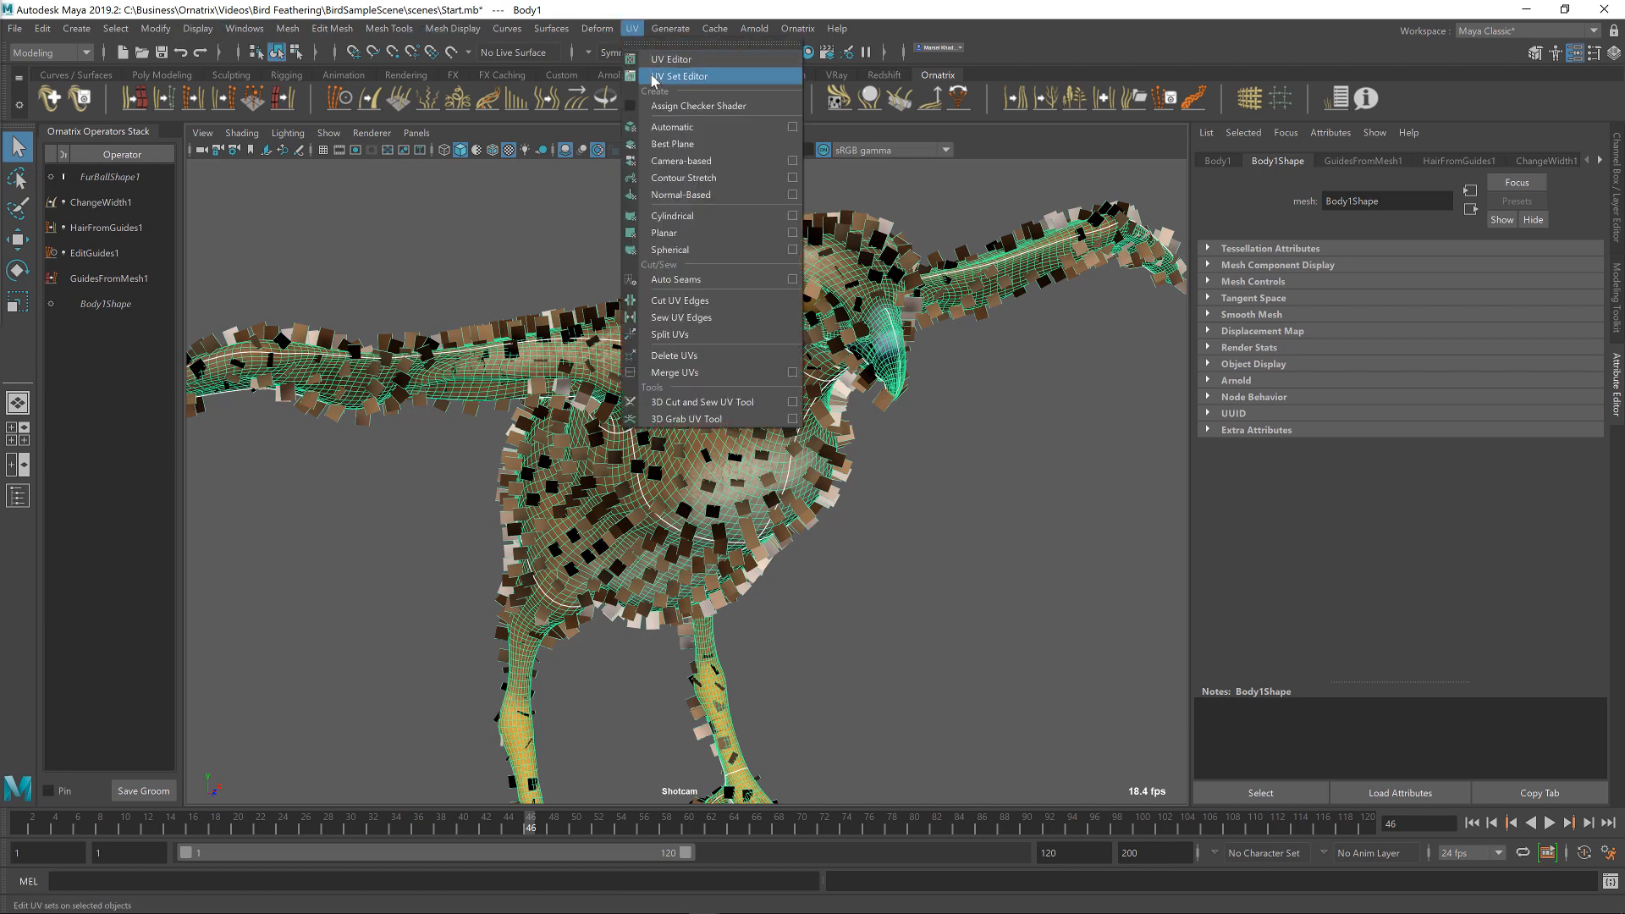
{"action": "left_click", "coordinate": [681, 76]}
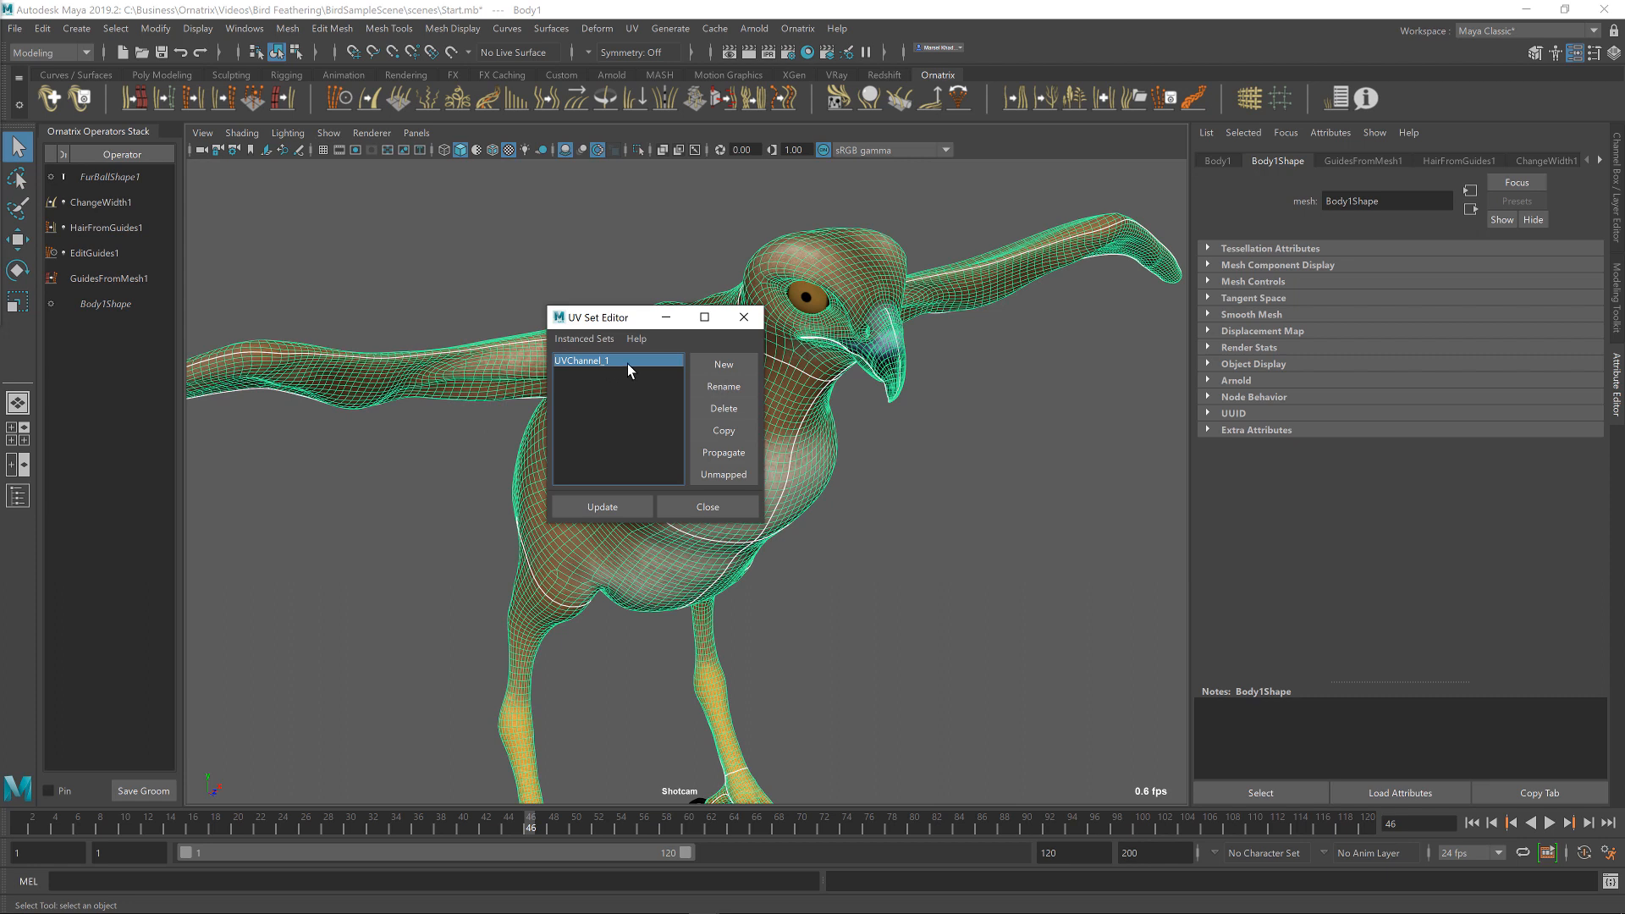
{"action": "left_click", "coordinate": [723, 364]}
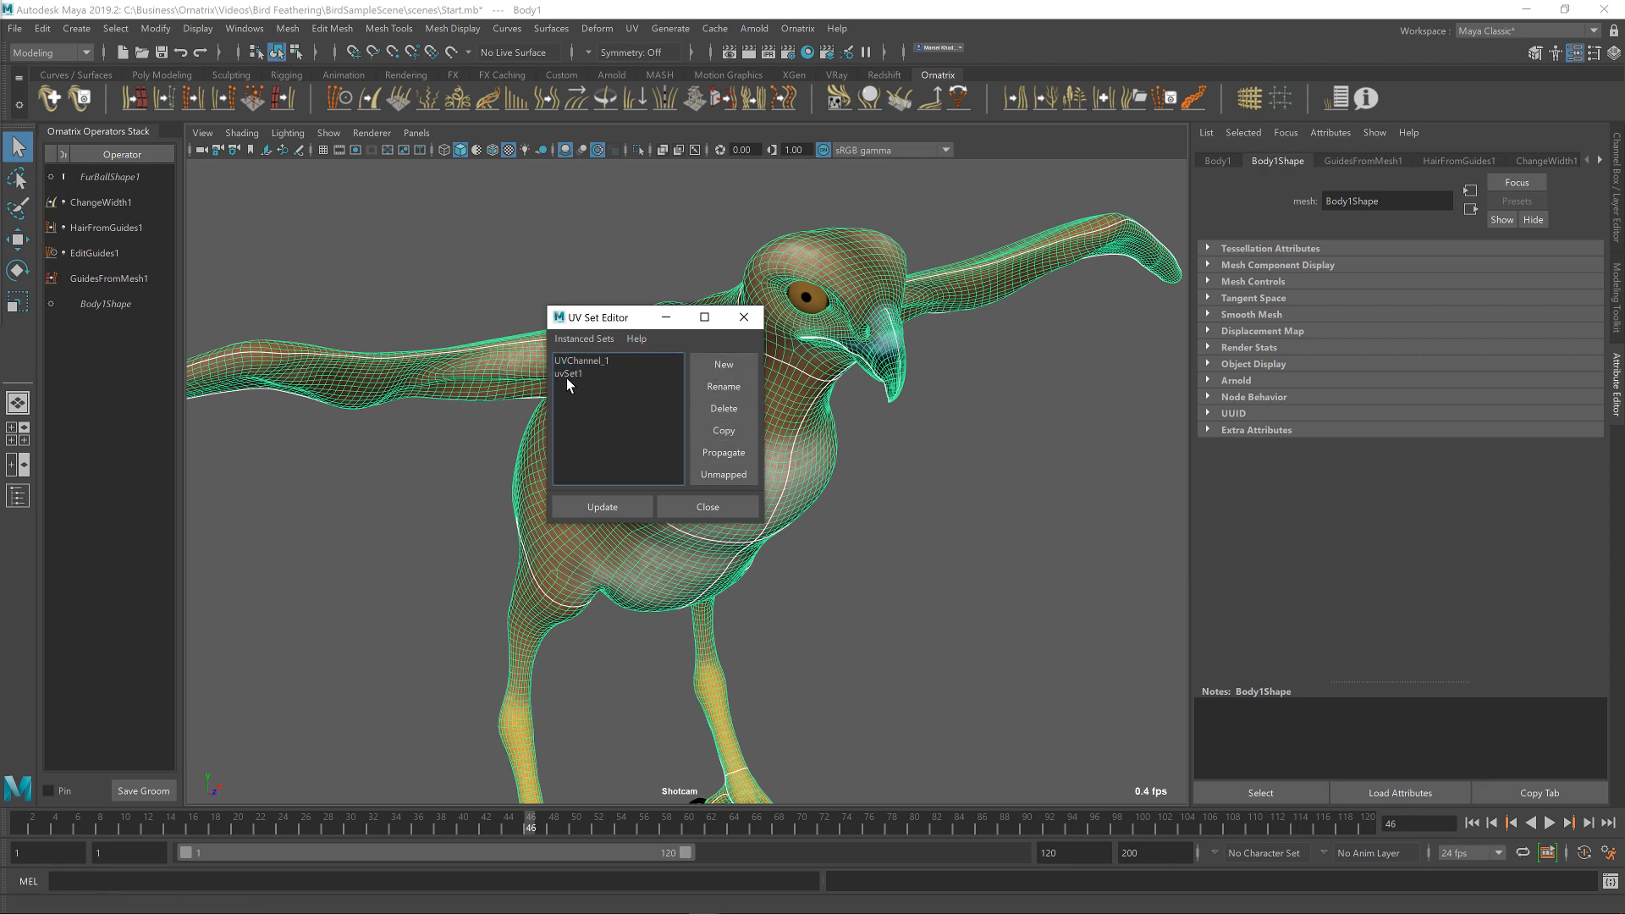
- Rename the new uvSet1 to 'HairDistribution'
{"action": "left_click", "coordinate": [572, 372]}
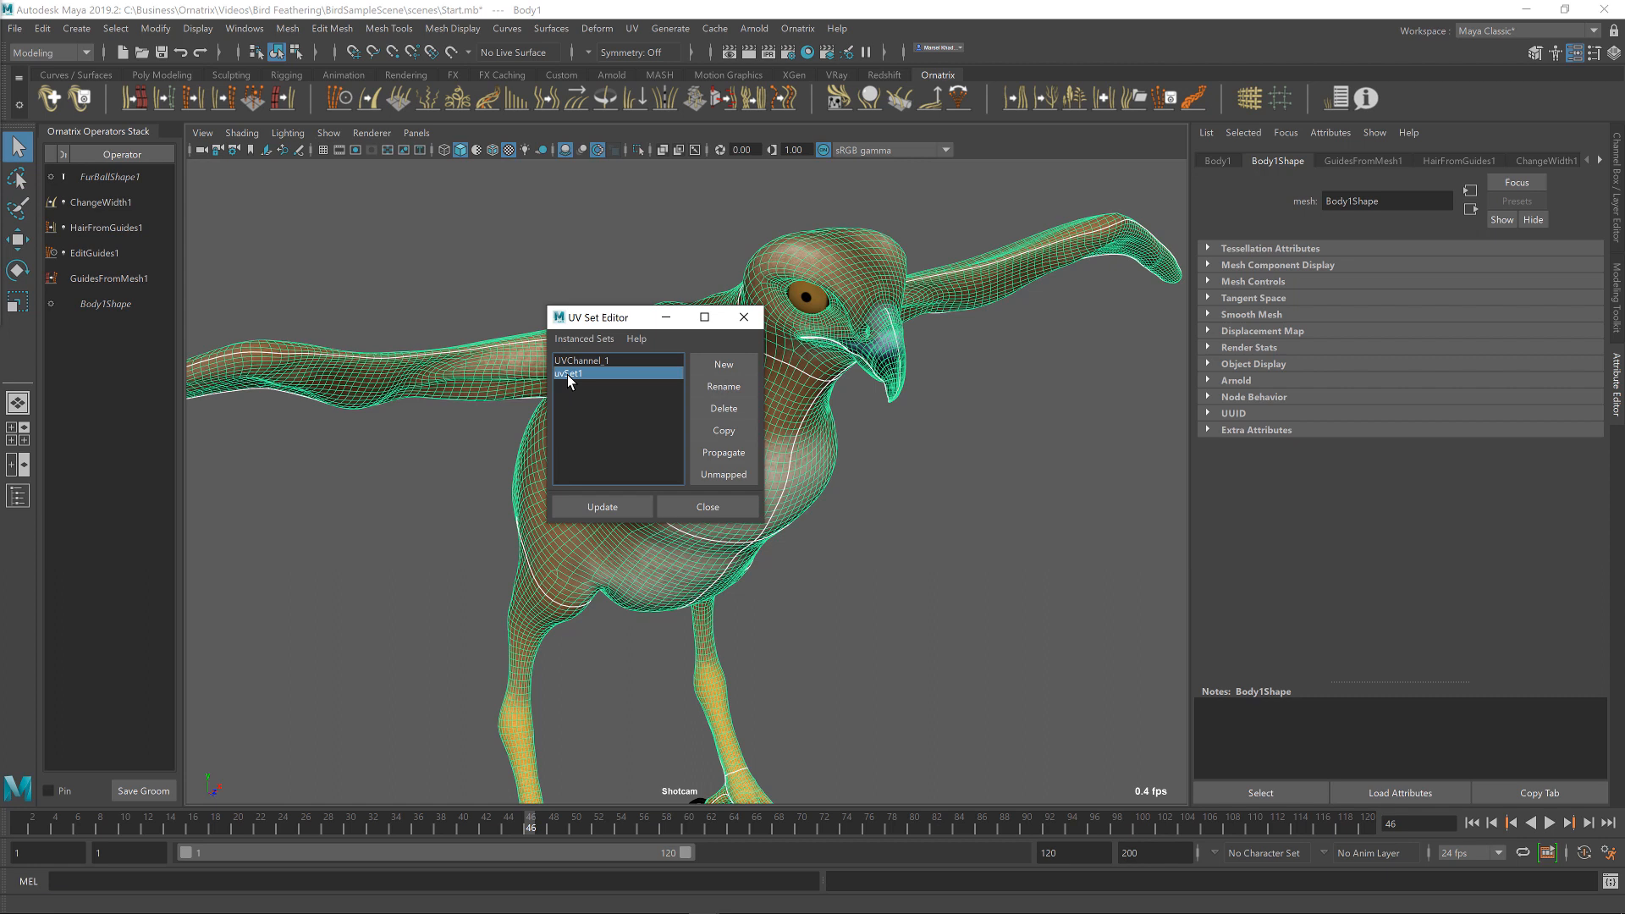
{"action": "left_click", "coordinate": [724, 386]}
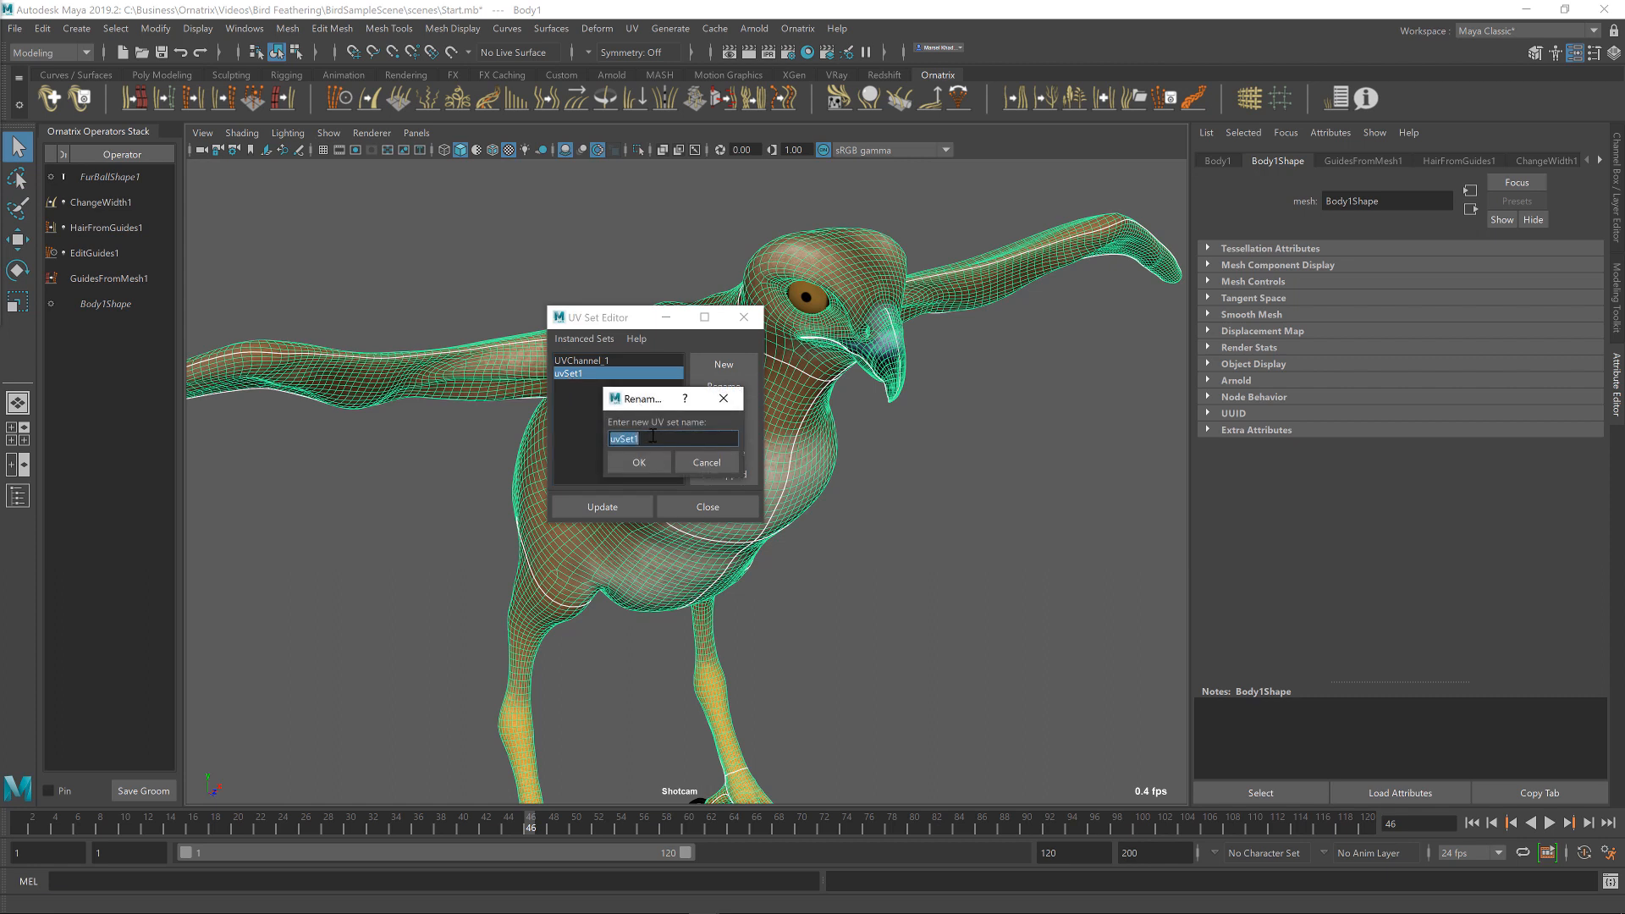
{"action": "type", "text": "HairDistri"}
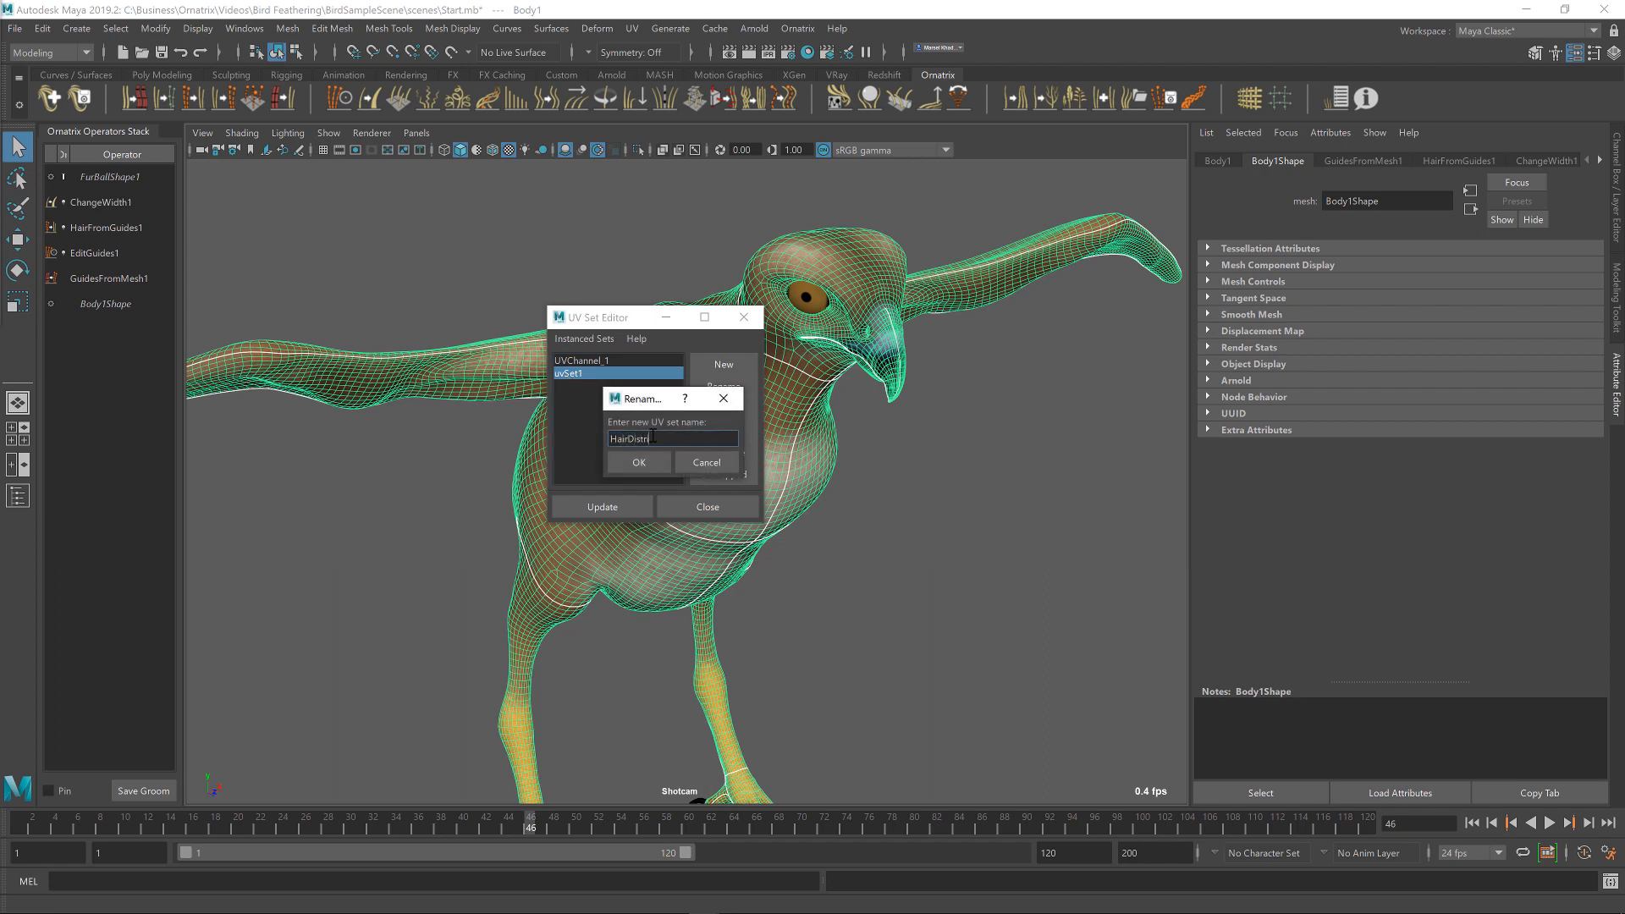
{"action": "type", "text": "bution"}
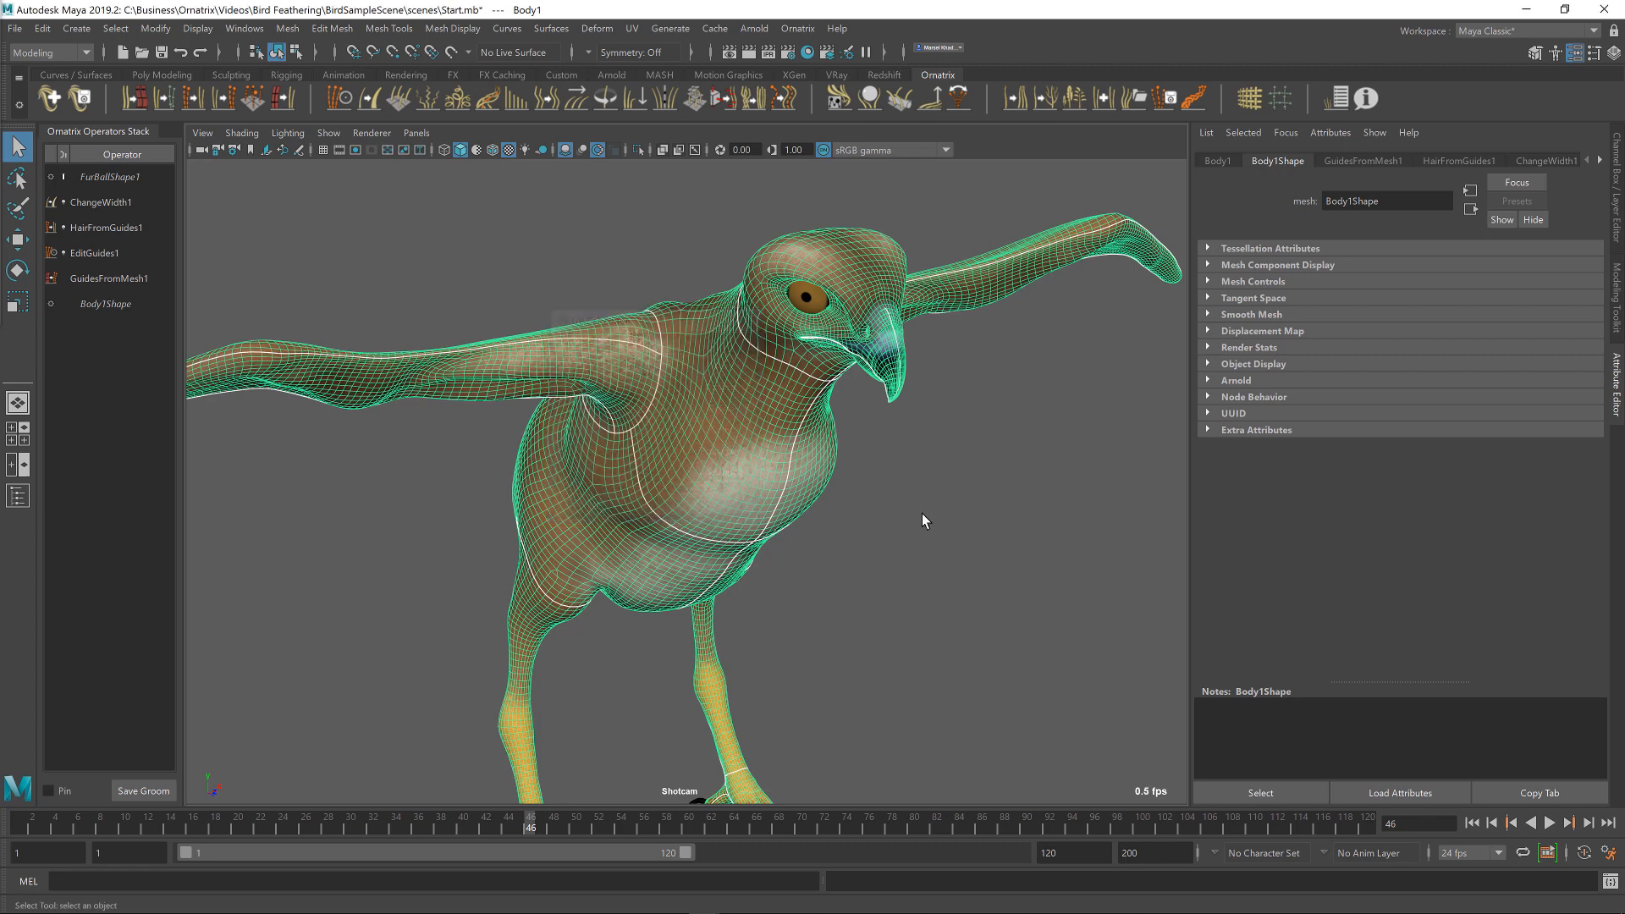
- Set HairFromGuides1 Render Count to 5000 using the HairDistribution UV set
{"action": "left_click", "coordinate": [105, 226]}
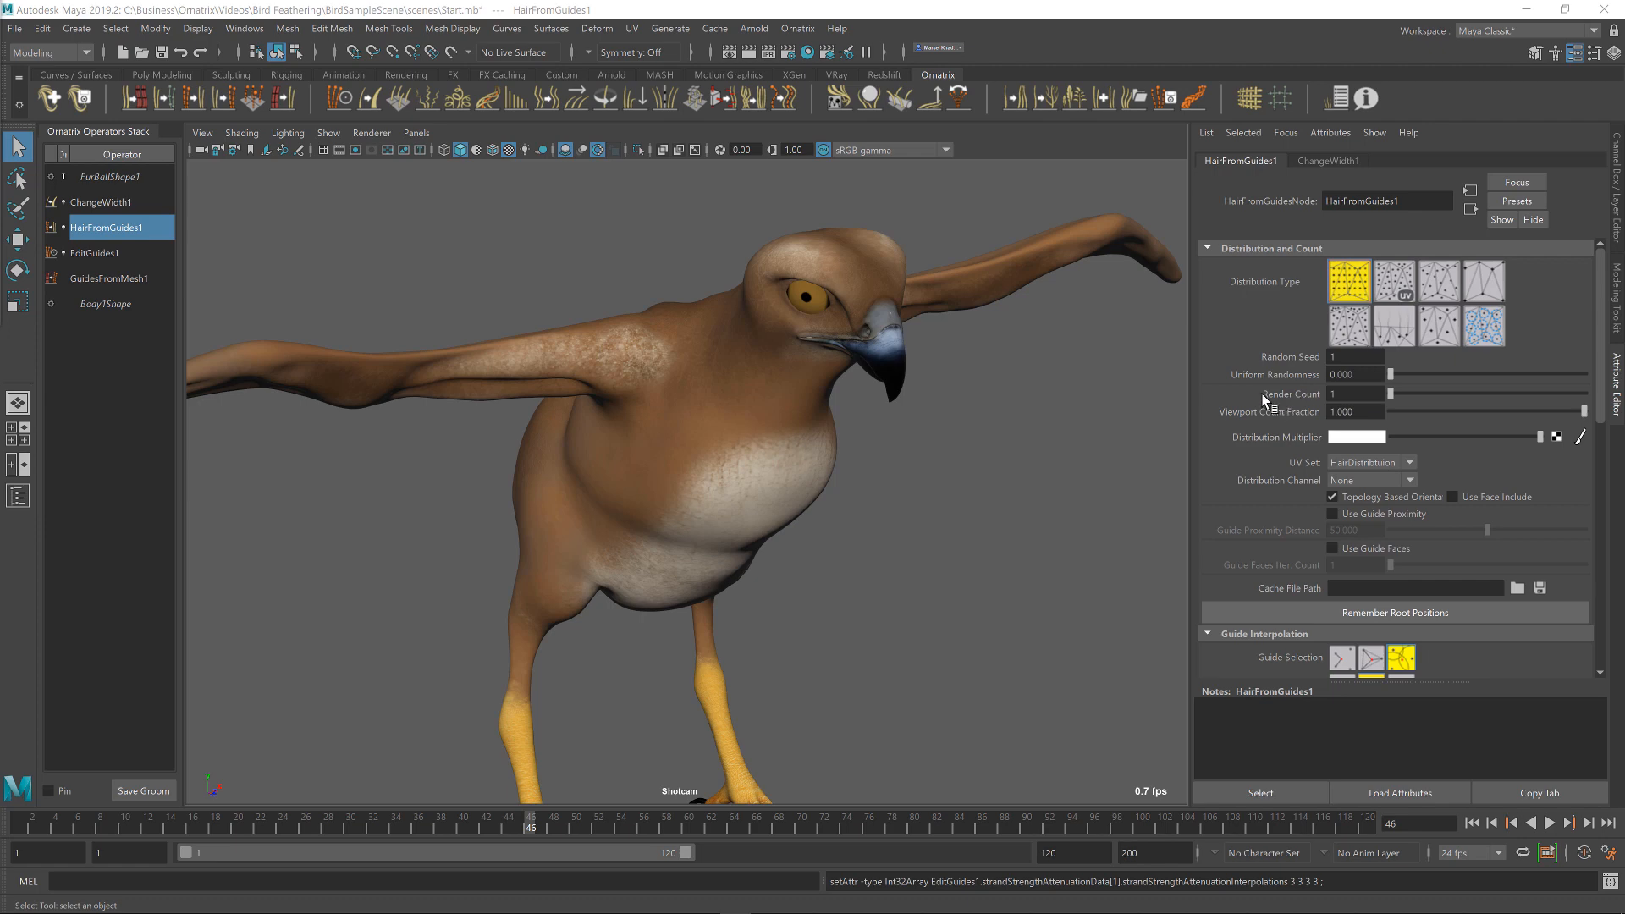
{"action": "left_click", "coordinate": [1351, 392]}
{"action": "type", "text": "9100"}
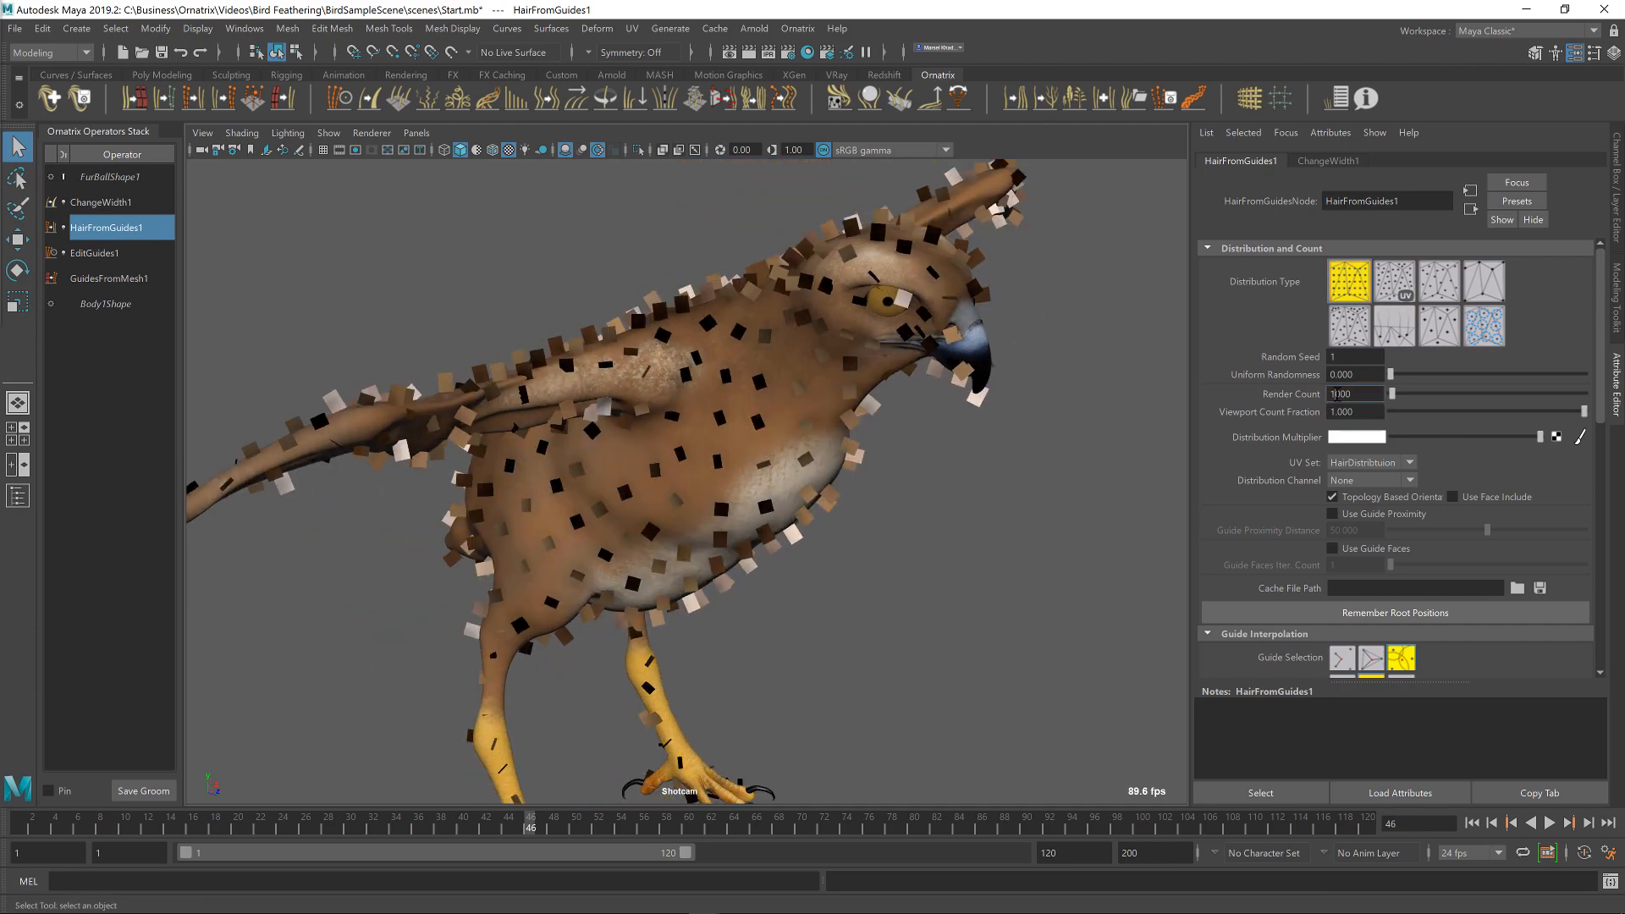
{"action": "type", "text": "5000"}
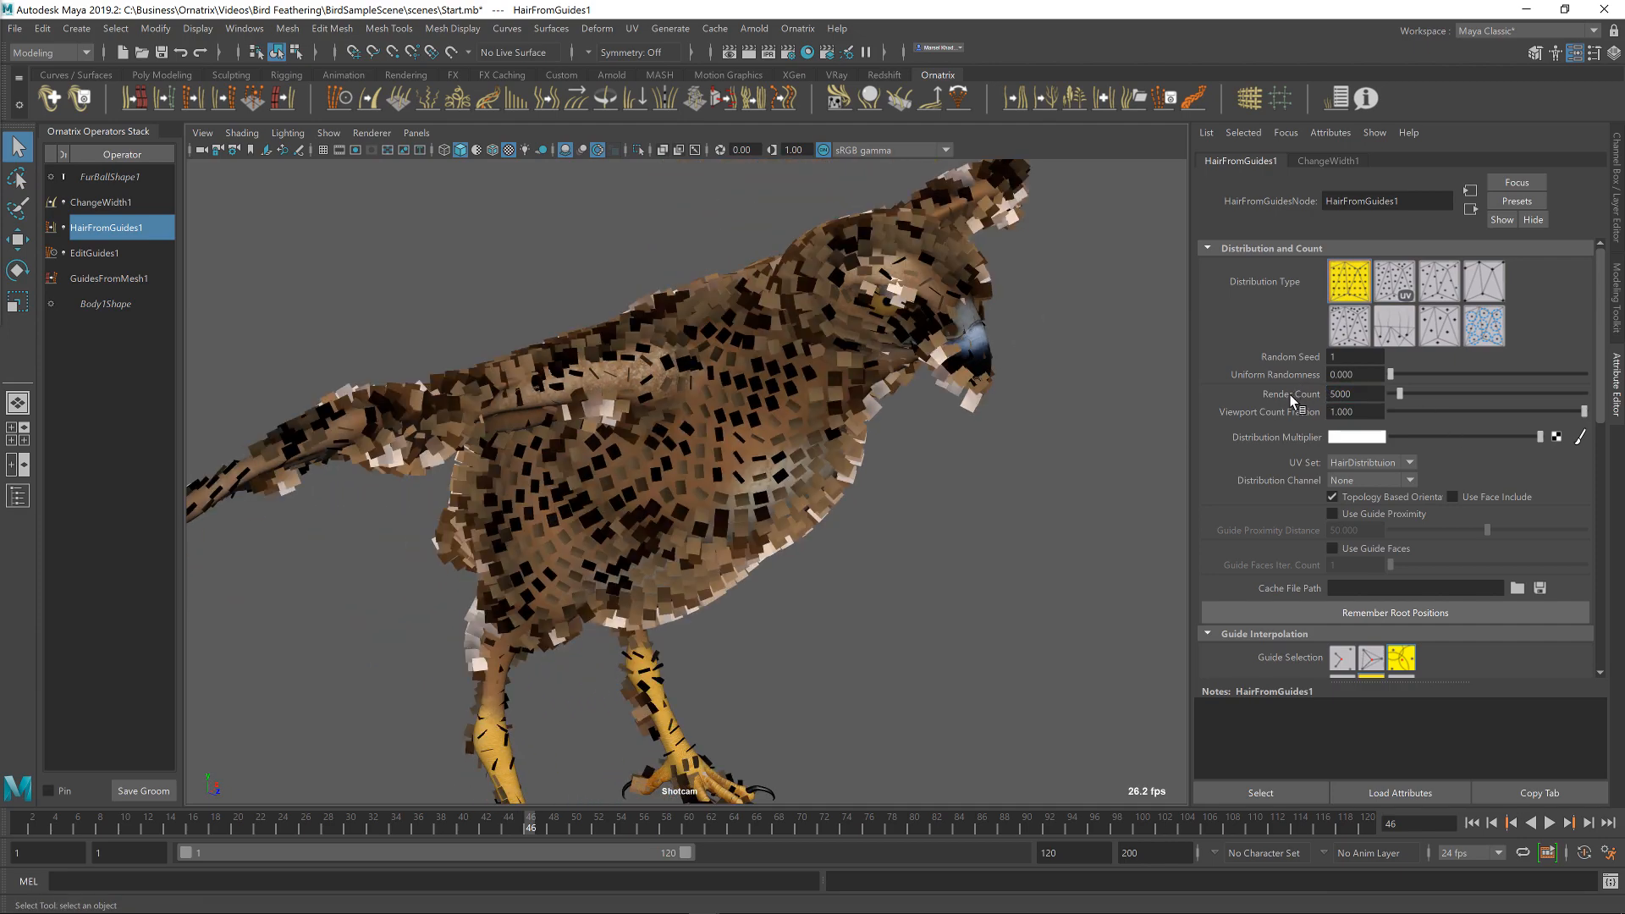
{"action": "left_click_drag", "start_coordinate": [673, 435], "coordinate": [873, 439]}
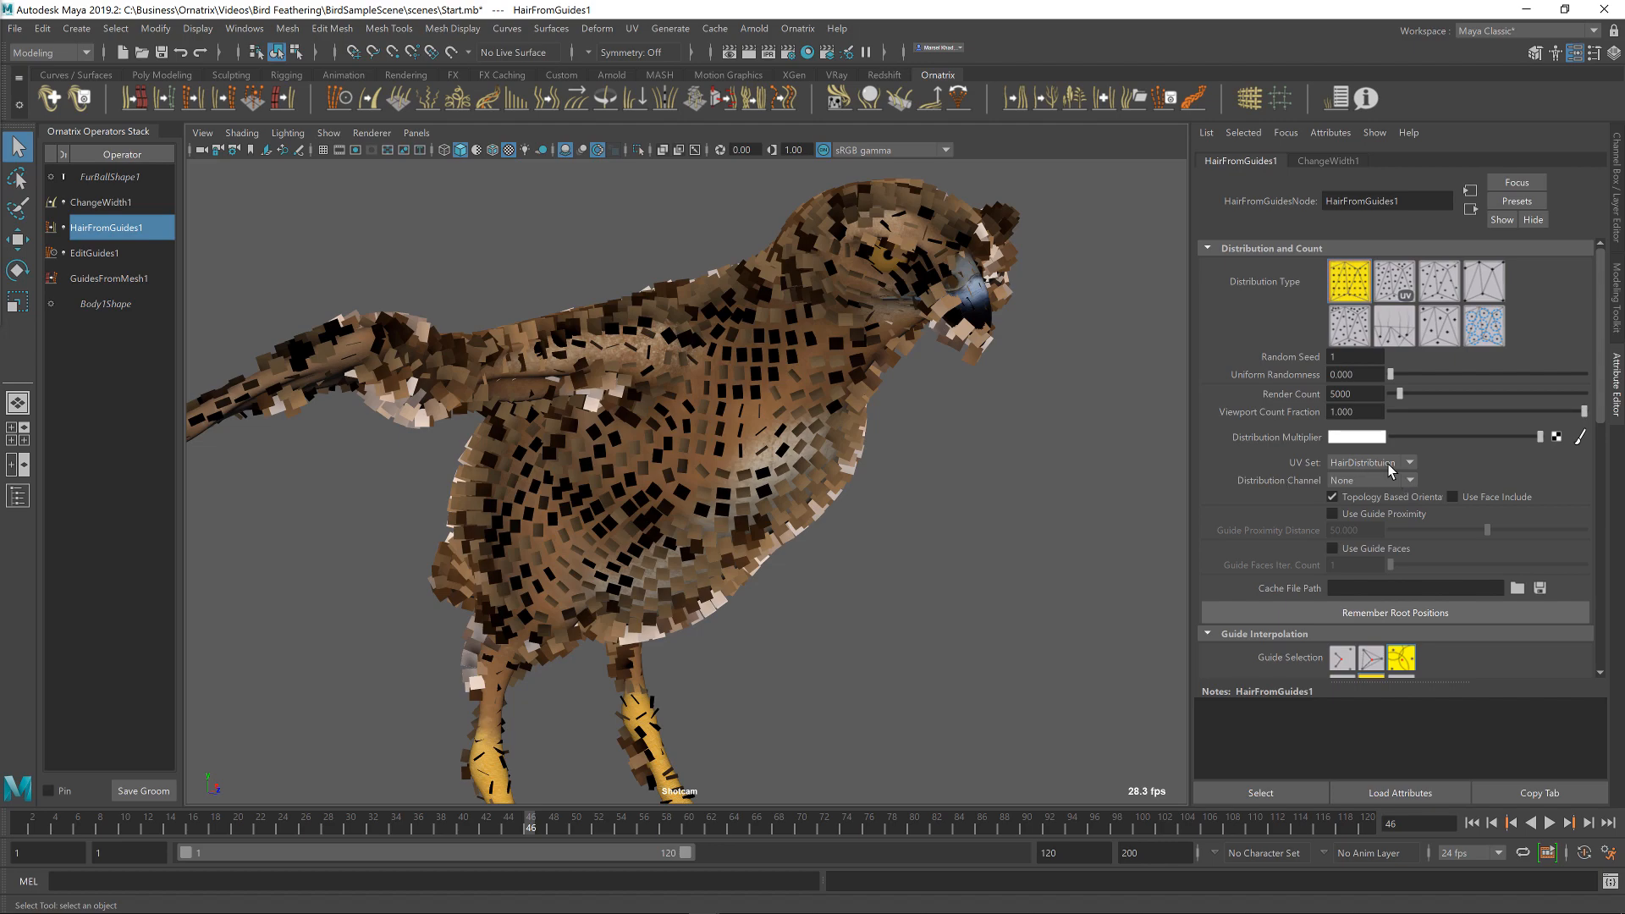
{"action": "mouse_move", "coordinate": [817, 423]}
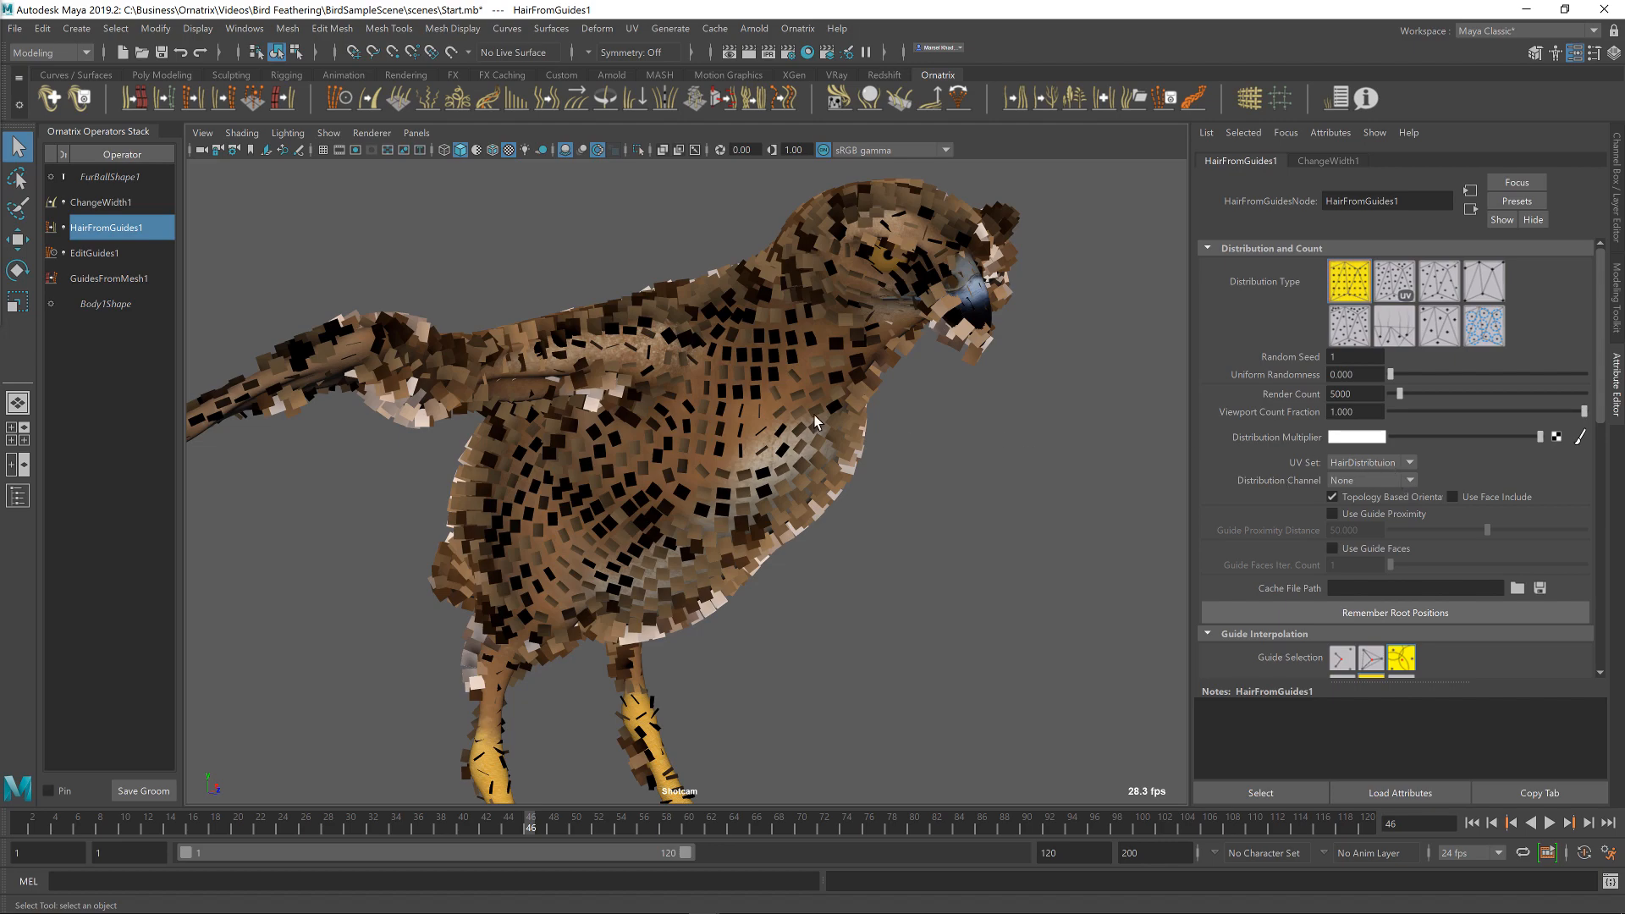
{"action": "left_click_drag", "start_coordinate": [814, 421], "coordinate": [717, 443]}
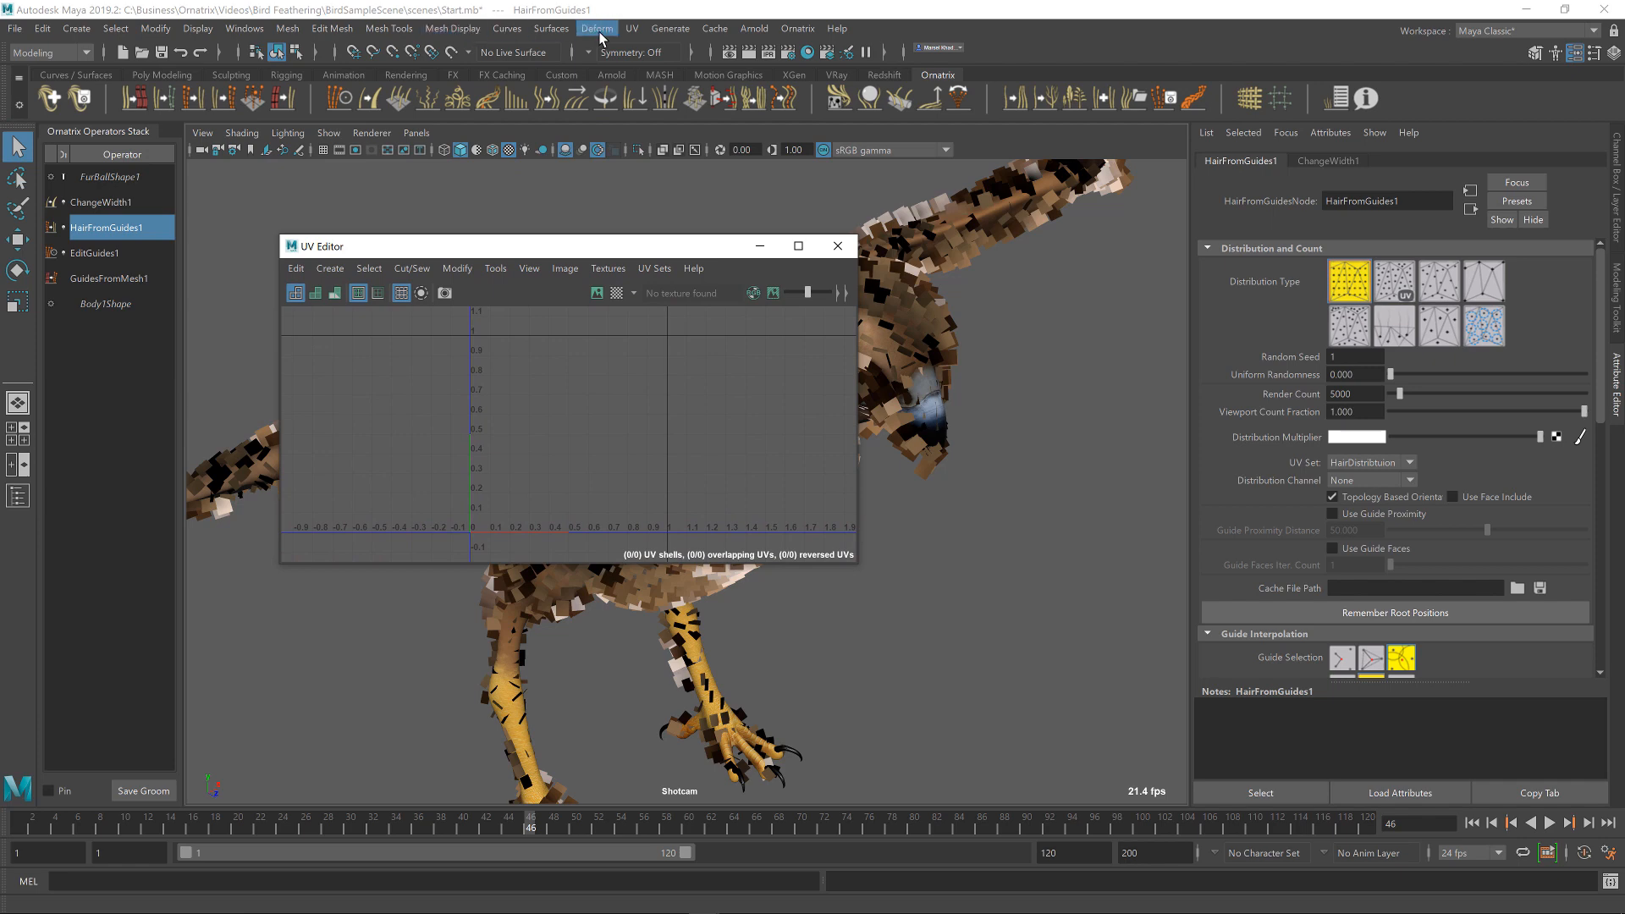
- Show the body's UV shells in the UV Editor and switch the body to UV component mode
{"action": "left_click", "coordinate": [633, 27]}
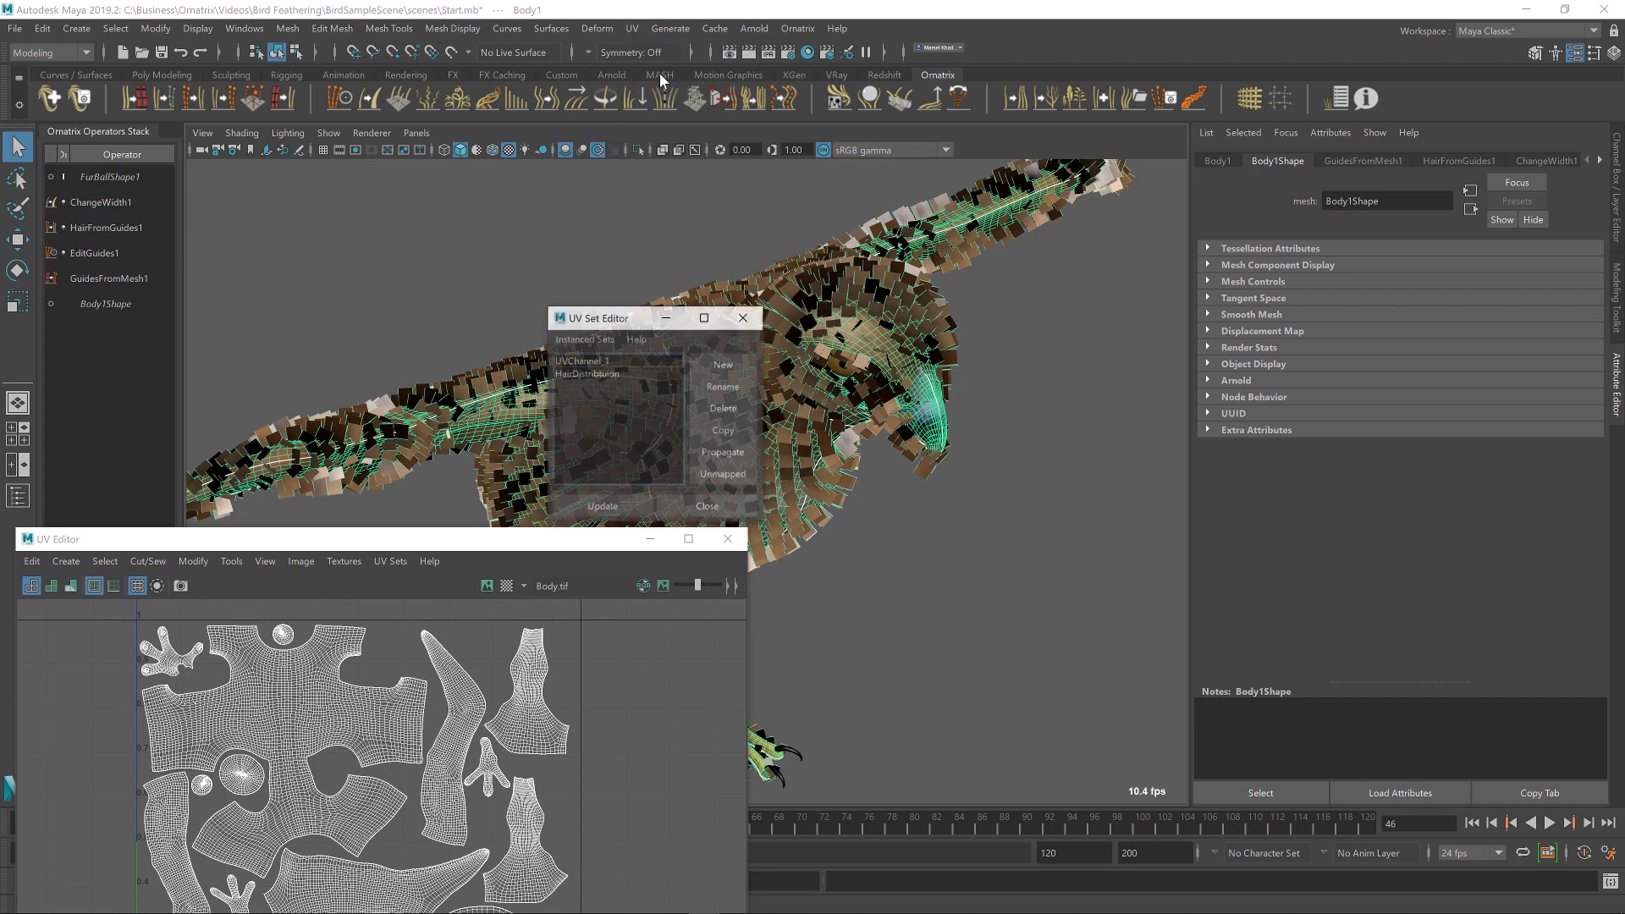
{"action": "left_click", "coordinate": [586, 373]}
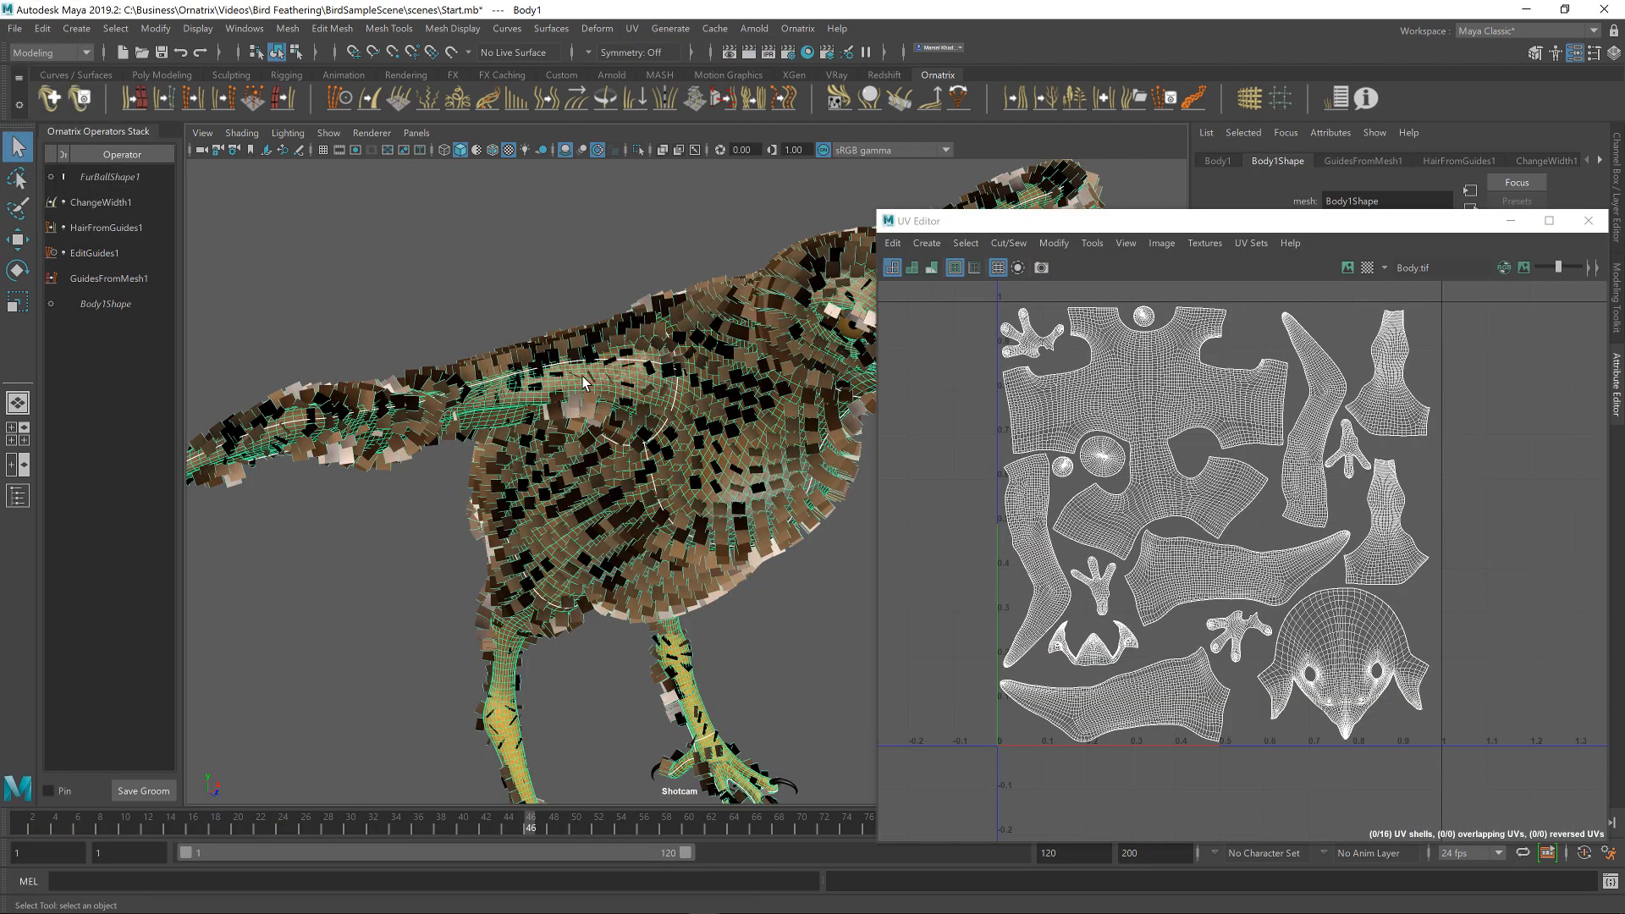
{"action": "right_click", "coordinate": [584, 386]}
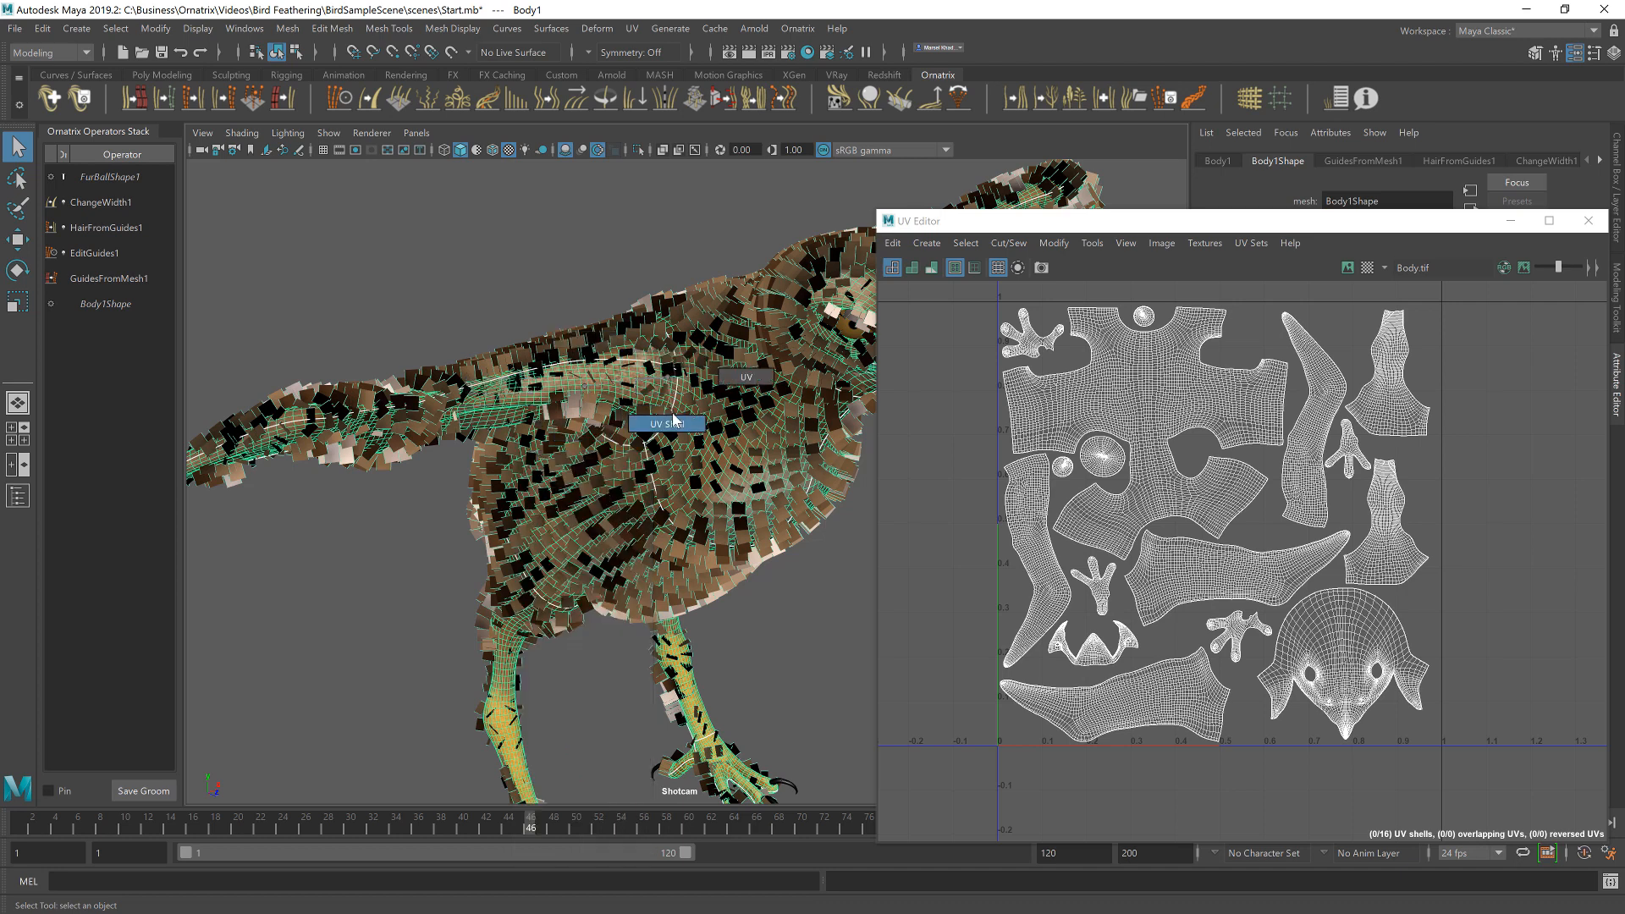
{"action": "left_click", "coordinate": [1130, 406]}
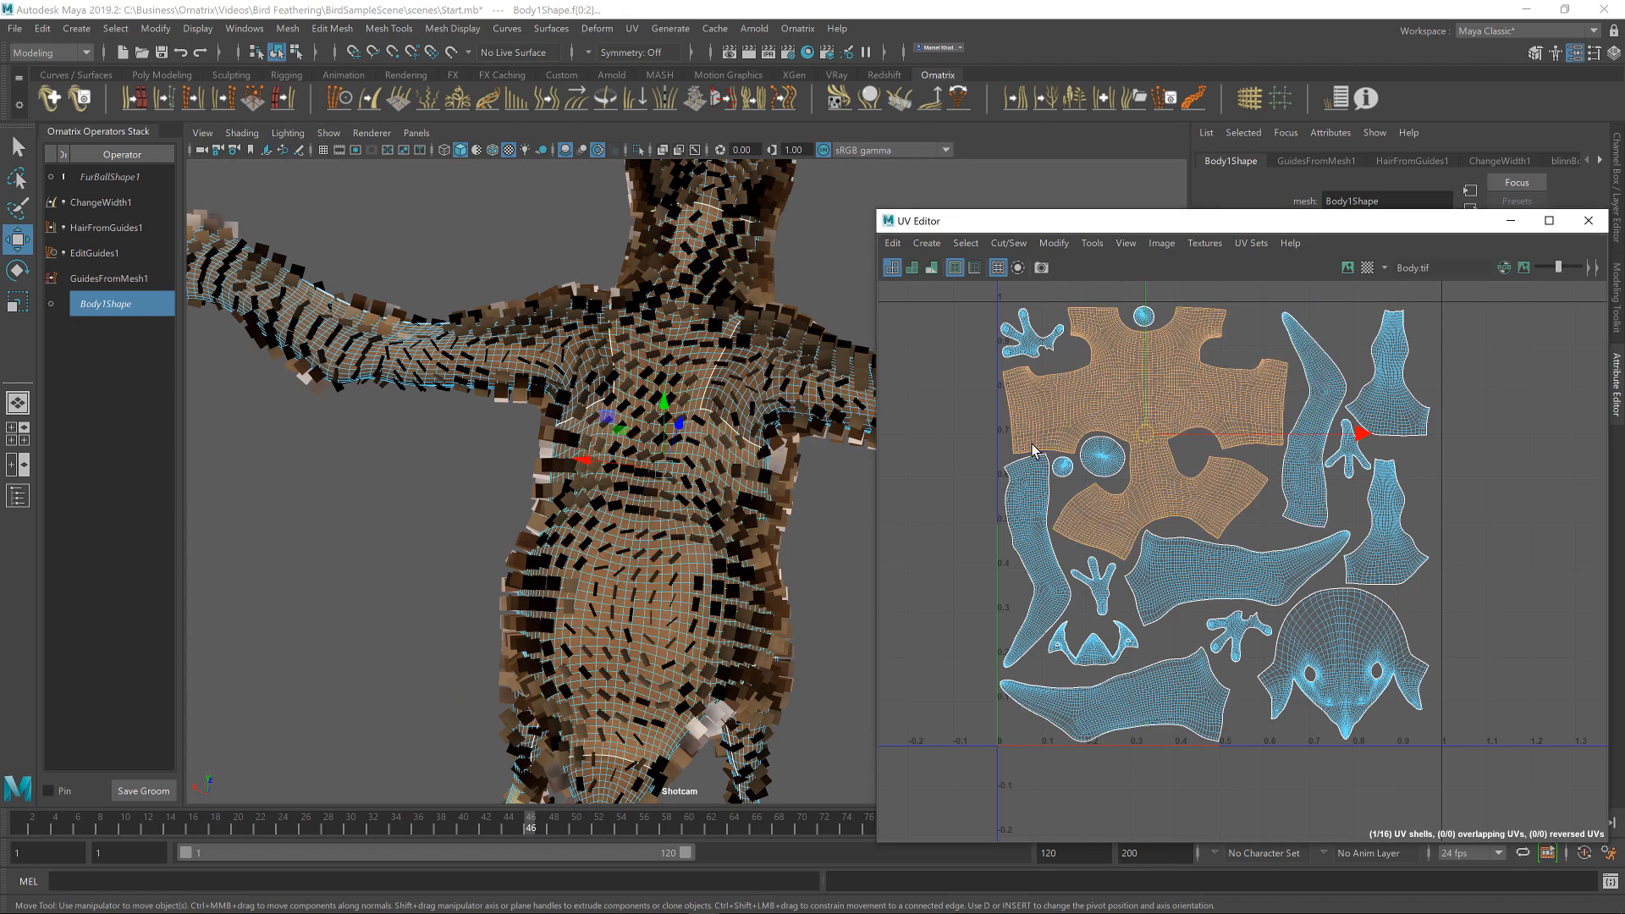
- Enable Soft Select in the UV Toolkit's Soft Selection settings for UV points
{"action": "right_click", "coordinate": [1120, 384]}
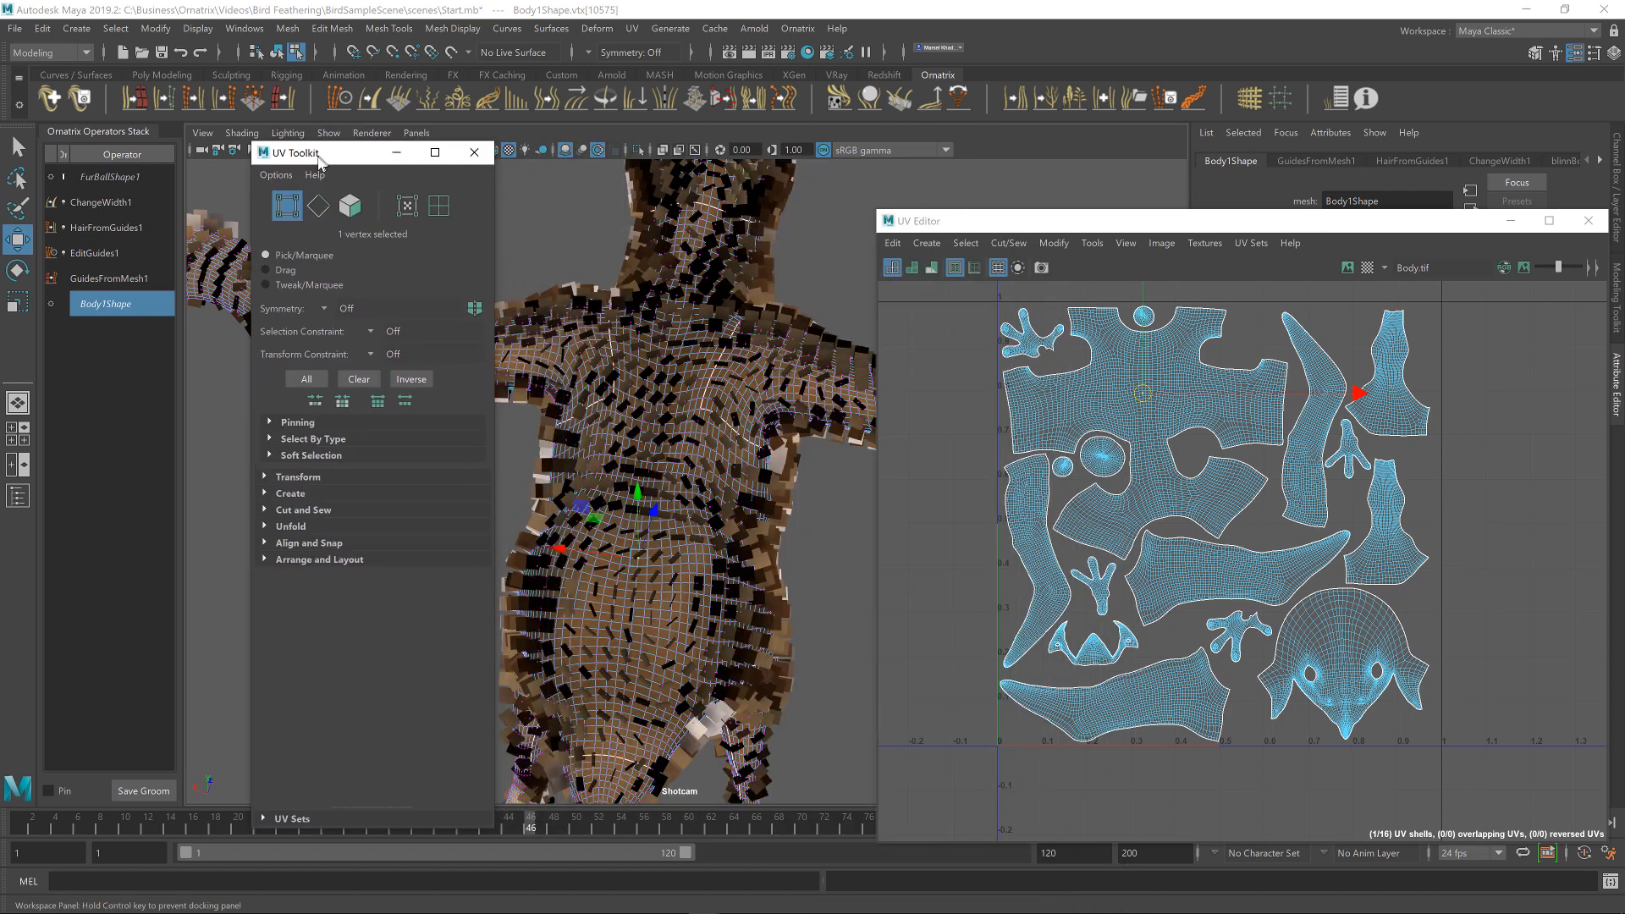
{"action": "left_click", "coordinate": [311, 455]}
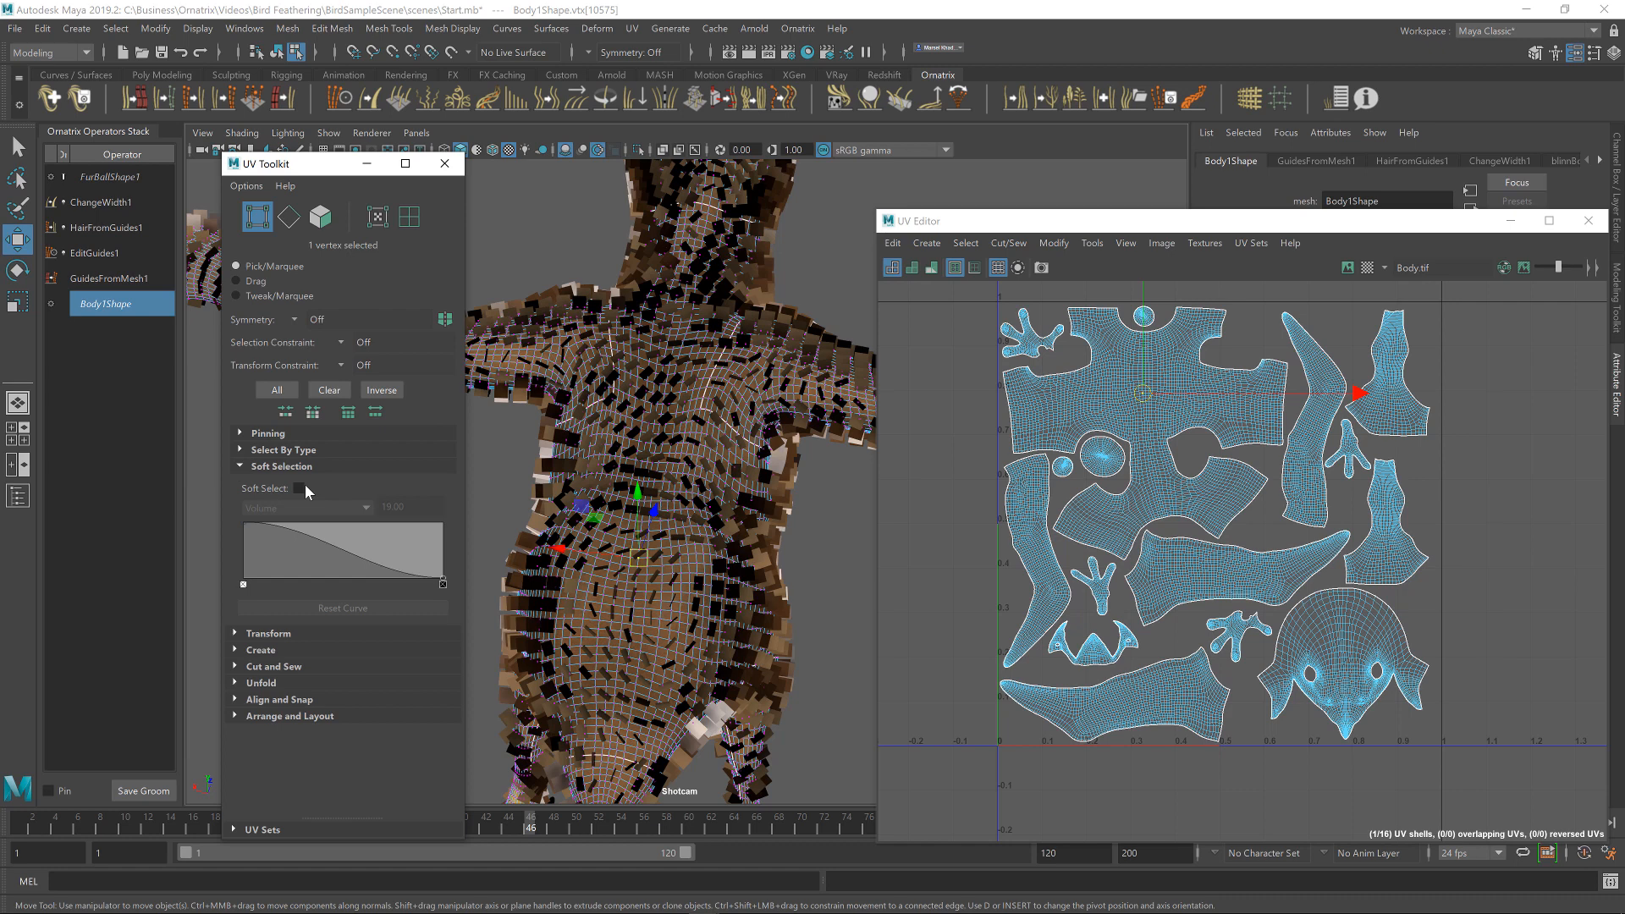
{"action": "left_click", "coordinate": [298, 487]}
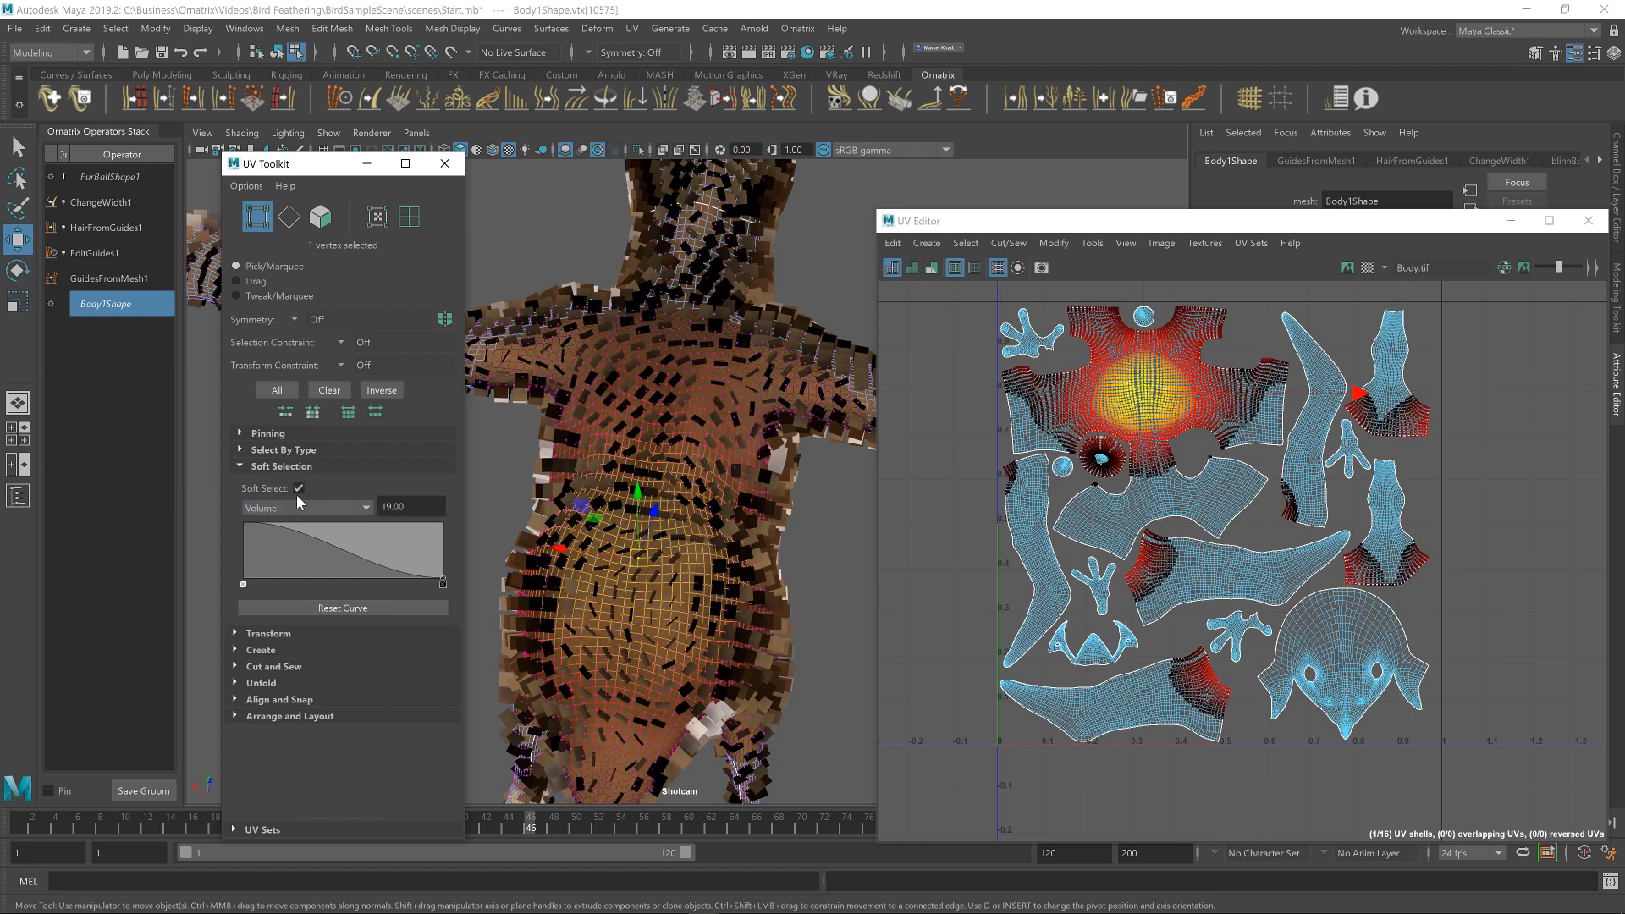
{"action": "left_click", "coordinate": [411, 506]}
{"action": "type", "text": "10"}
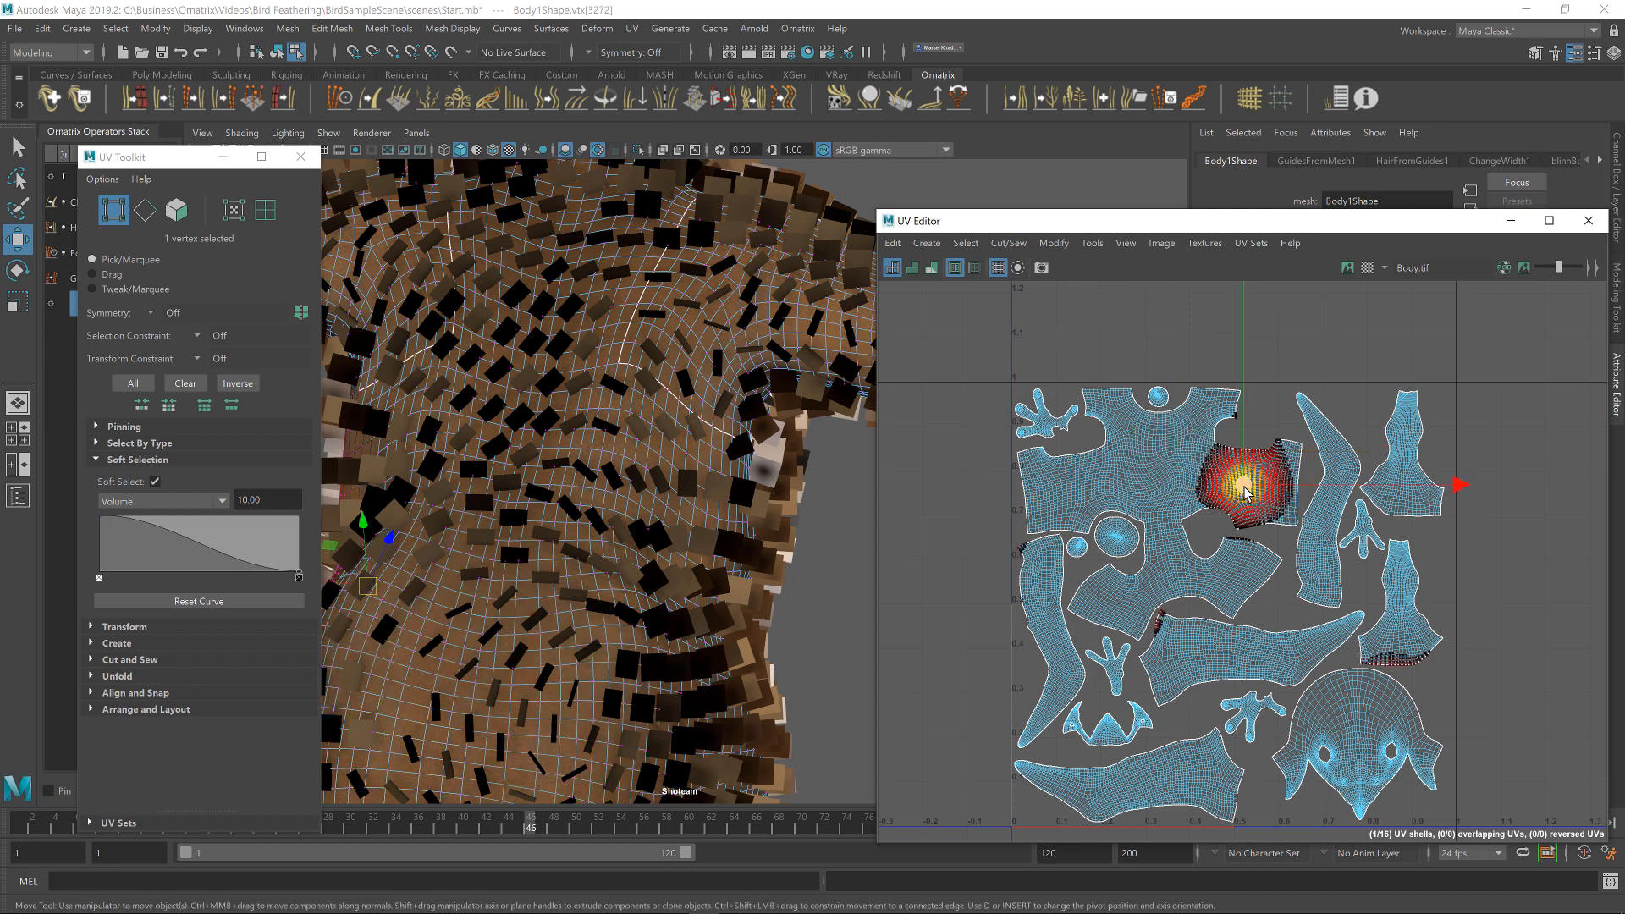
- Select a UV near the torso shell's shoulder with falloff radius 10
{"action": "left_click_drag", "start_coordinate": [1249, 488], "coordinate": [1317, 460]}
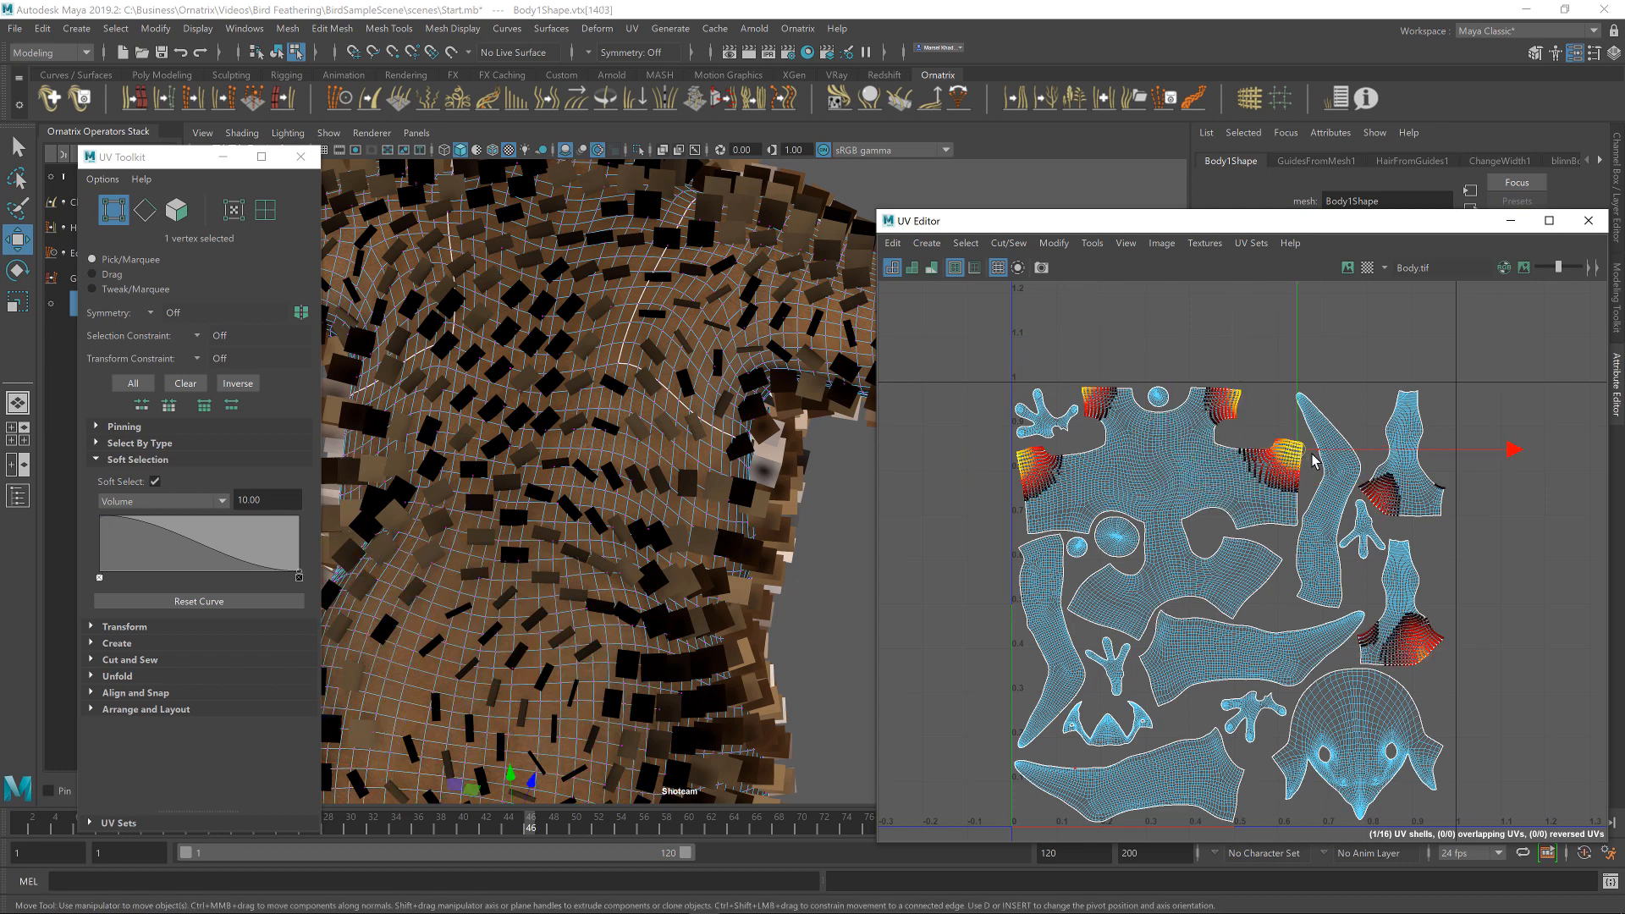